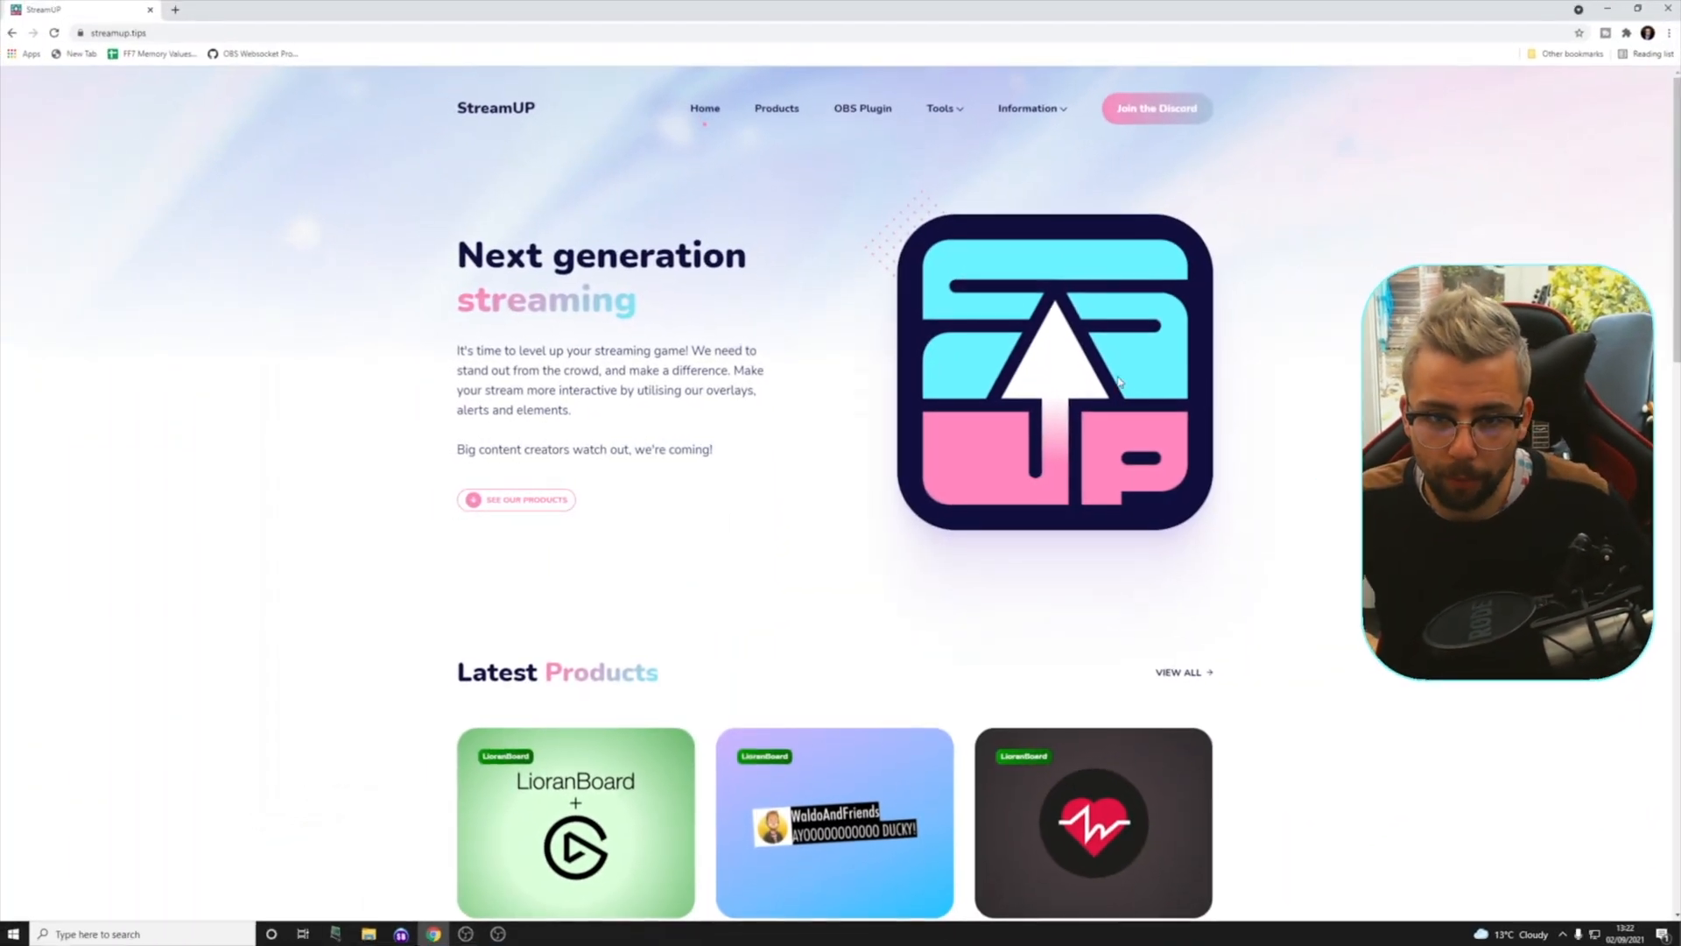
Step: Go to the StreamUP OBS Studio Plugin page and scroll to its Windows, macOS and Linux downloads
{"action": "scroll", "scroll_direction": "down", "scroll_amount": 3}
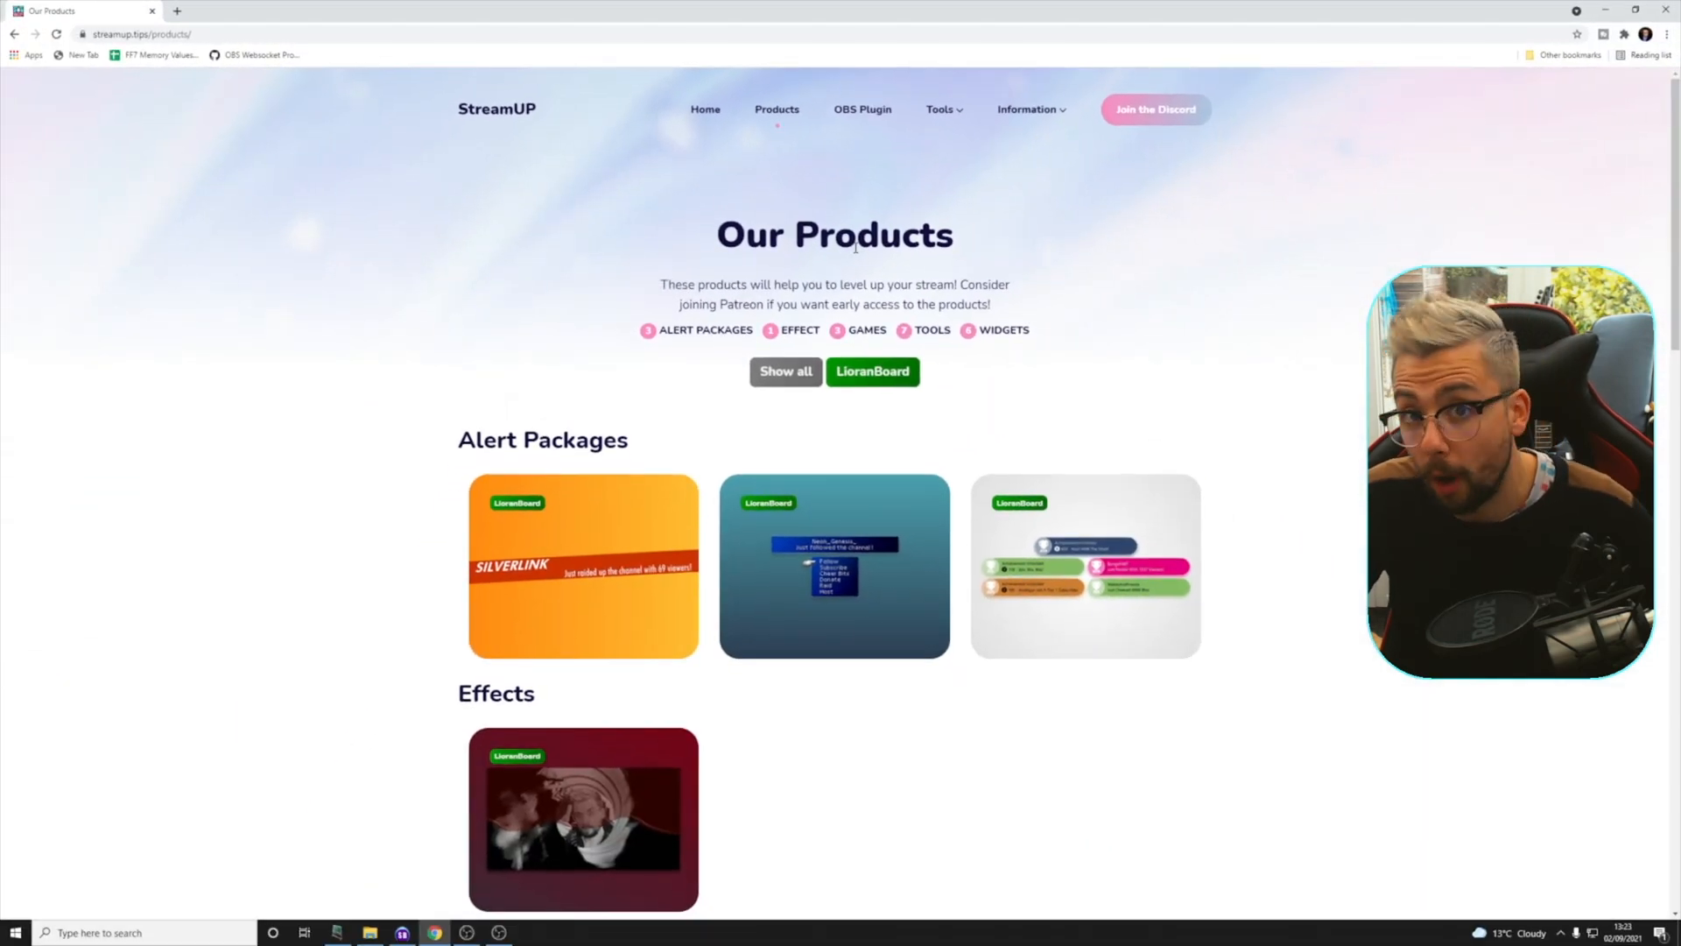
{"action": "mouse_move", "coordinate": [862, 108]}
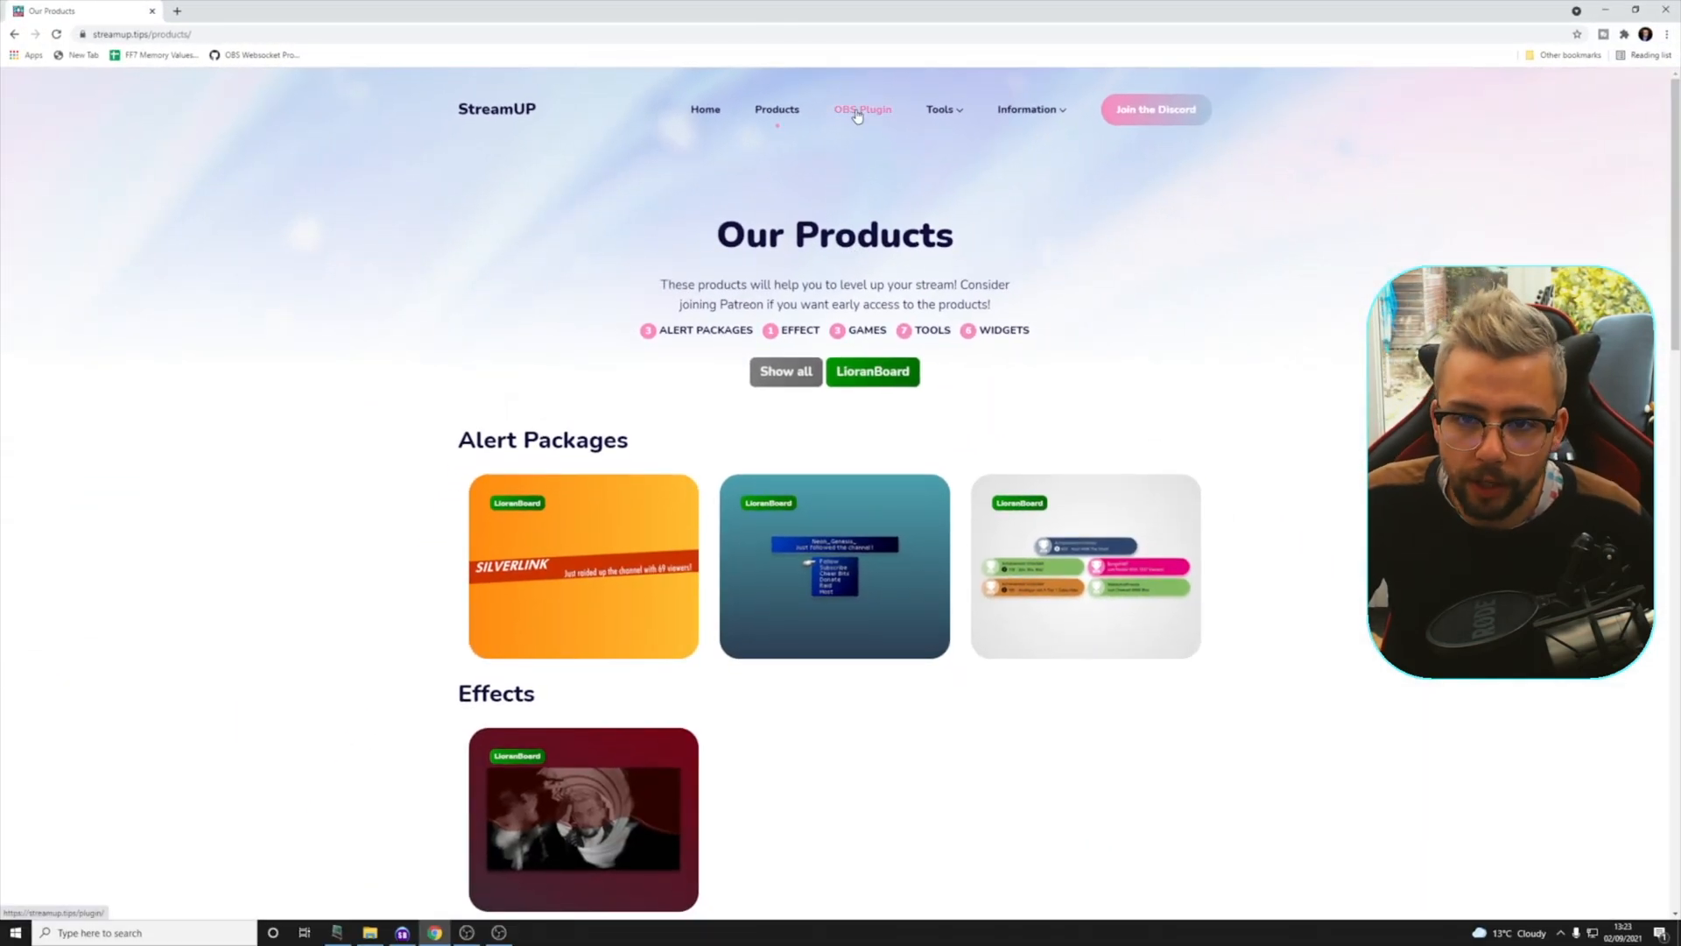
{"action": "left_click", "coordinate": [862, 109]}
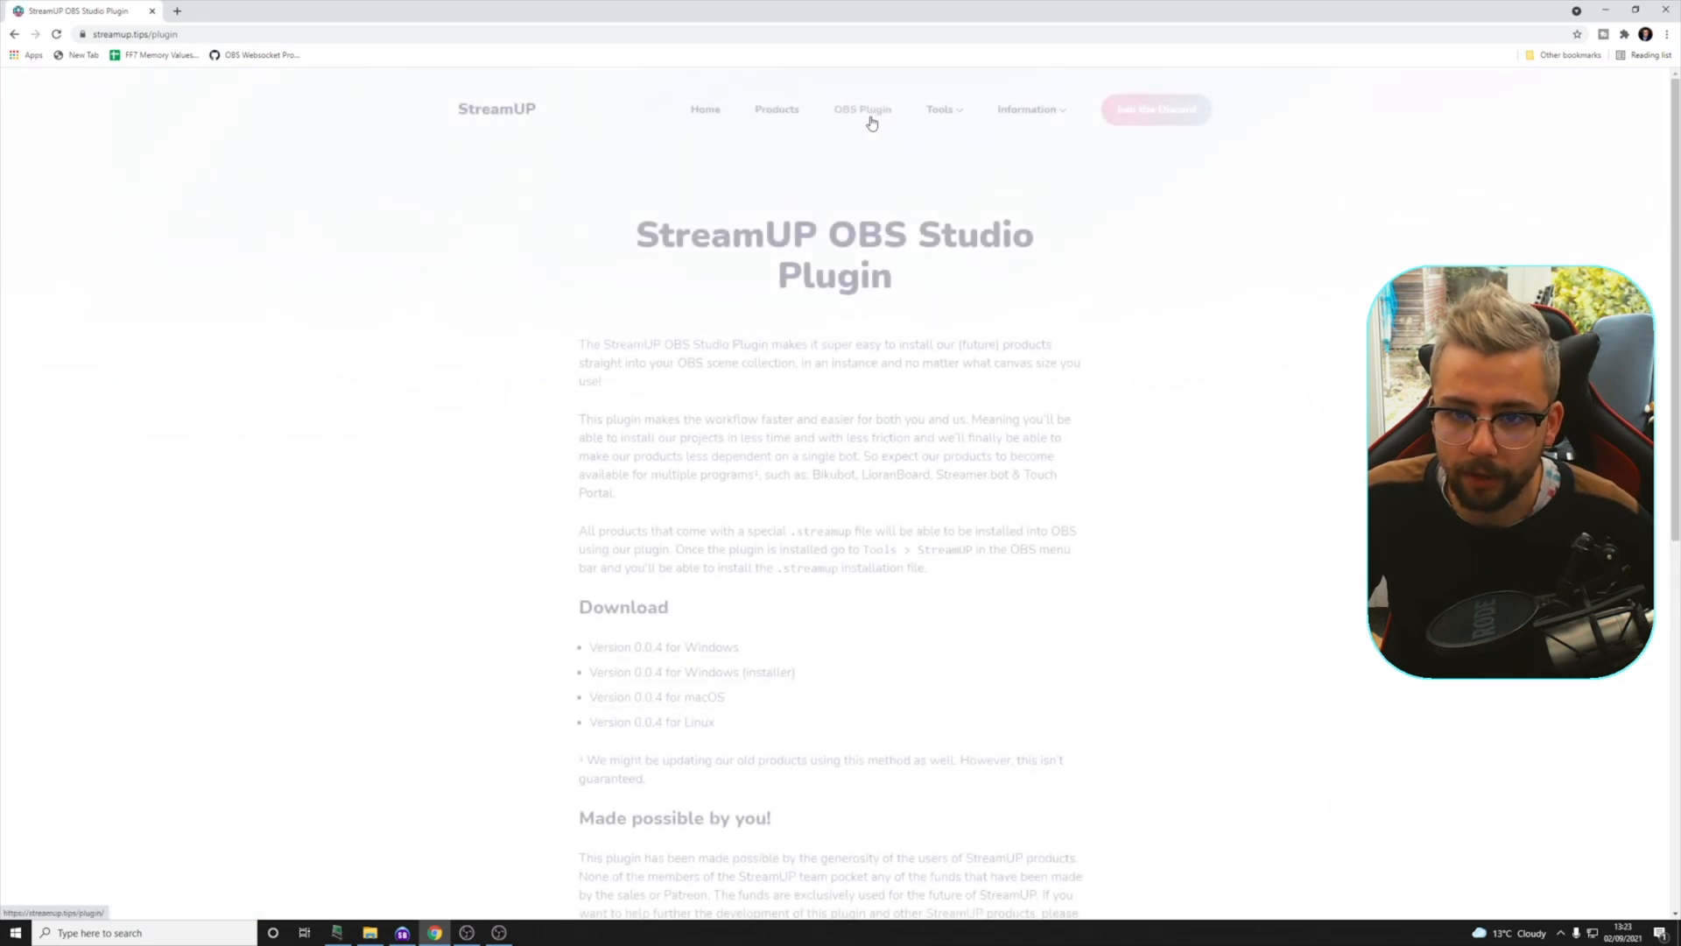
{"action": "scroll", "scroll_direction": "down", "scroll_amount": 3}
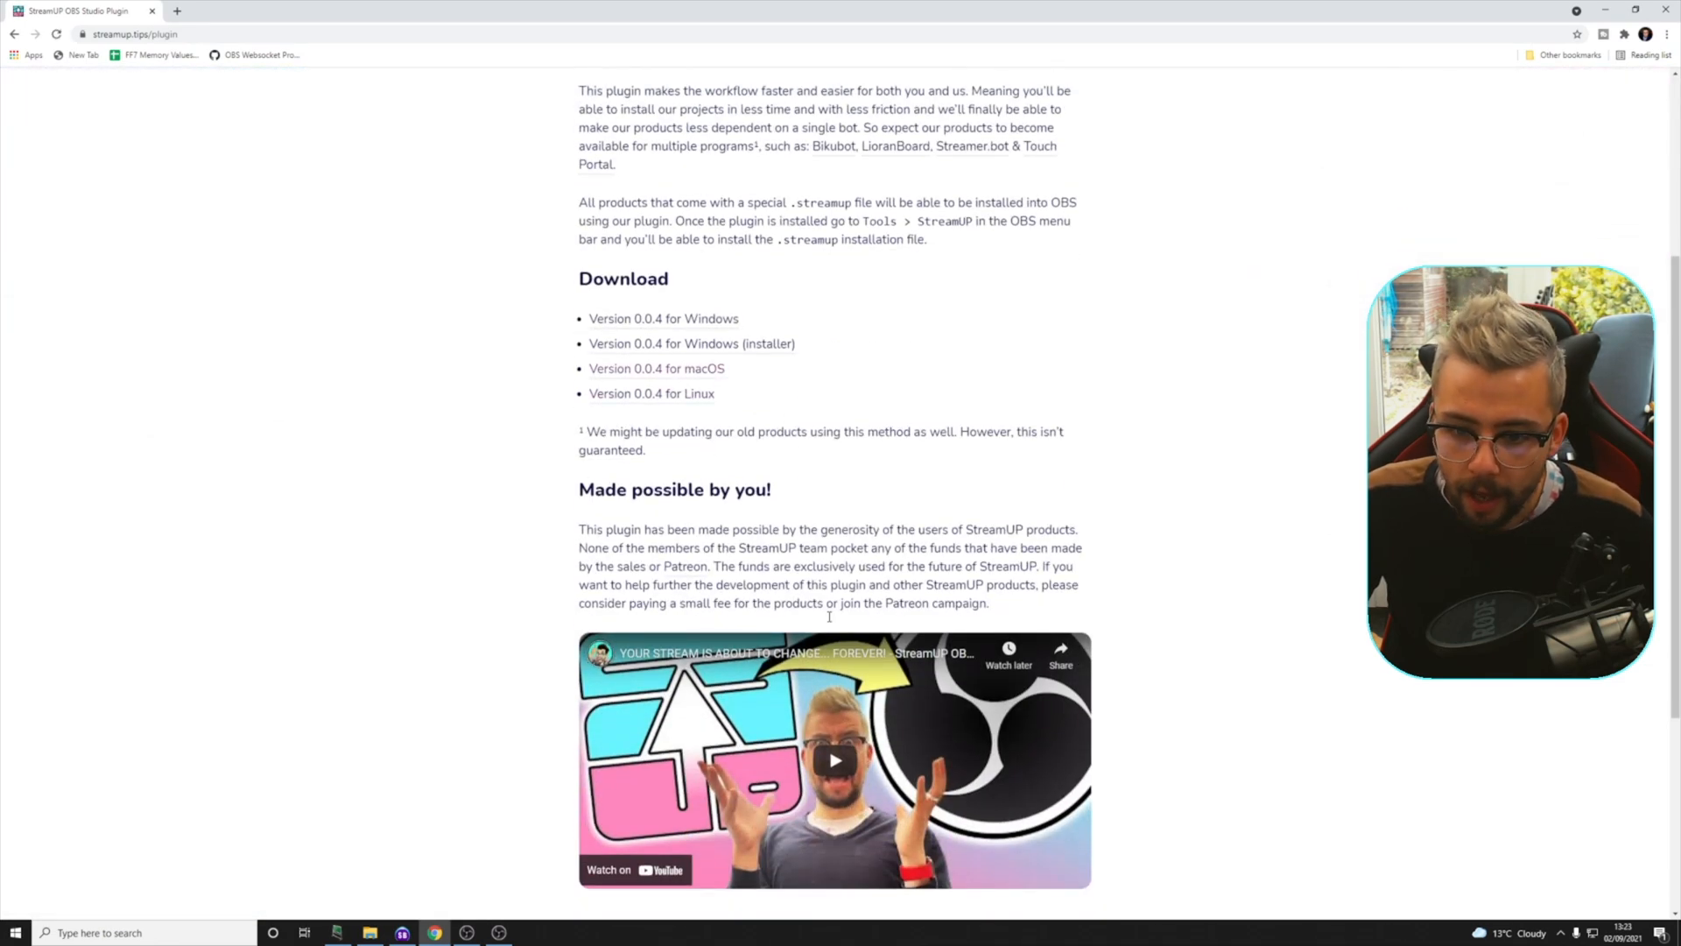
{"action": "scroll", "scroll_direction": "down", "scroll_amount": 3}
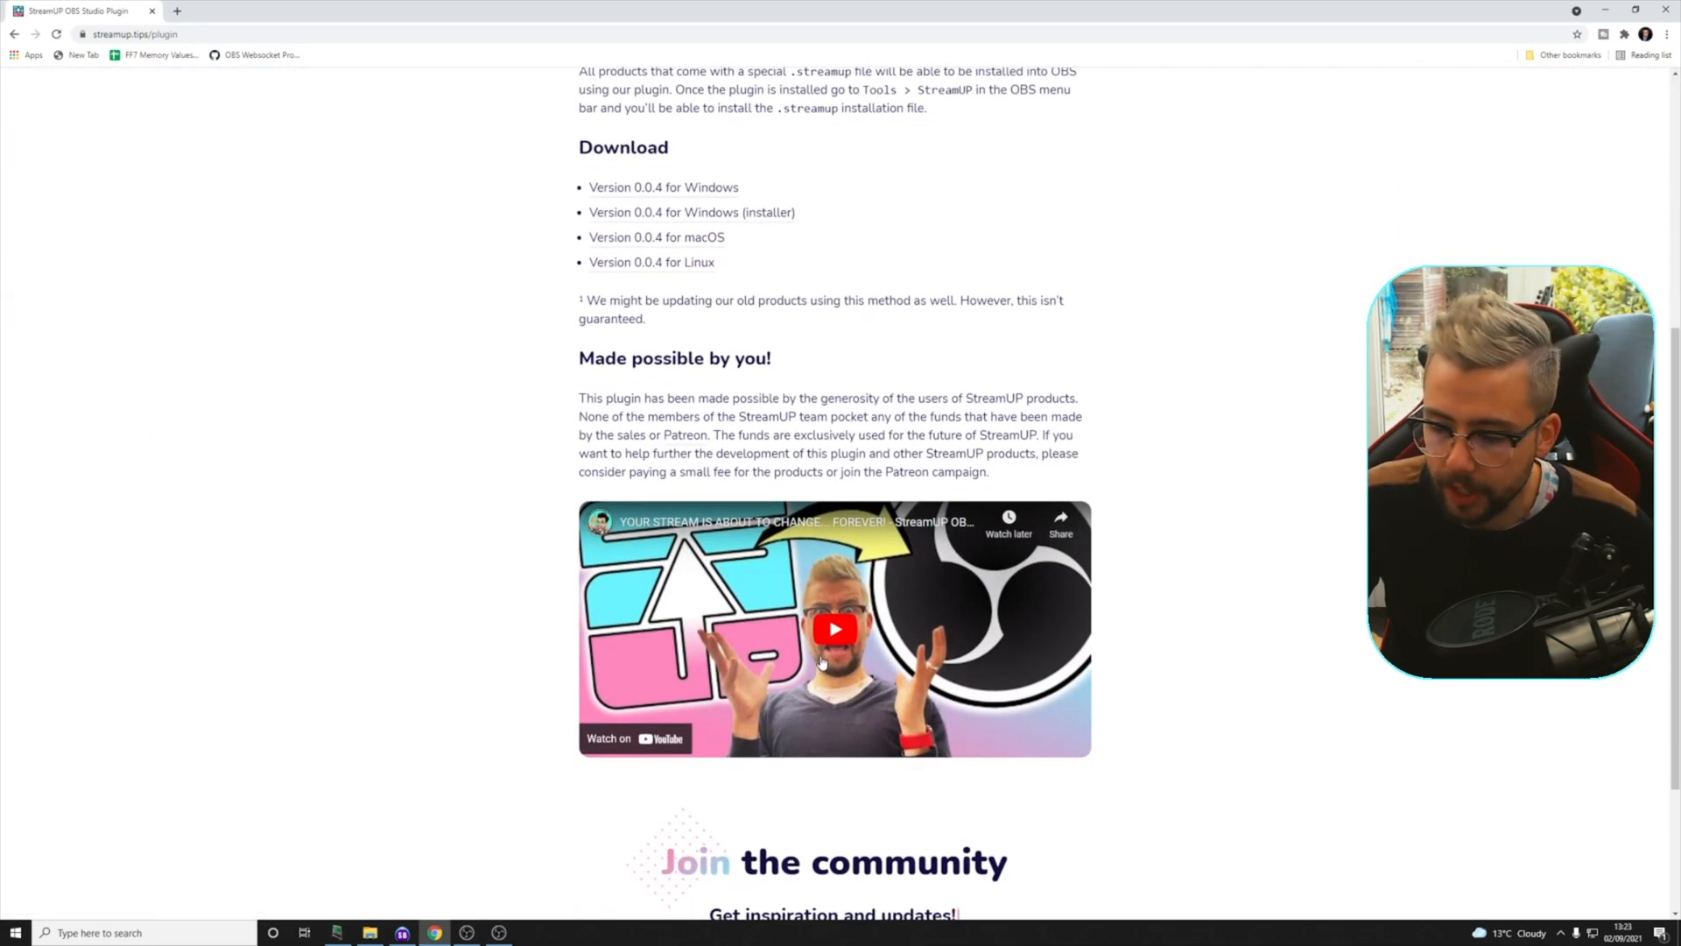
{"action": "mouse_move", "coordinate": [663, 186]}
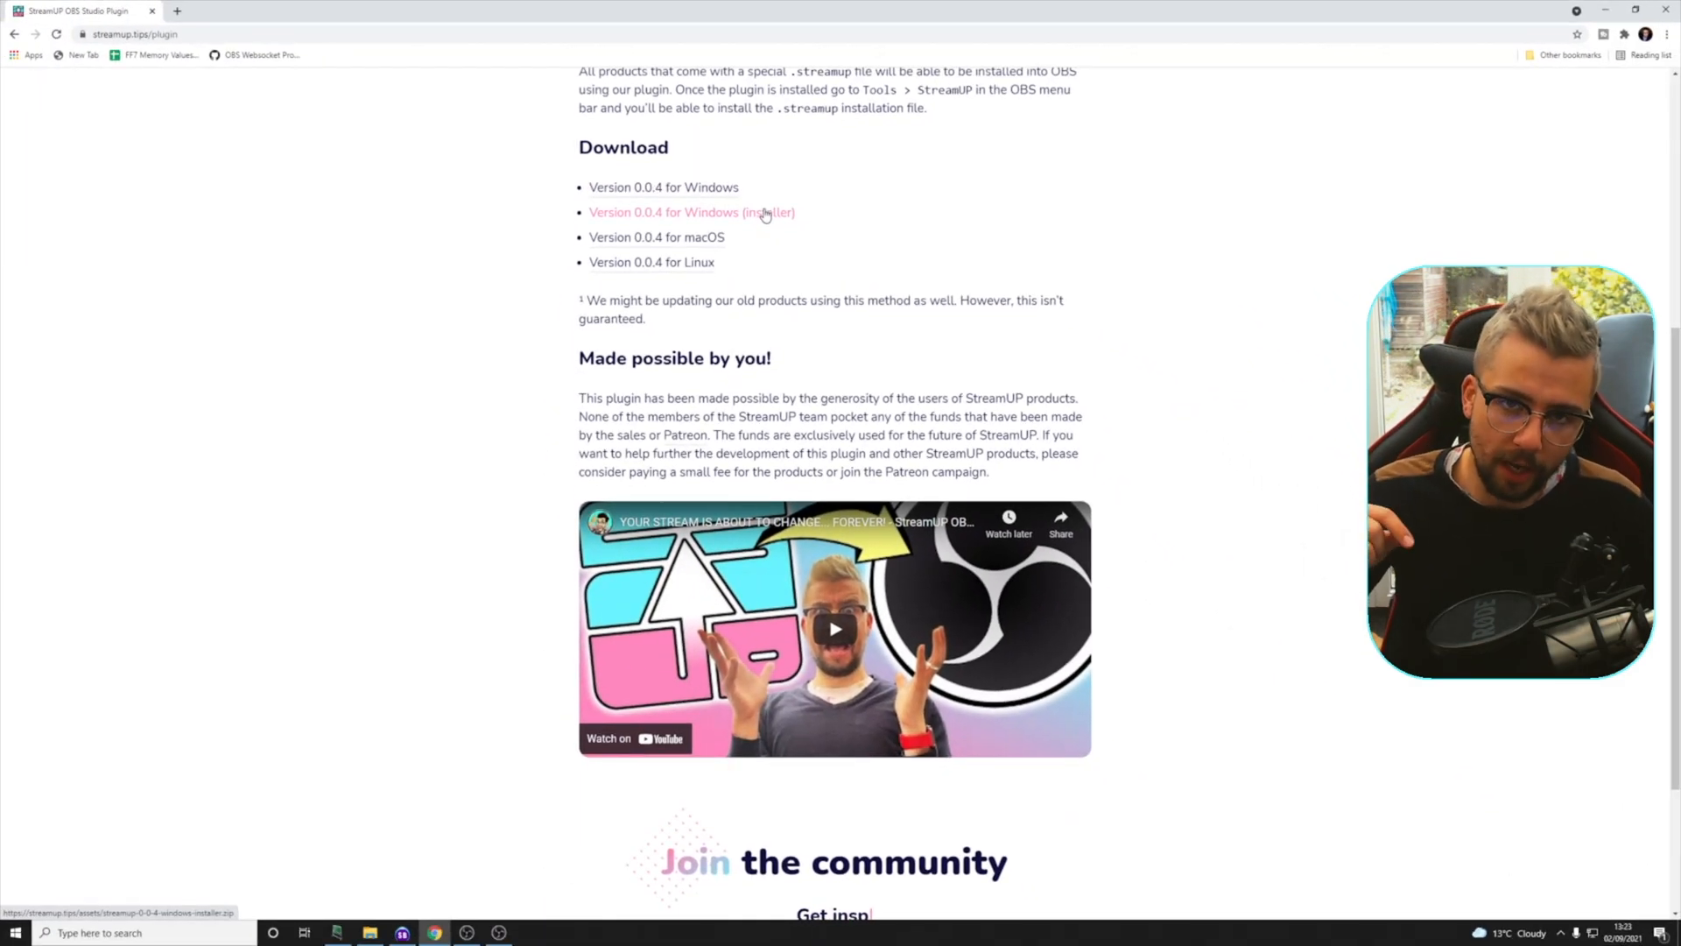
{"action": "mouse_move", "coordinate": [1069, 329]}
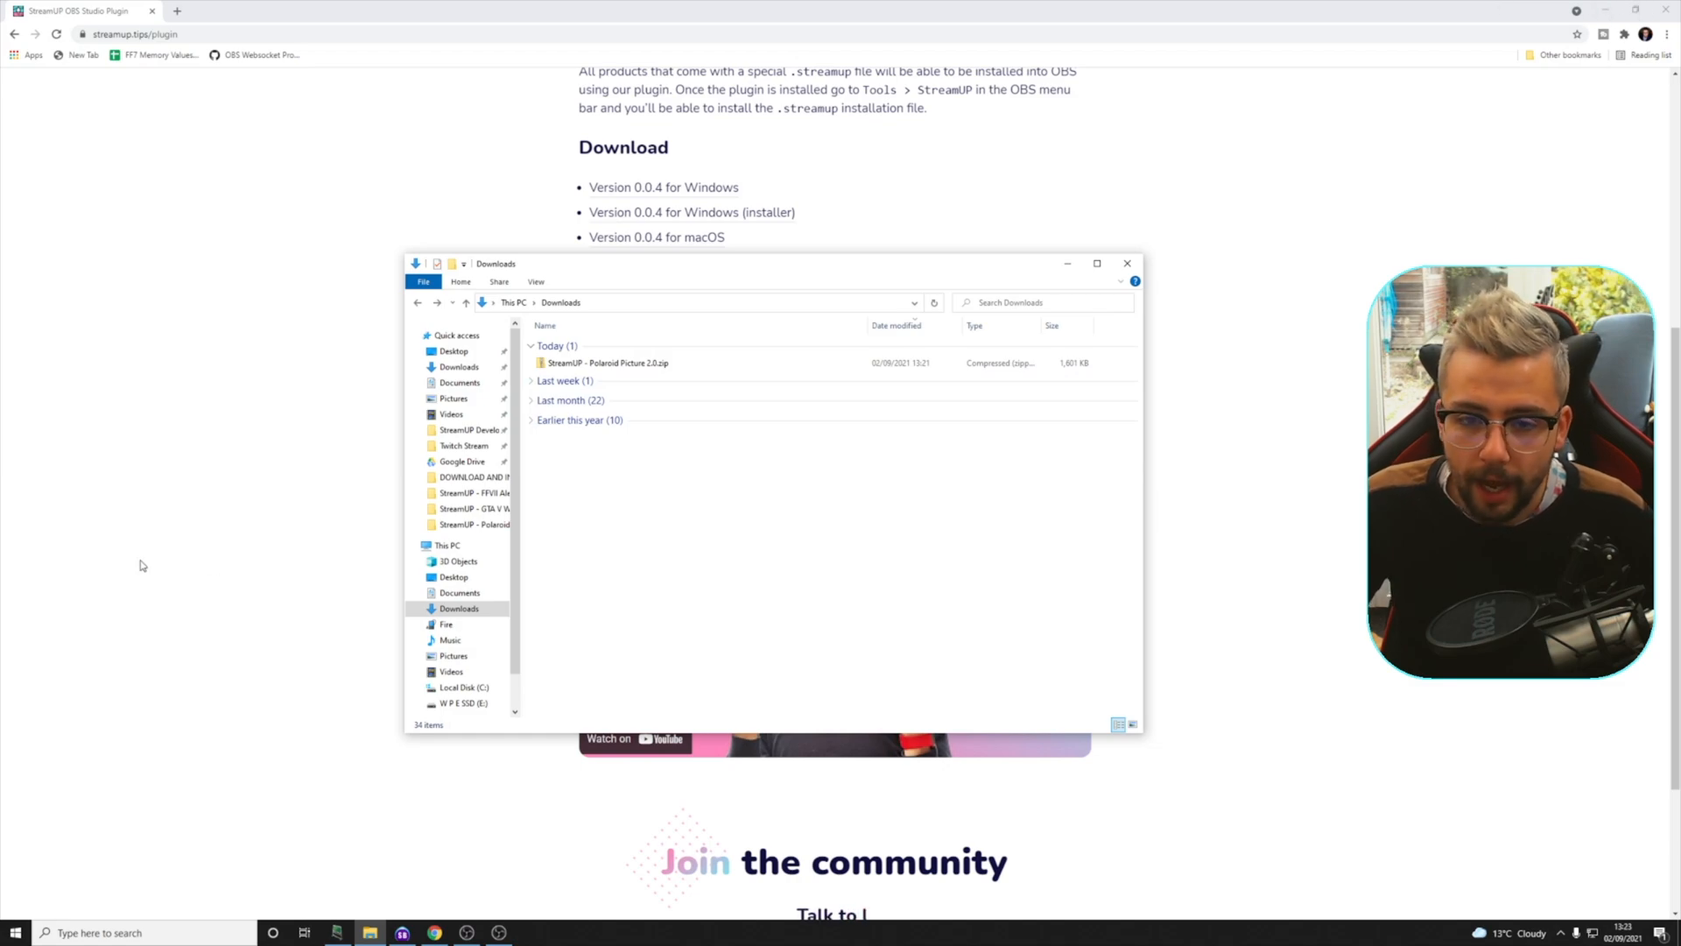
Step: Copy the Polaroid Picture 2.0 zip and create a StreamUP Stuff folder in Documents
{"action": "left_click", "coordinate": [607, 363]}
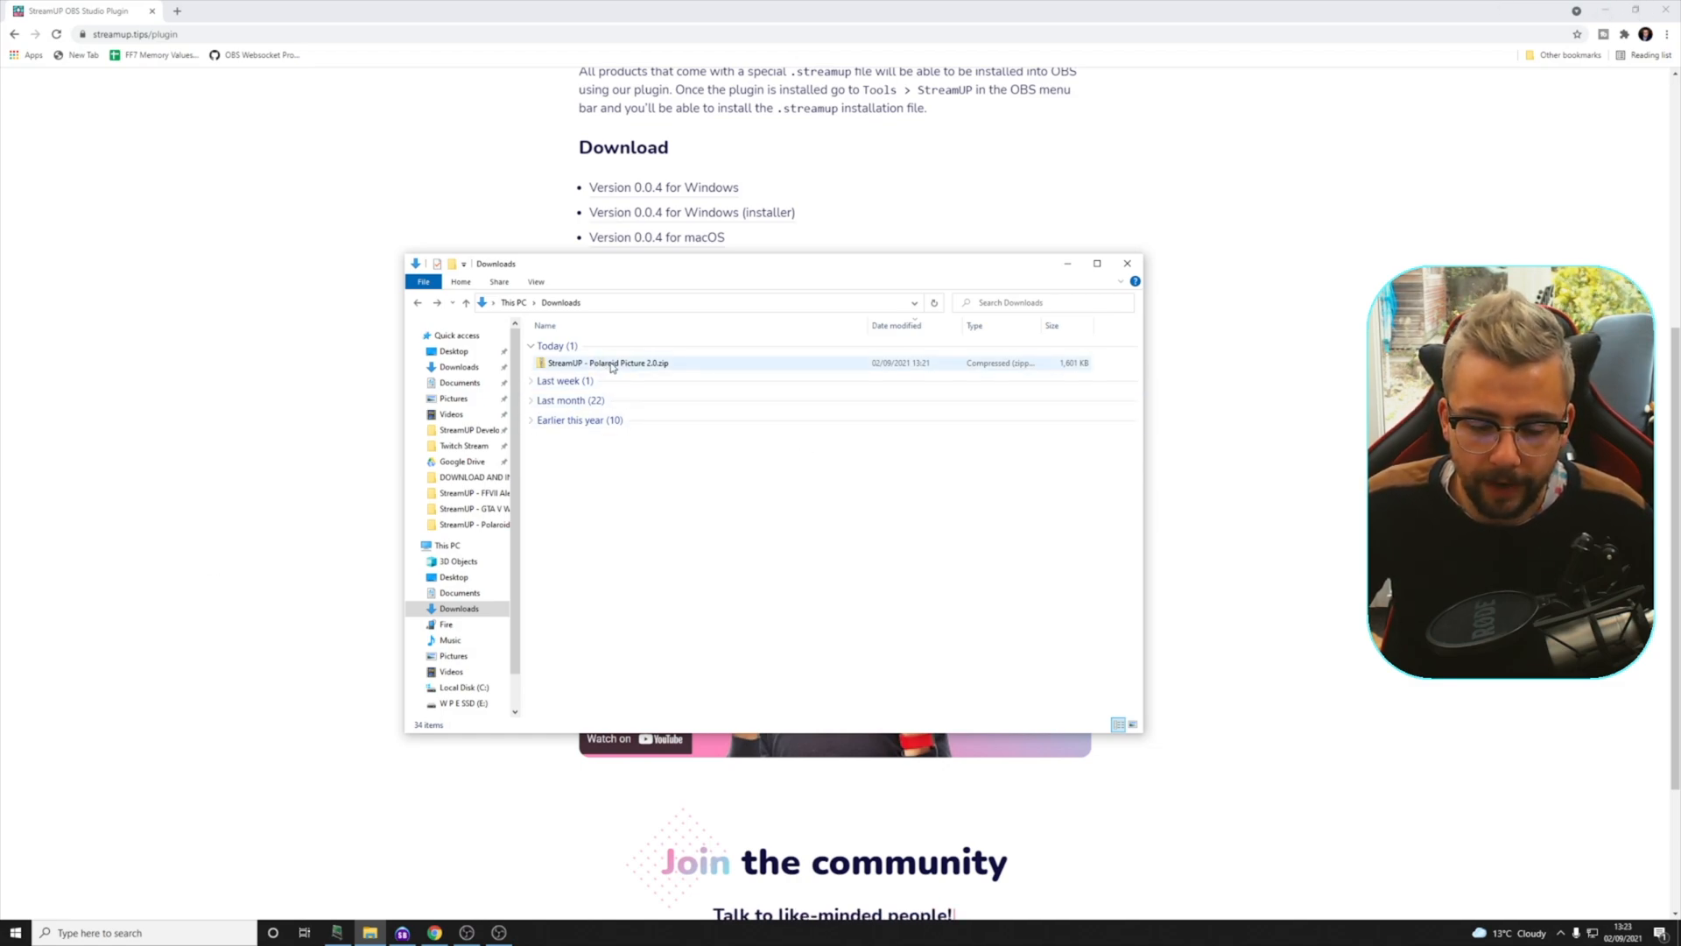
{"action": "left_click", "coordinate": [607, 363]}
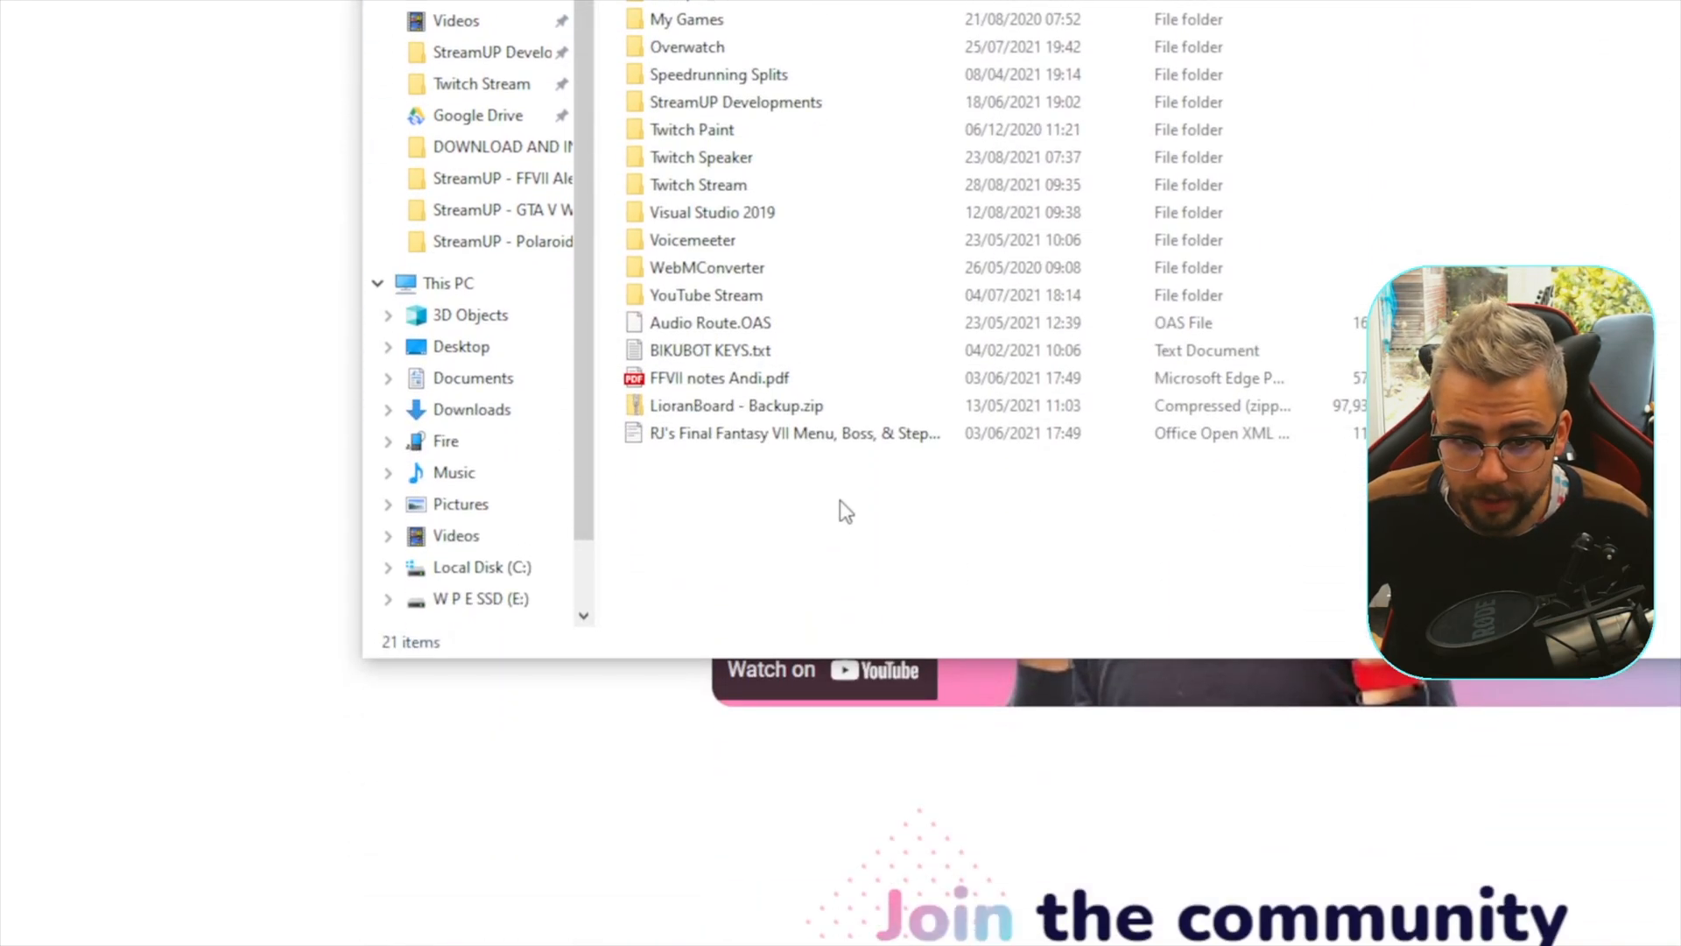
{"action": "right_click", "coordinate": [846, 510]}
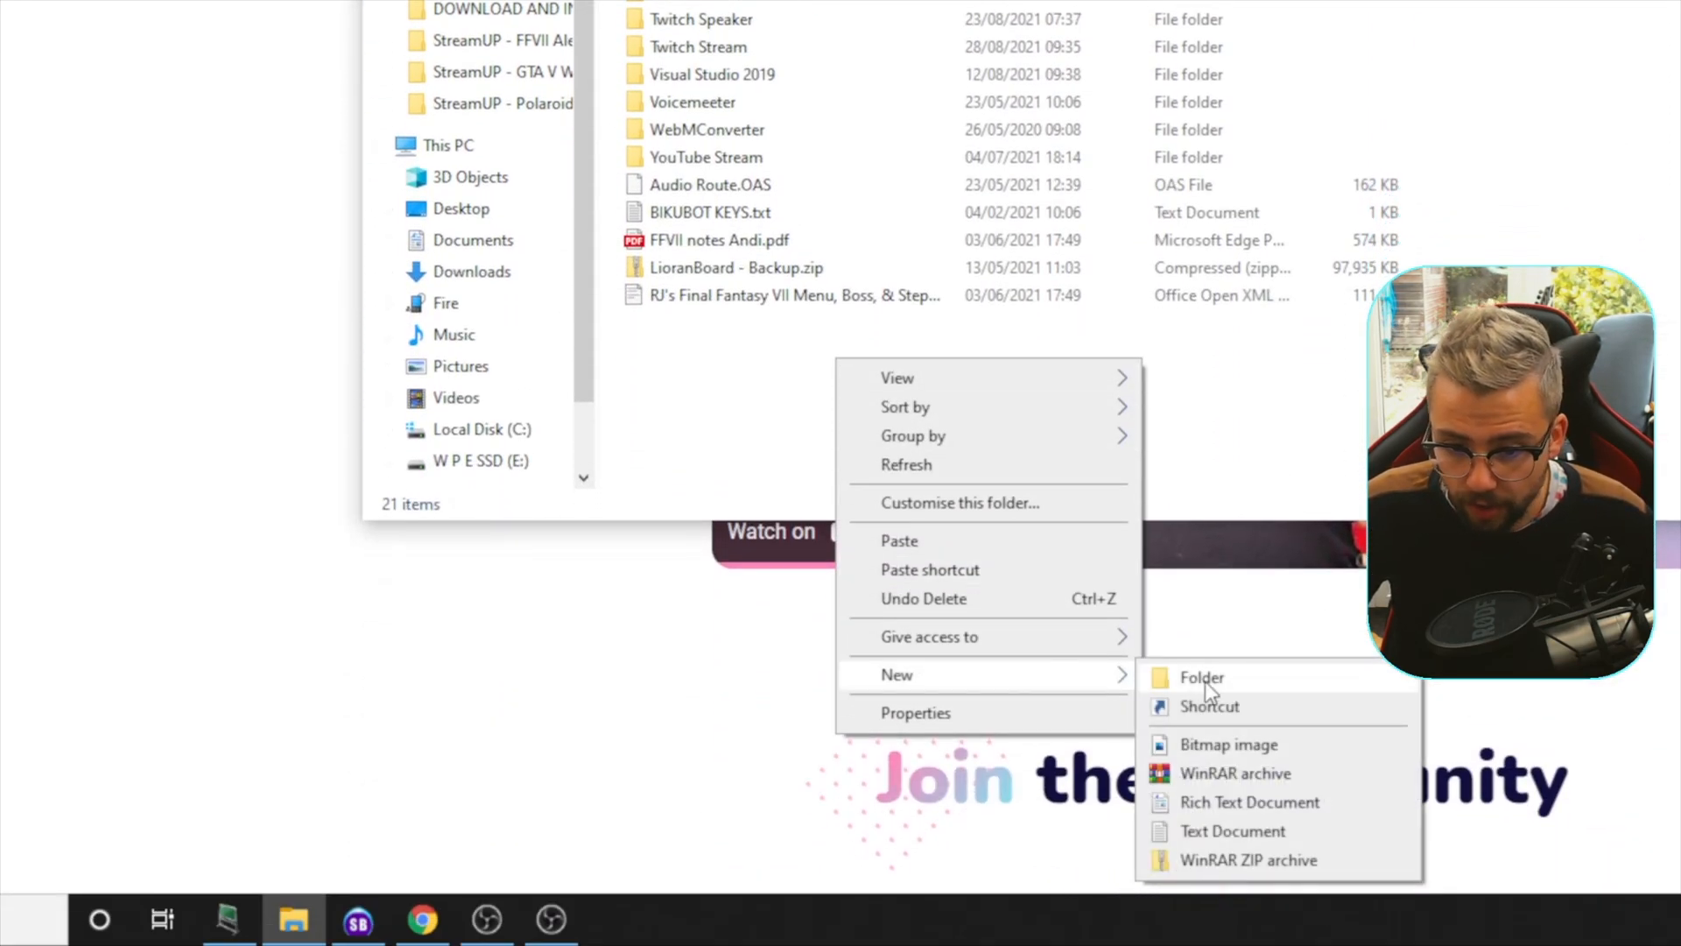
{"action": "left_click", "coordinate": [1201, 677]}
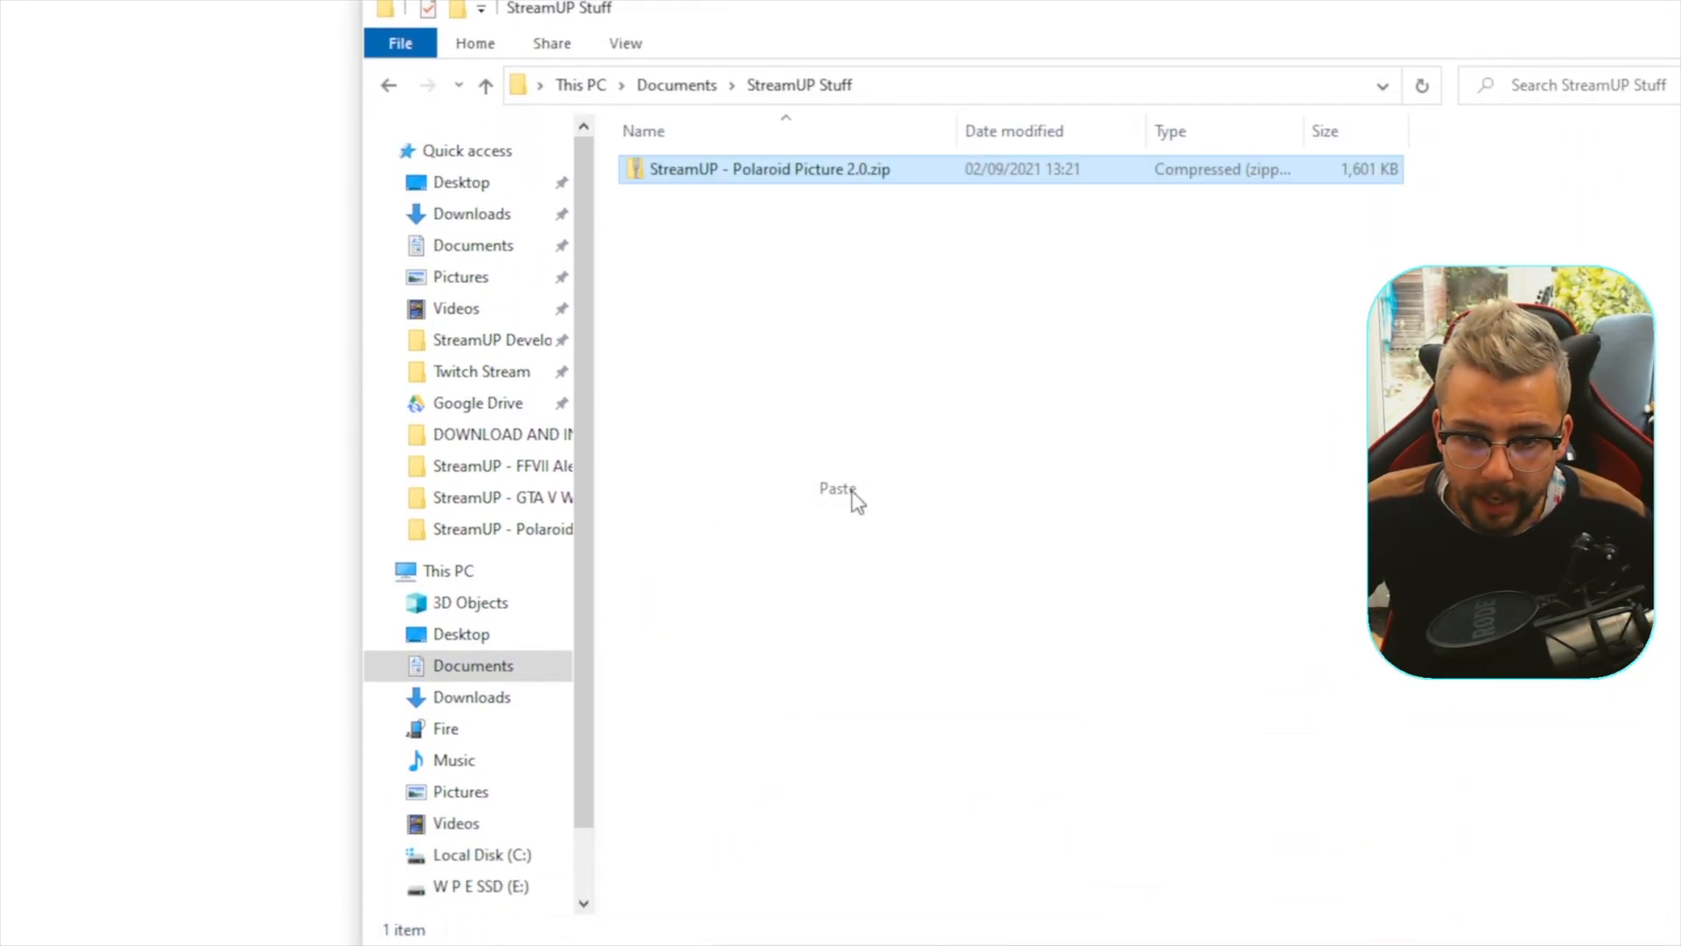
Step: Extract the pasted zip and open the extracted Polaroid Picture 2.0 folder
{"action": "right_click", "coordinate": [768, 169]}
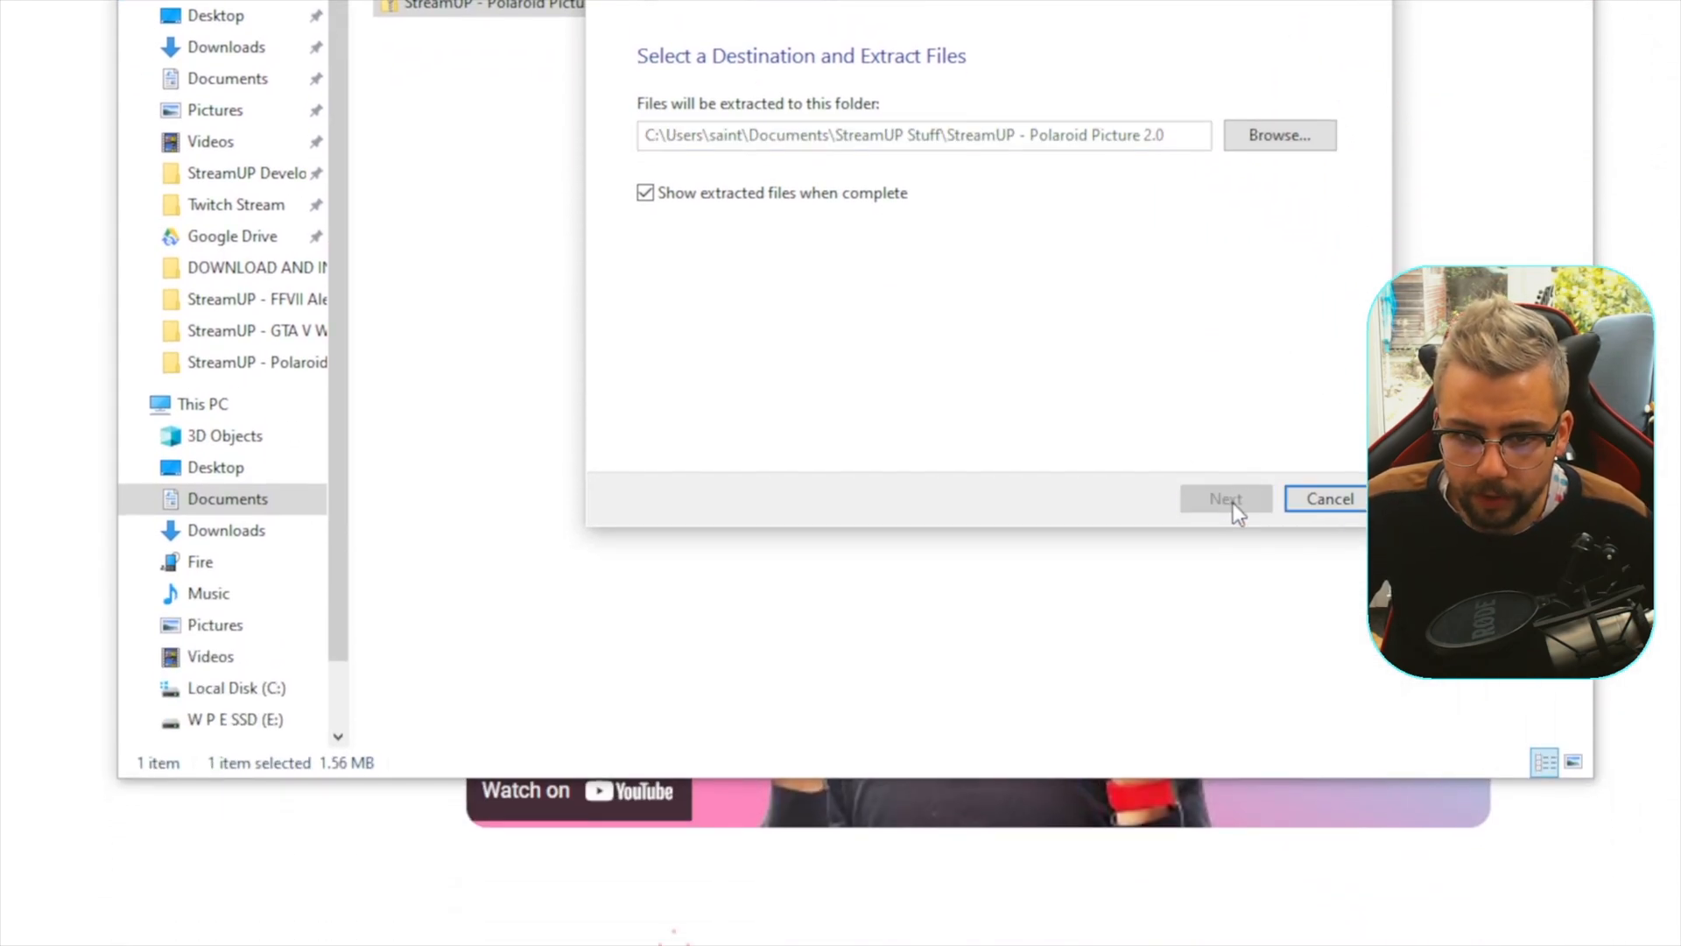
{"action": "left_click", "coordinate": [1224, 497]}
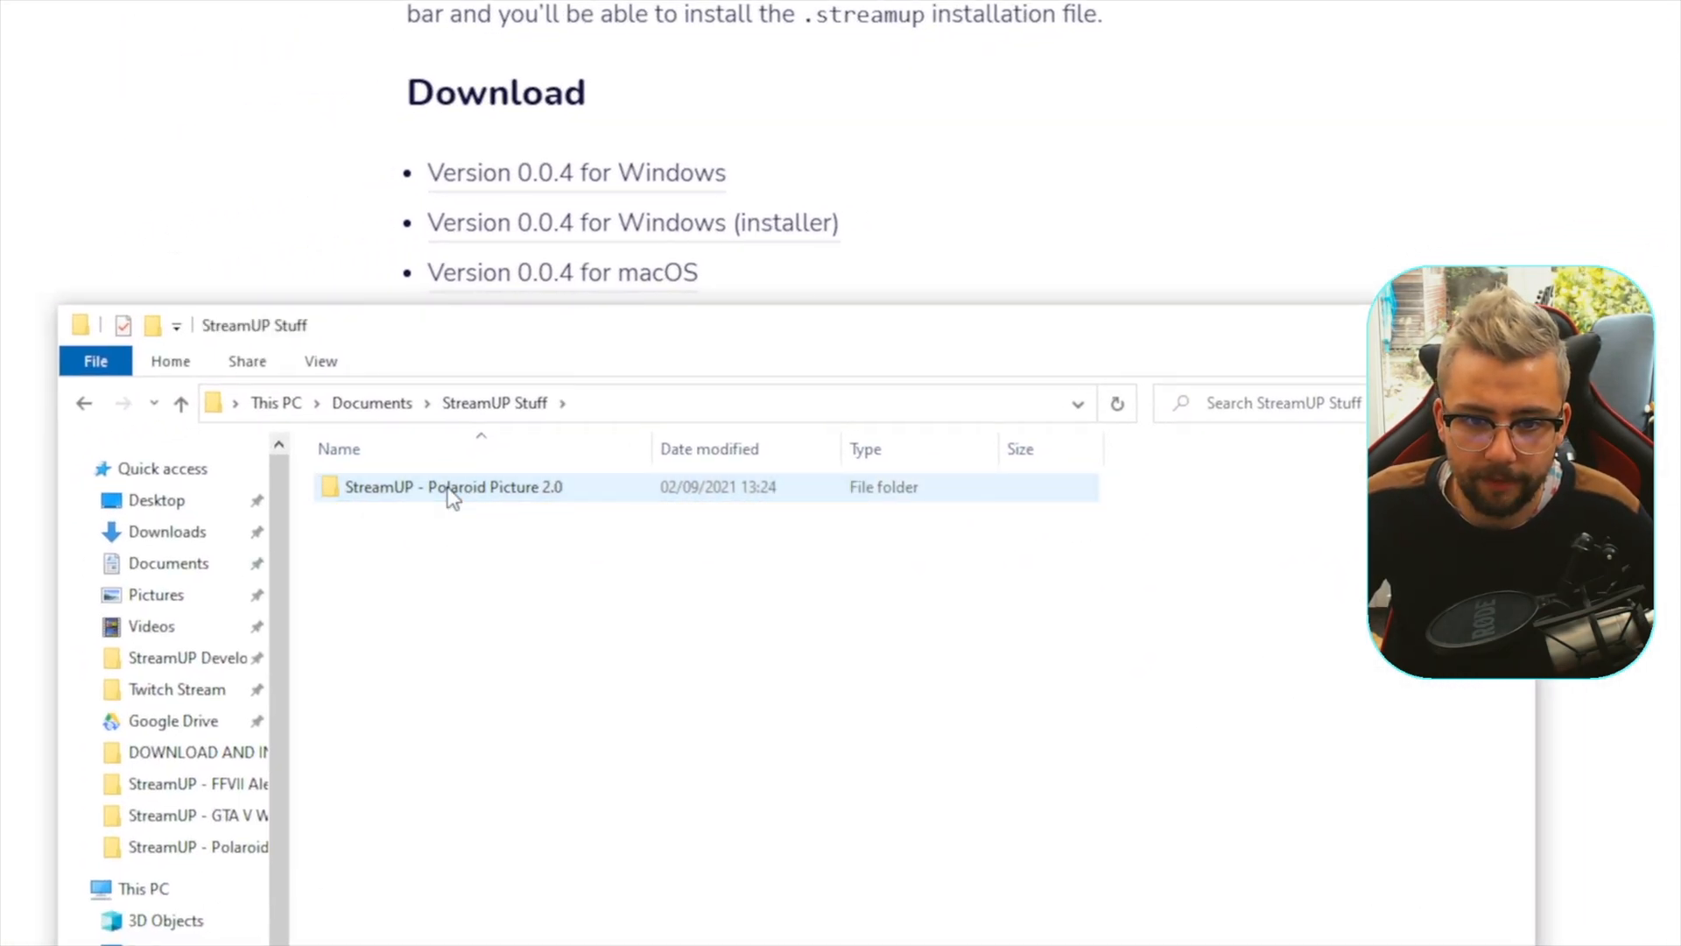
{"action": "double_click", "coordinate": [453, 486]}
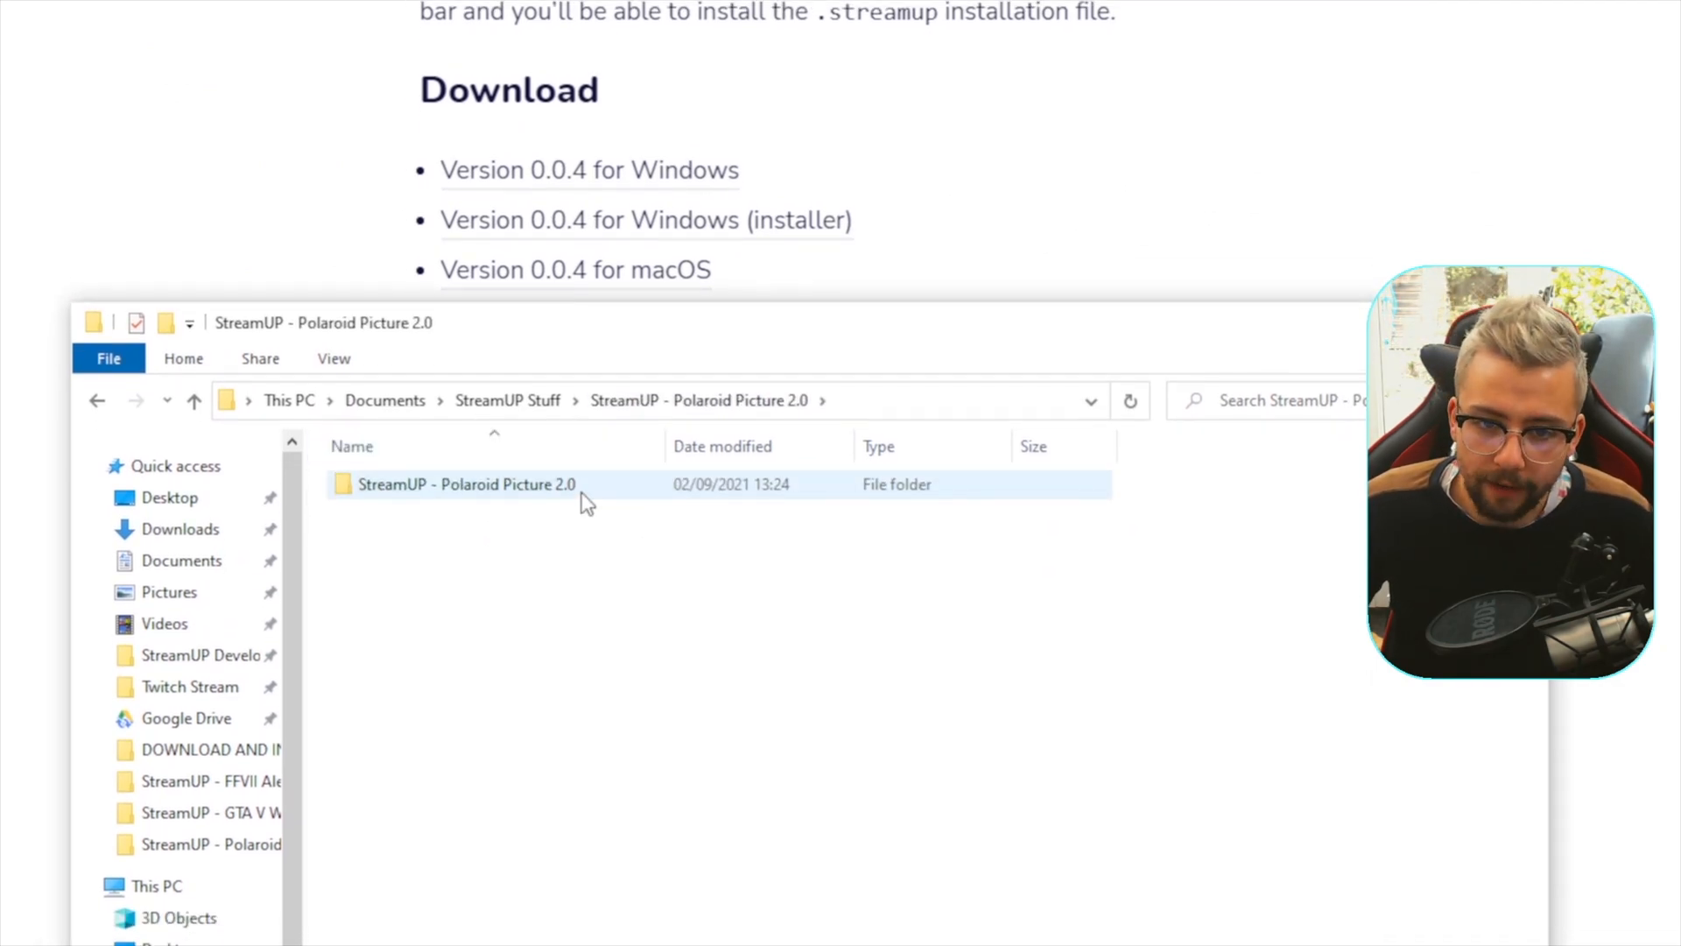
{"action": "right_click", "coordinate": [465, 483]}
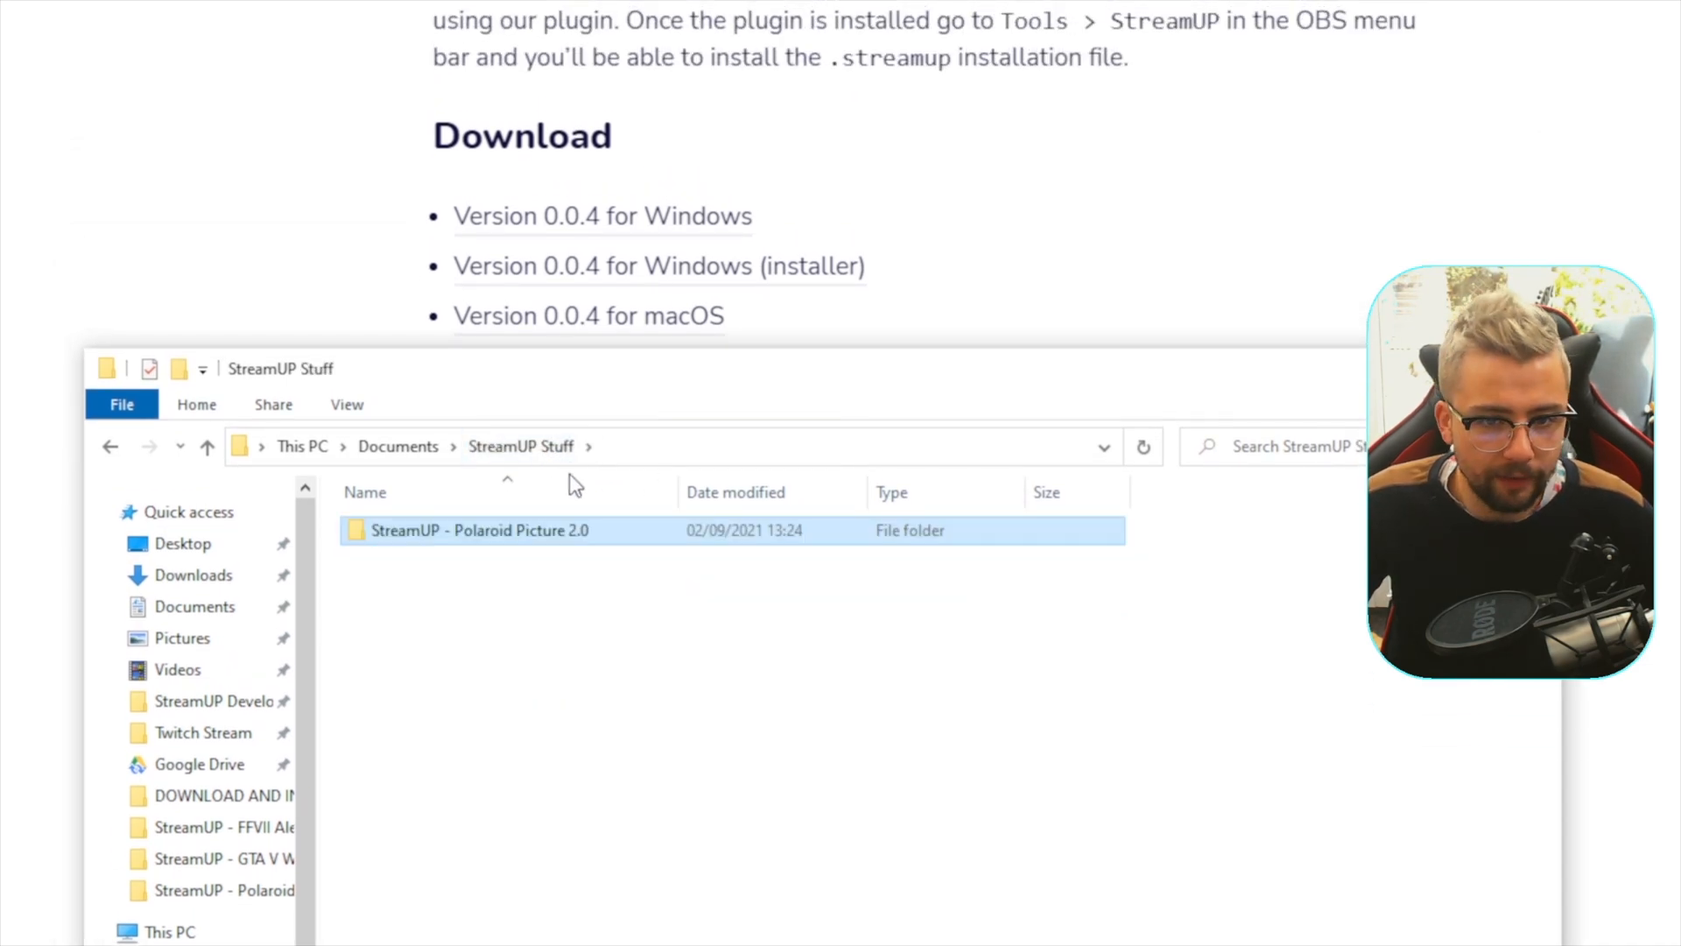
{"action": "double_click", "coordinate": [479, 530]}
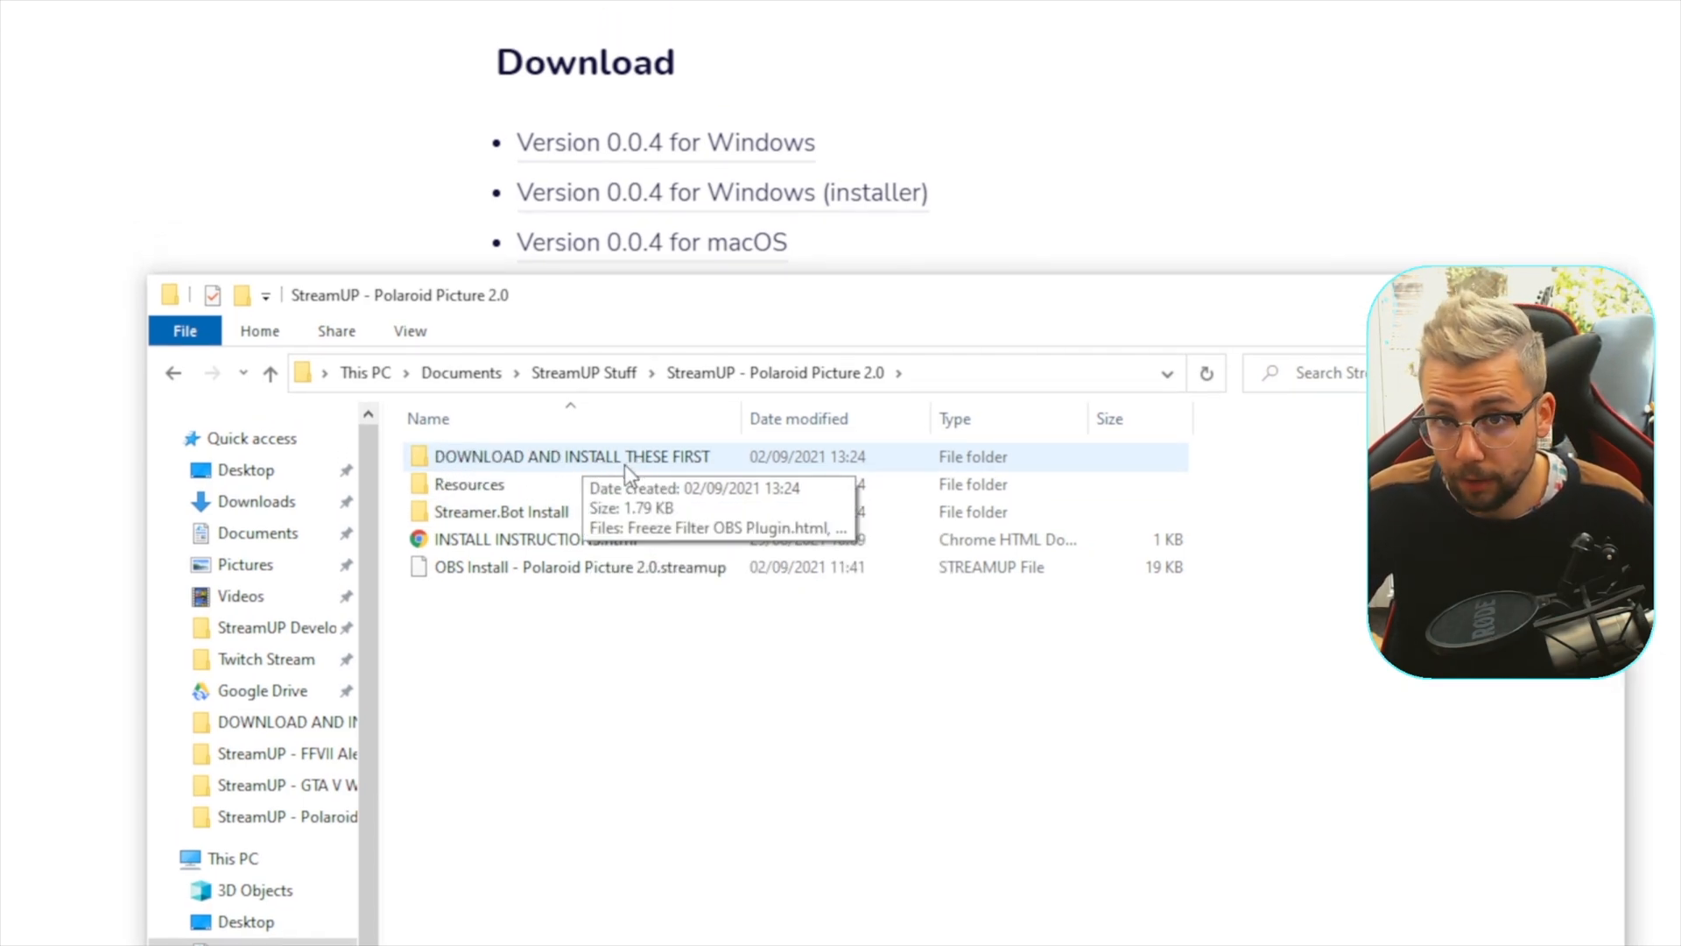
Step: Open DOWNLOAD AND INSTALL THESE FIRST and launch the Freeze Filter OBS Plugin.html link
{"action": "double_click", "coordinate": [573, 456]}
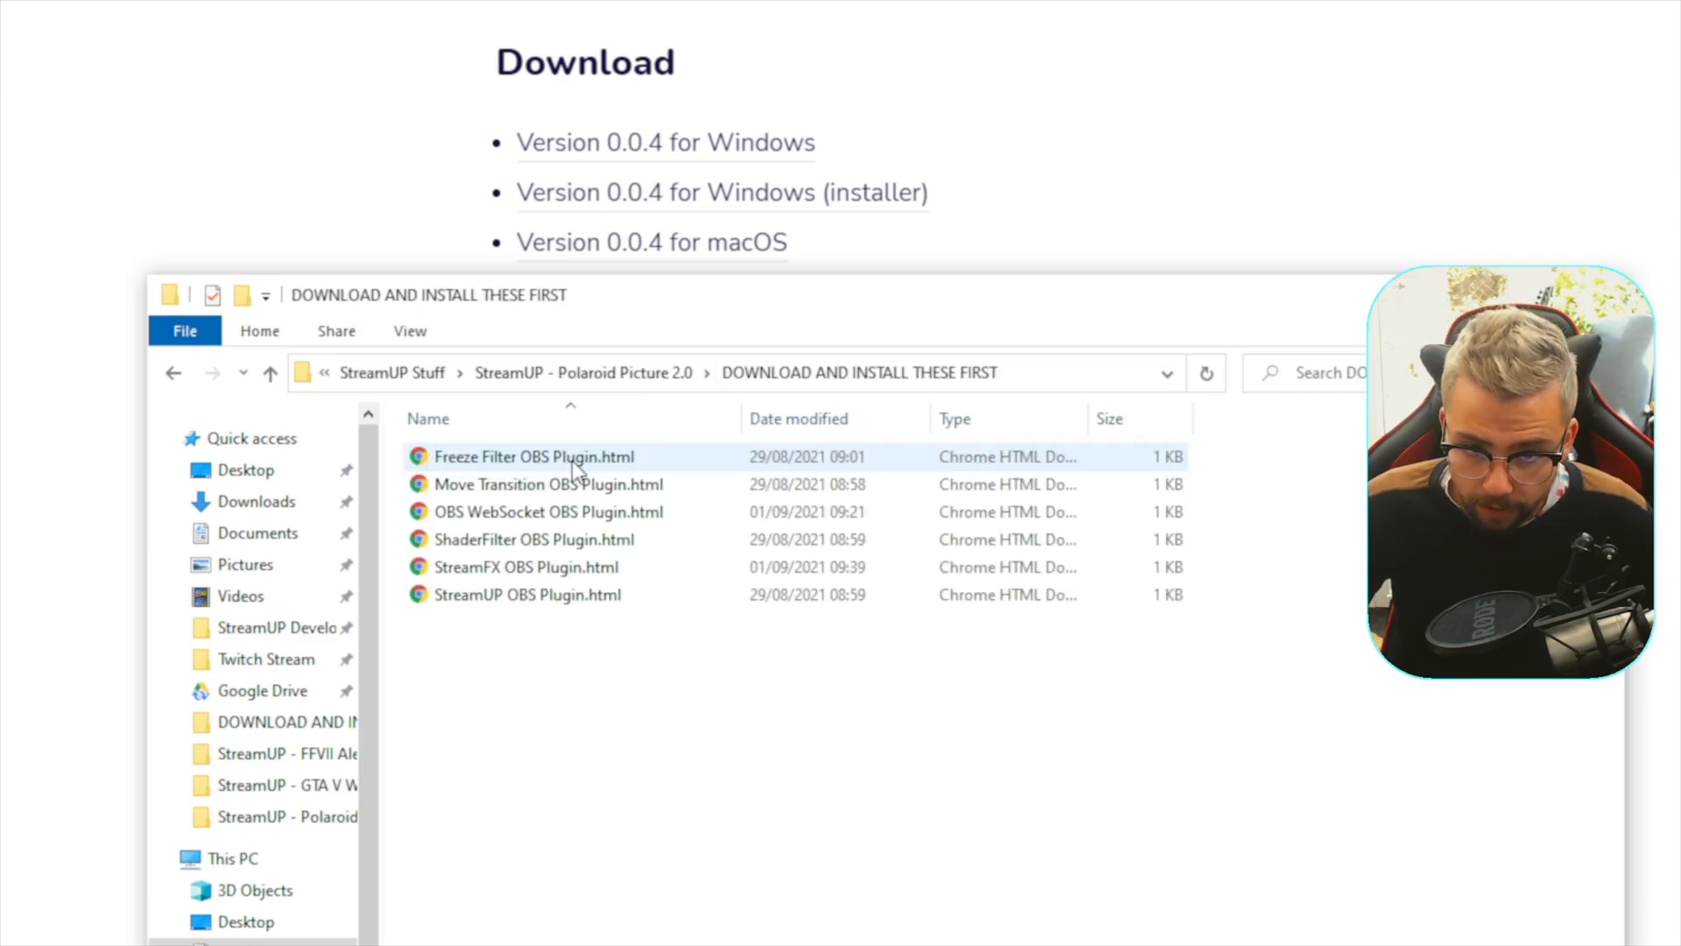
{"action": "double_click", "coordinate": [533, 455]}
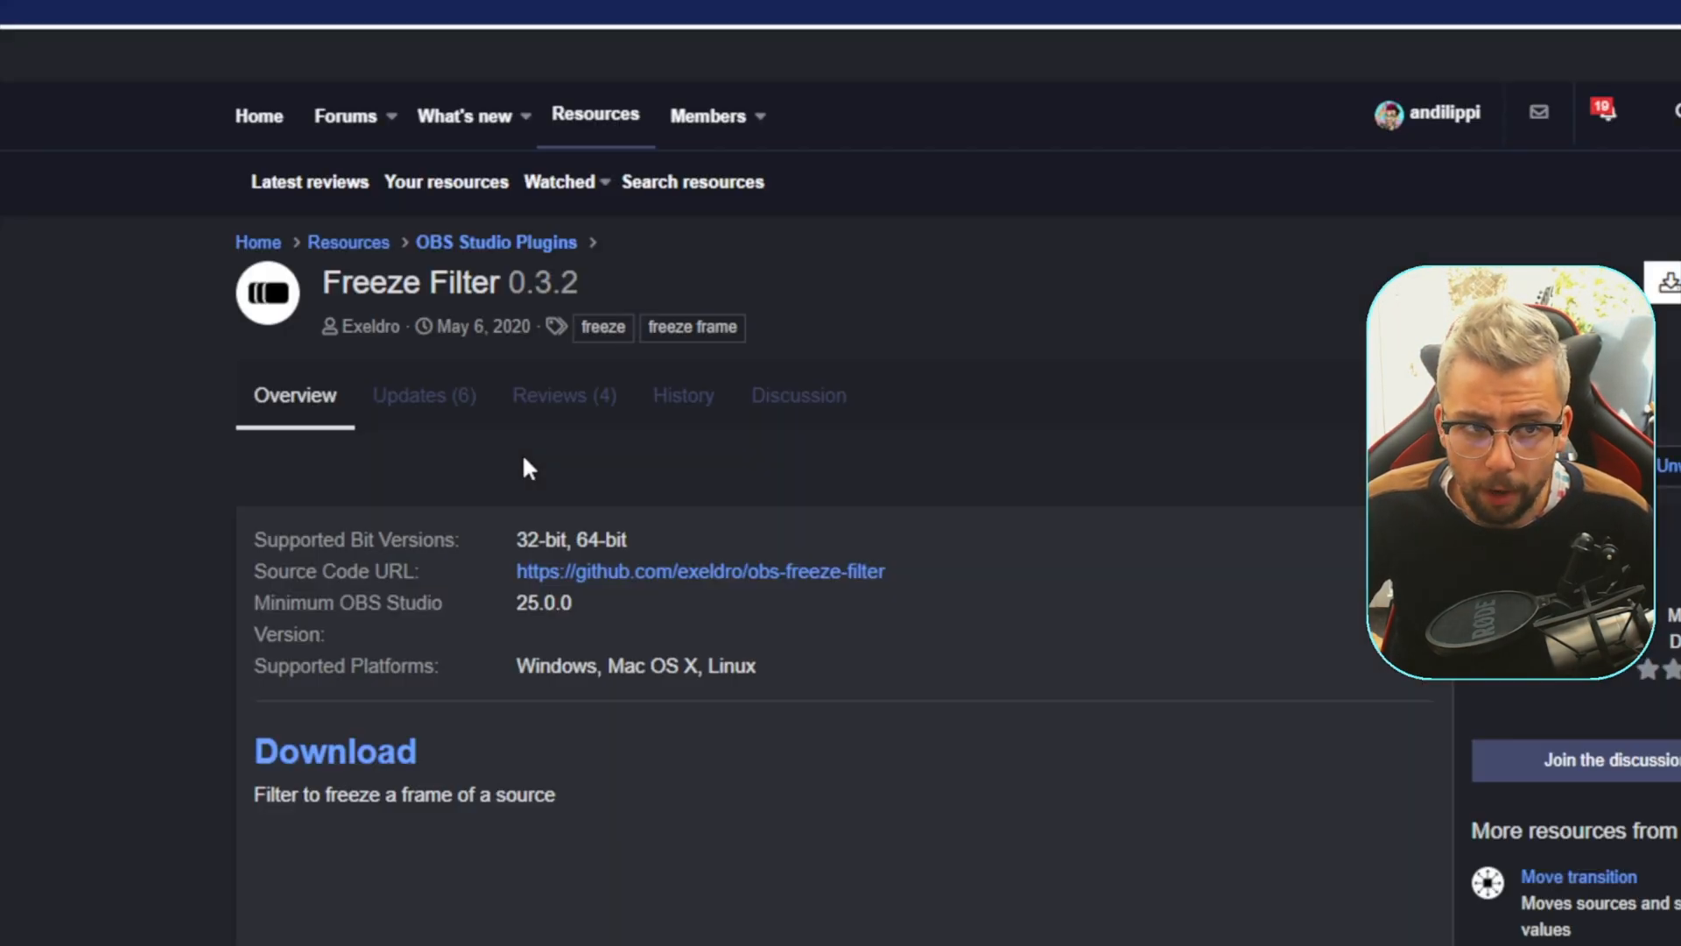
Step: Scroll through the Freeze Filter 0.3.2 page to its download and installation notes
{"action": "scroll", "scroll_direction": "down", "scroll_amount": 3}
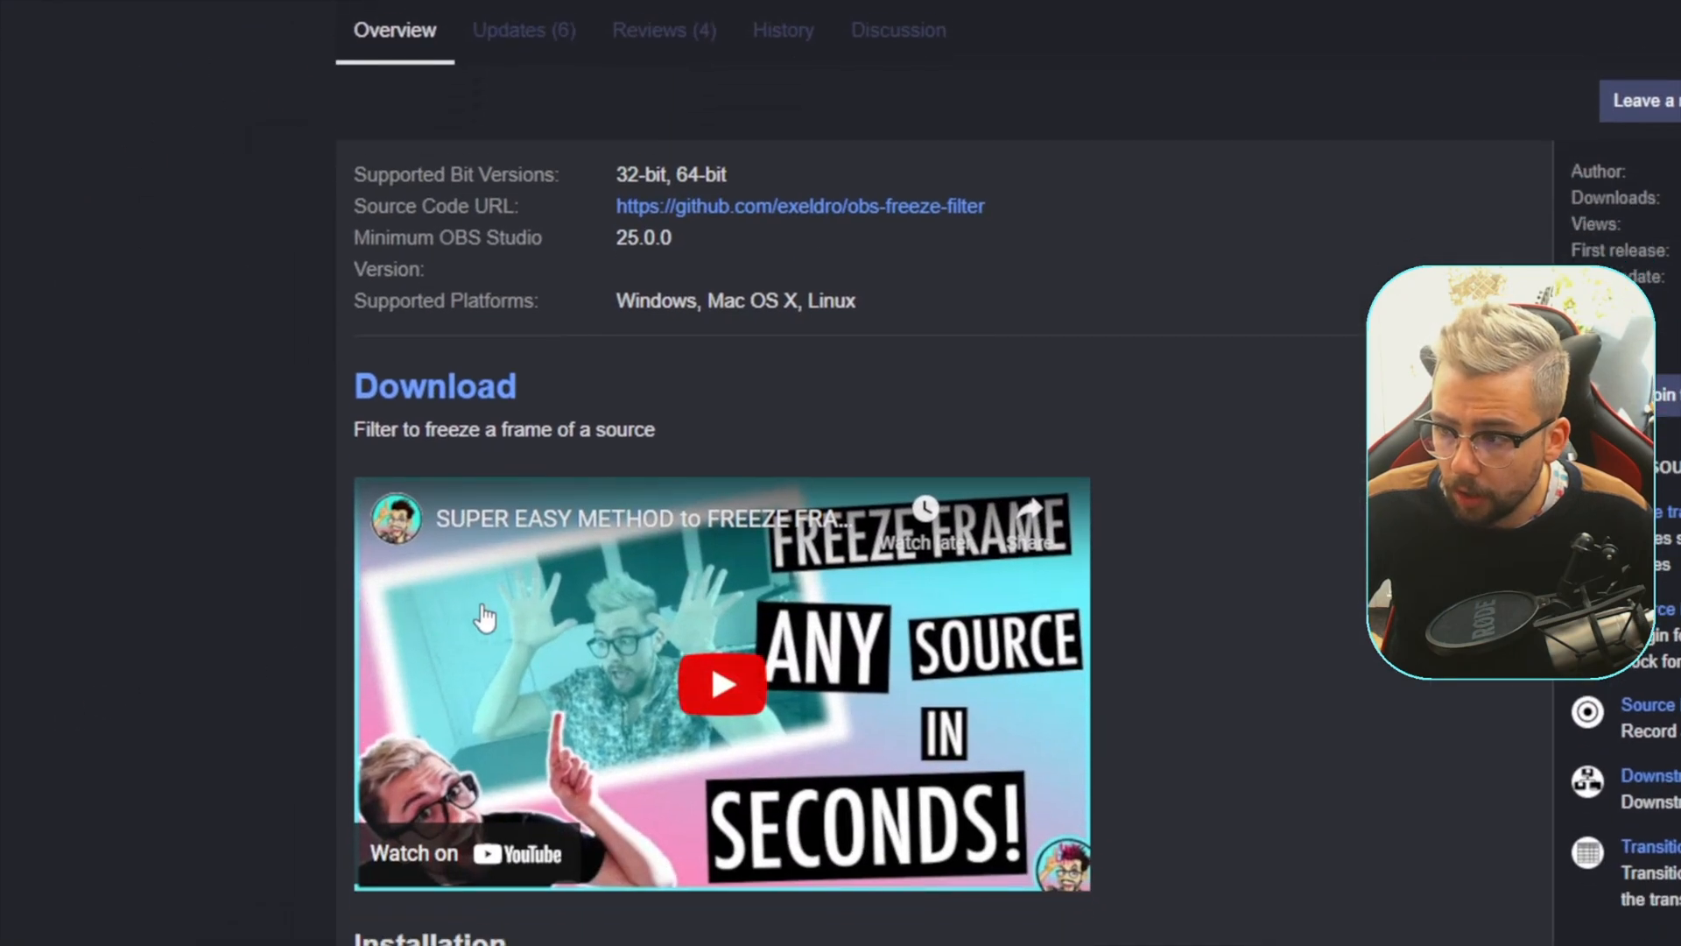
{"action": "scroll", "scroll_direction": "down", "scroll_amount": 3}
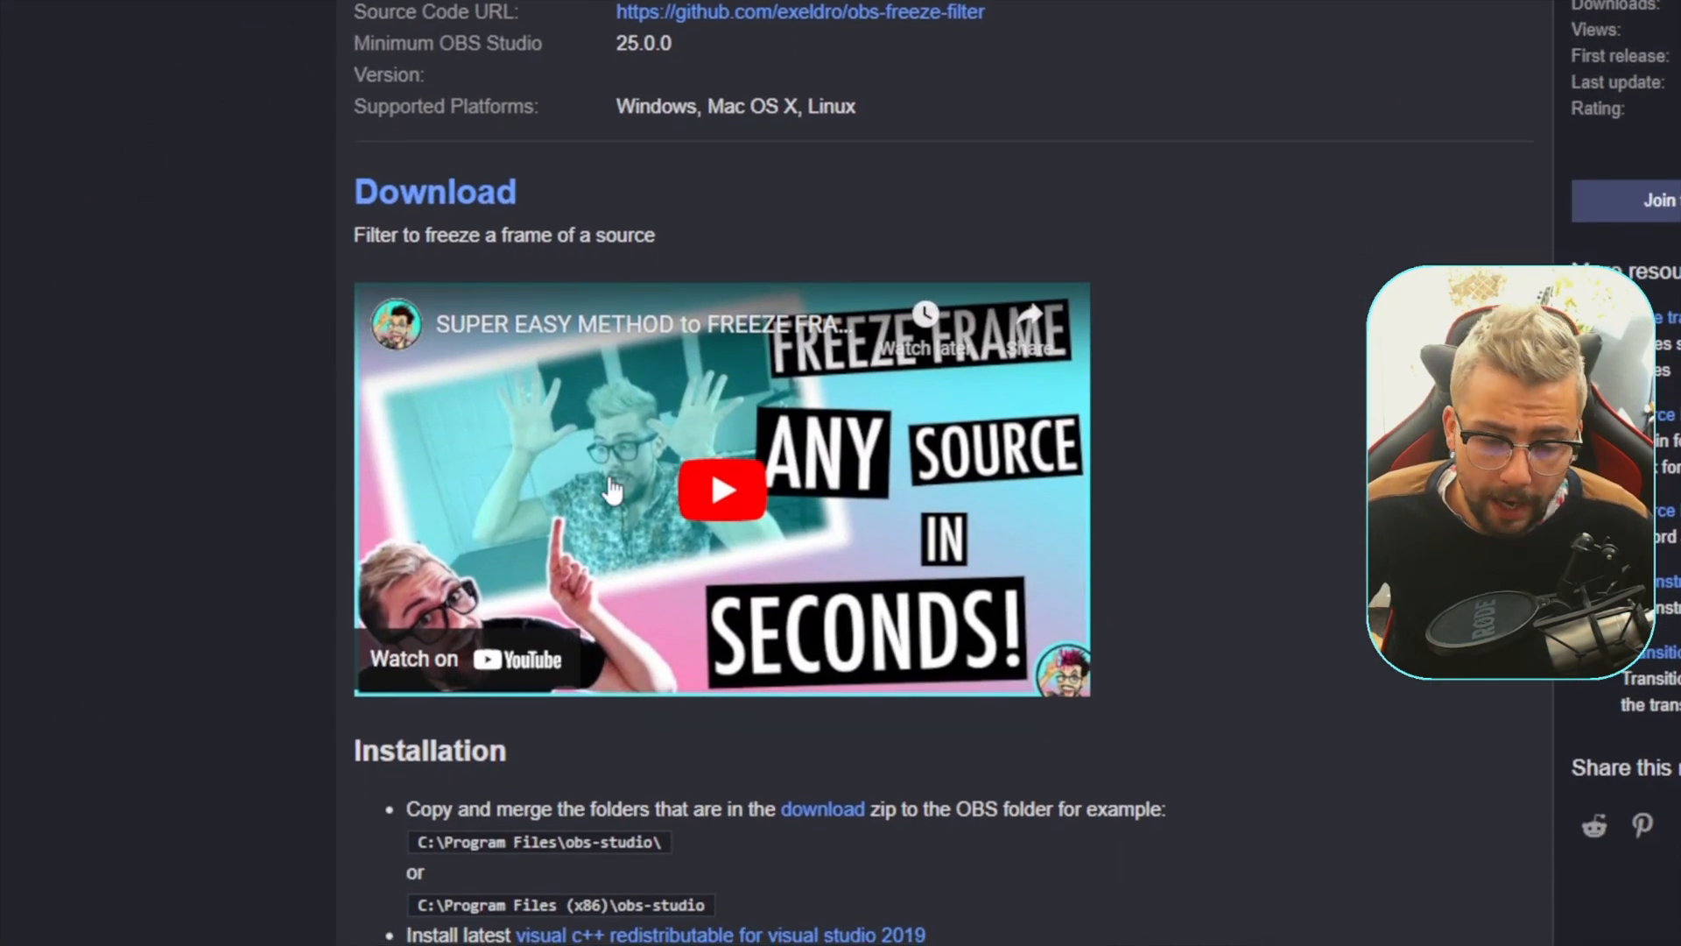
{"action": "scroll", "scroll_direction": "down", "scroll_amount": 3}
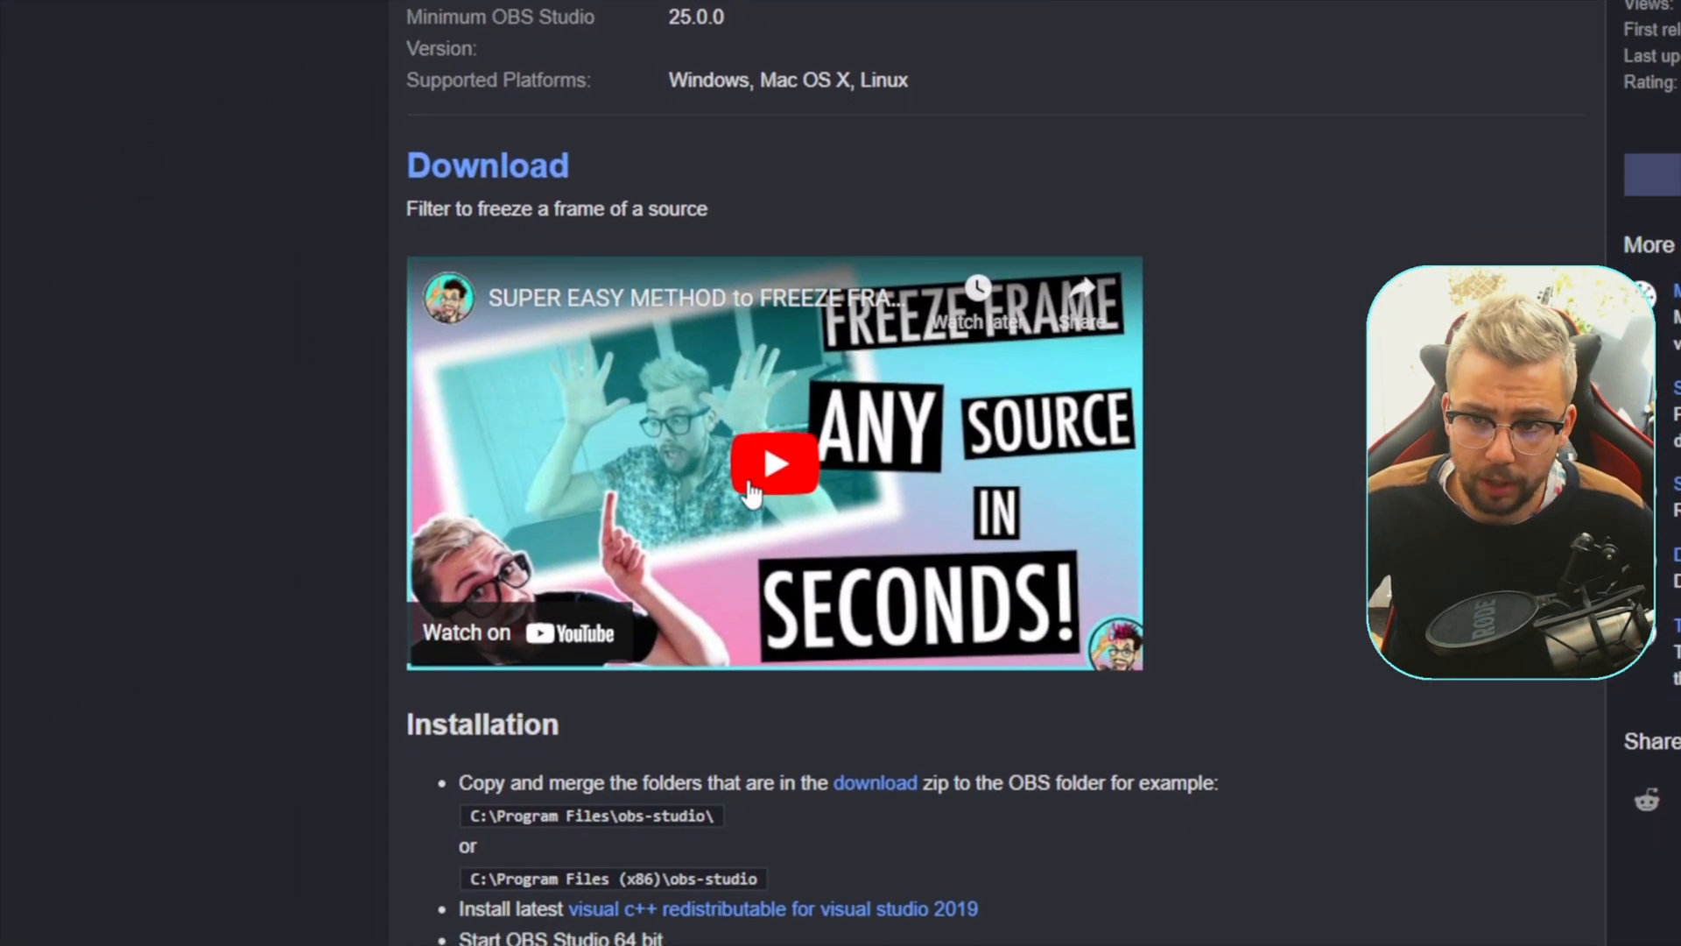
{"action": "scroll", "scroll_direction": "down", "scroll_amount": 3}
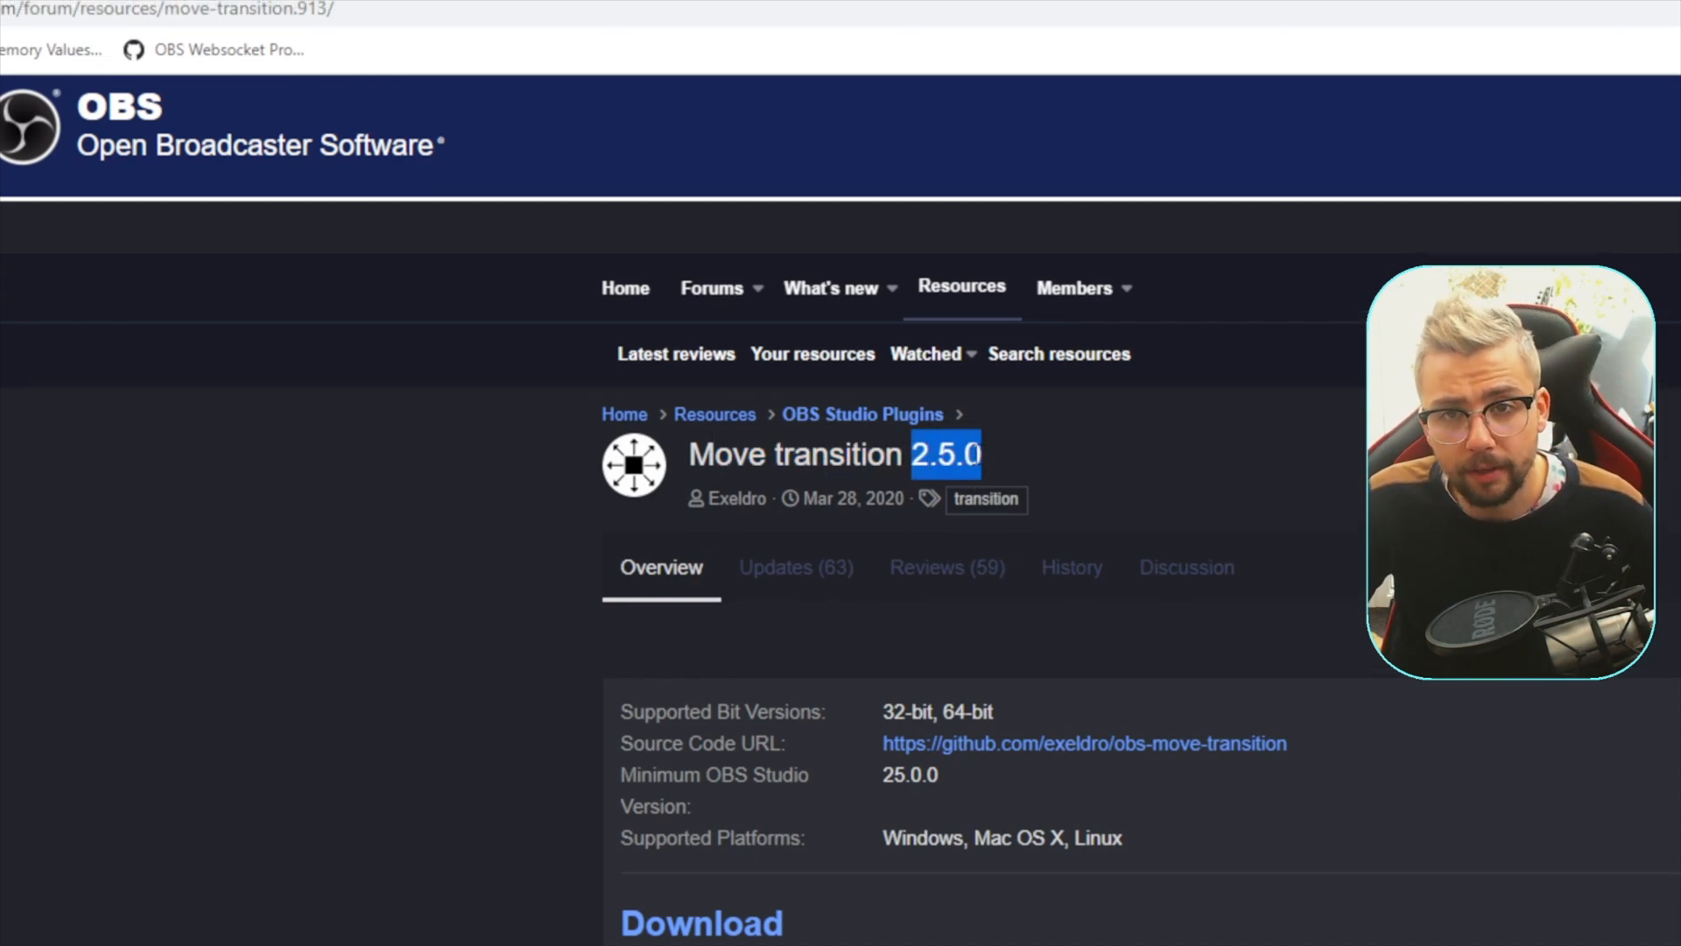
{"action": "scroll", "scroll_direction": "down", "scroll_amount": 3}
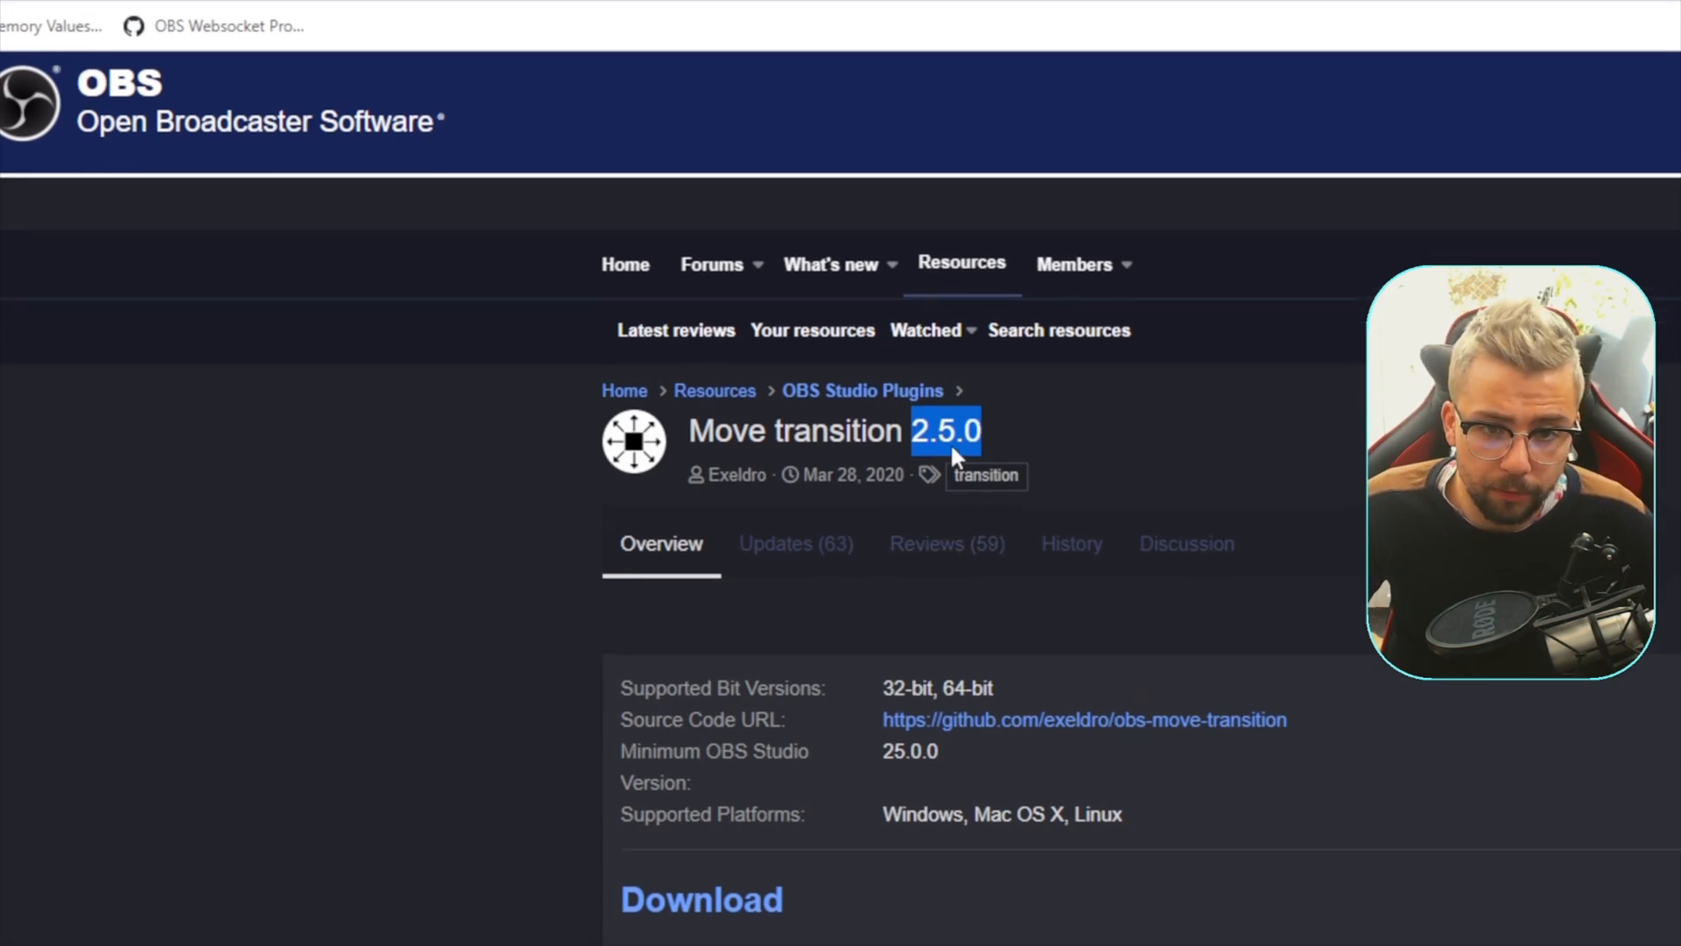
{"action": "mouse_move", "coordinate": [976, 606]}
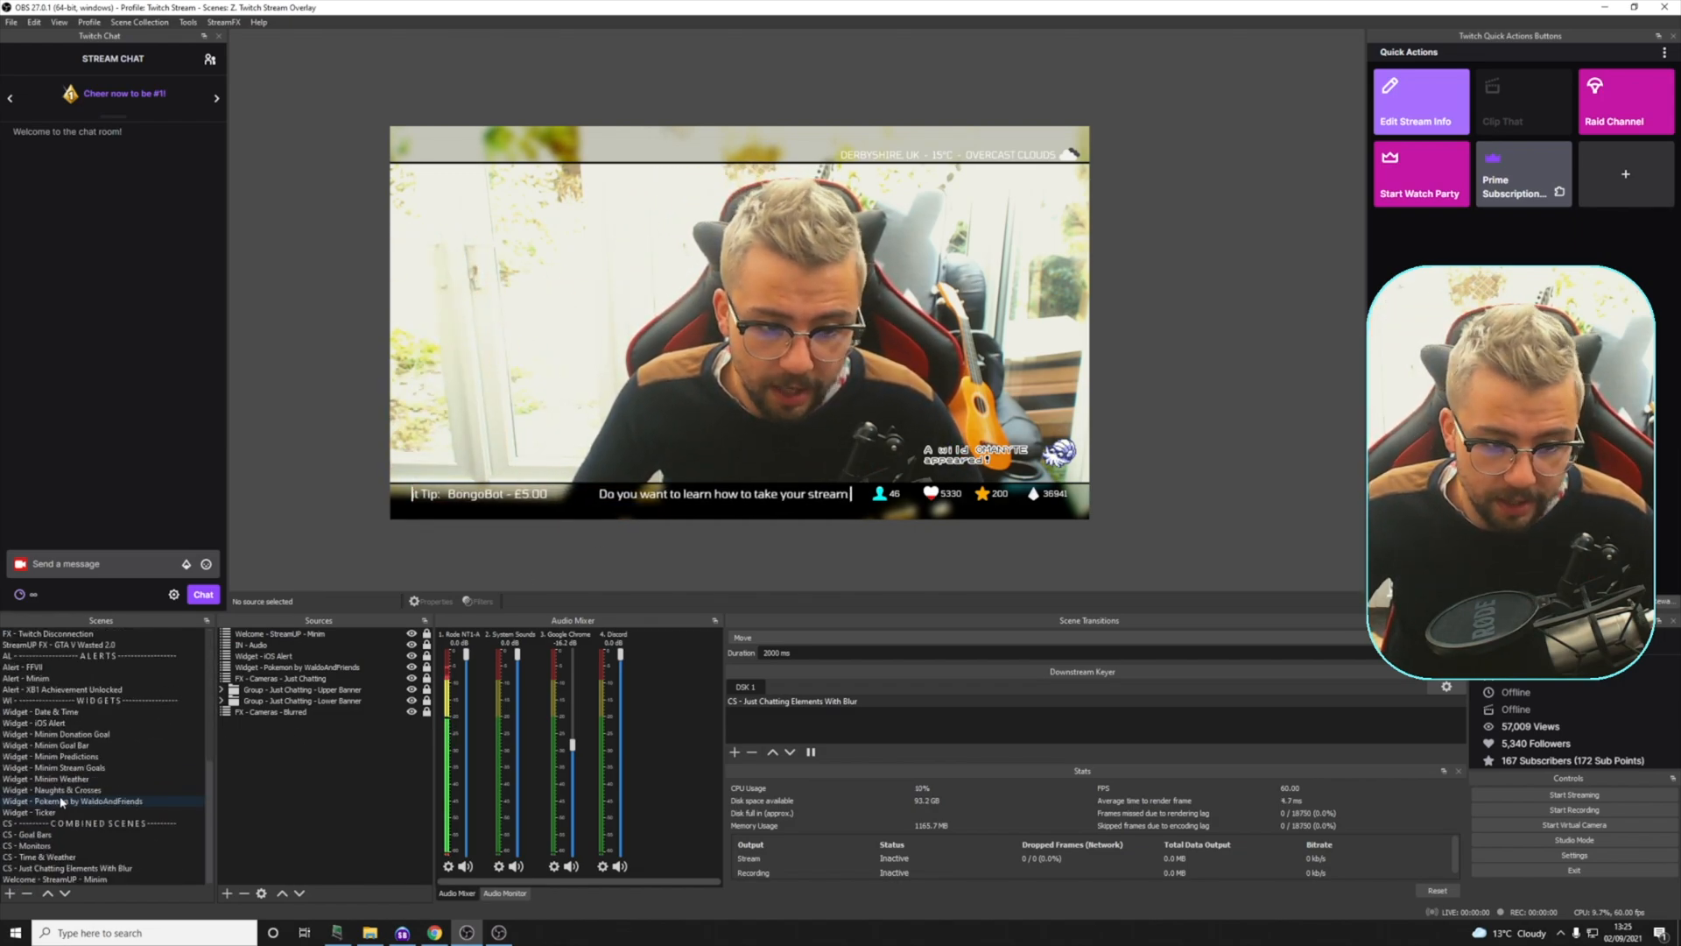
Step: Use Tools > StreamUP to browse to Documents > StreamUP Stuff > StreamUP - Polaroid Picture 2.0
{"action": "left_click", "coordinate": [52, 789]}
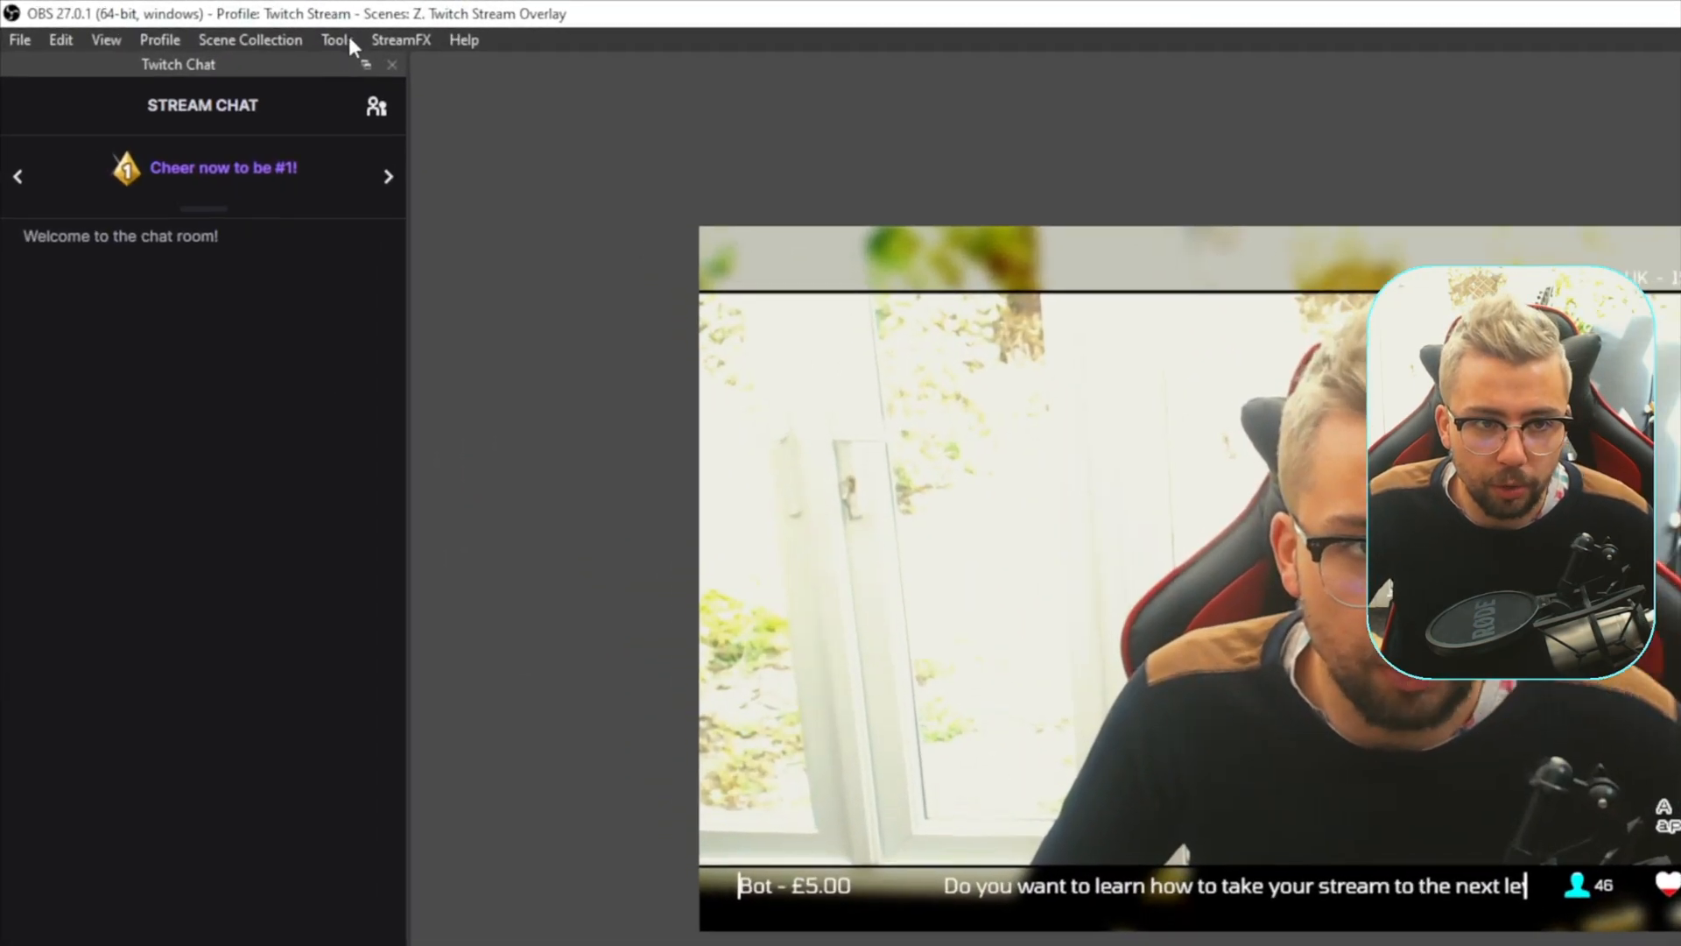
{"action": "left_click", "coordinate": [335, 39]}
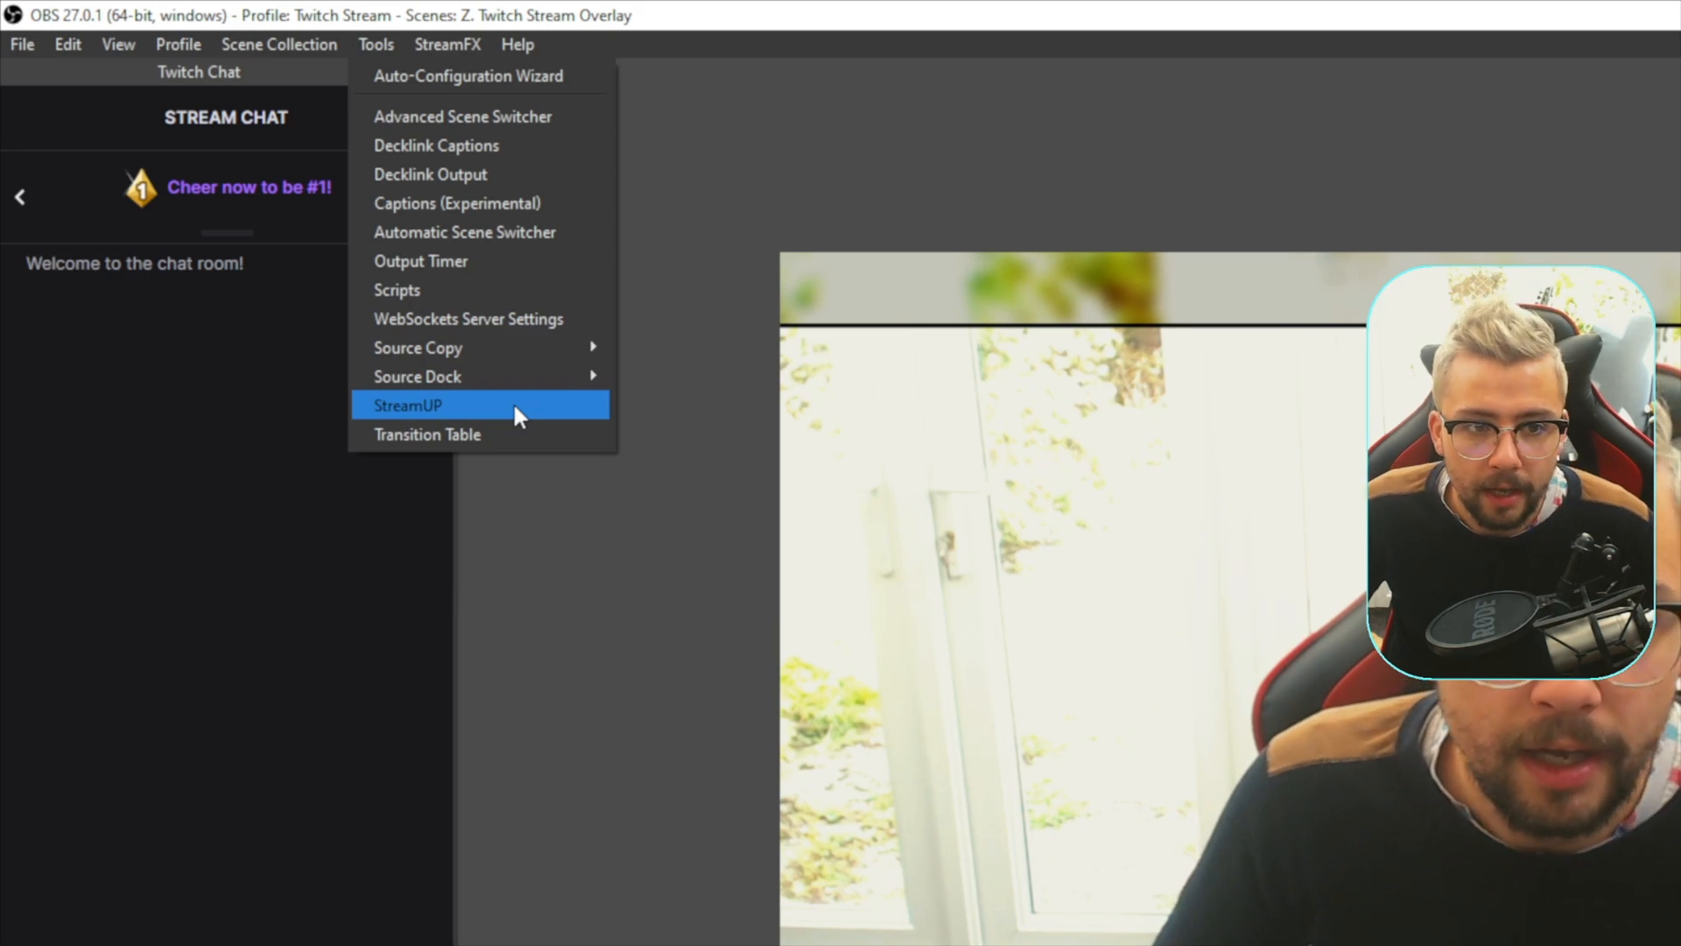
{"action": "left_click", "coordinate": [407, 404]}
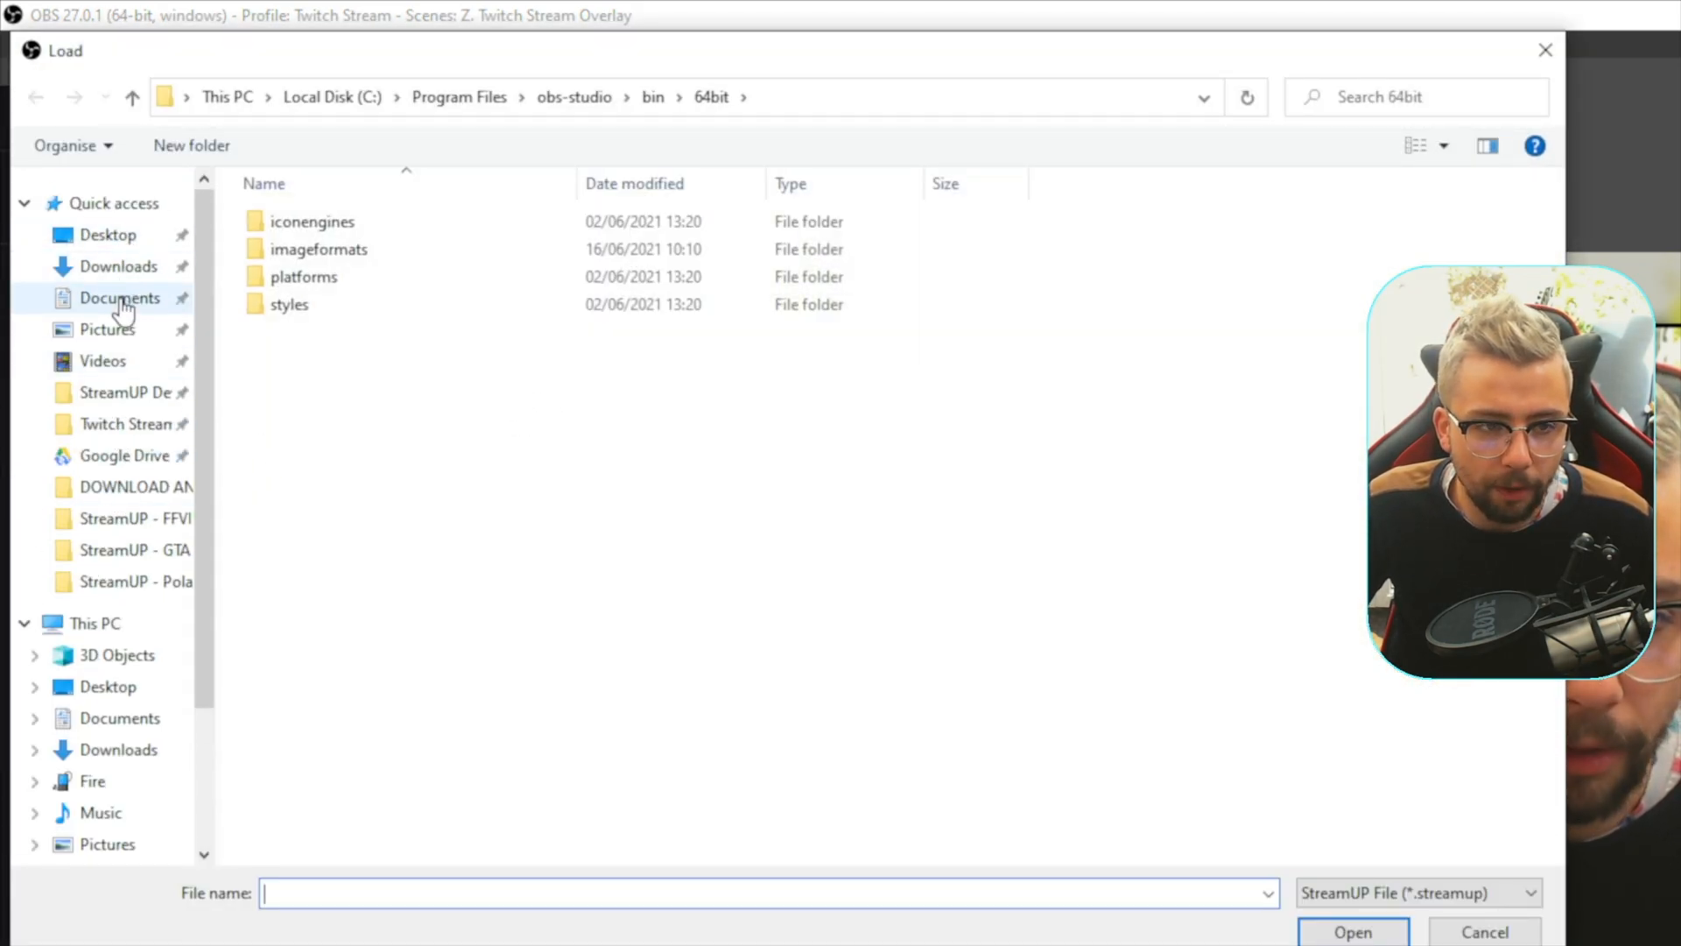
{"action": "left_click", "coordinate": [119, 297]}
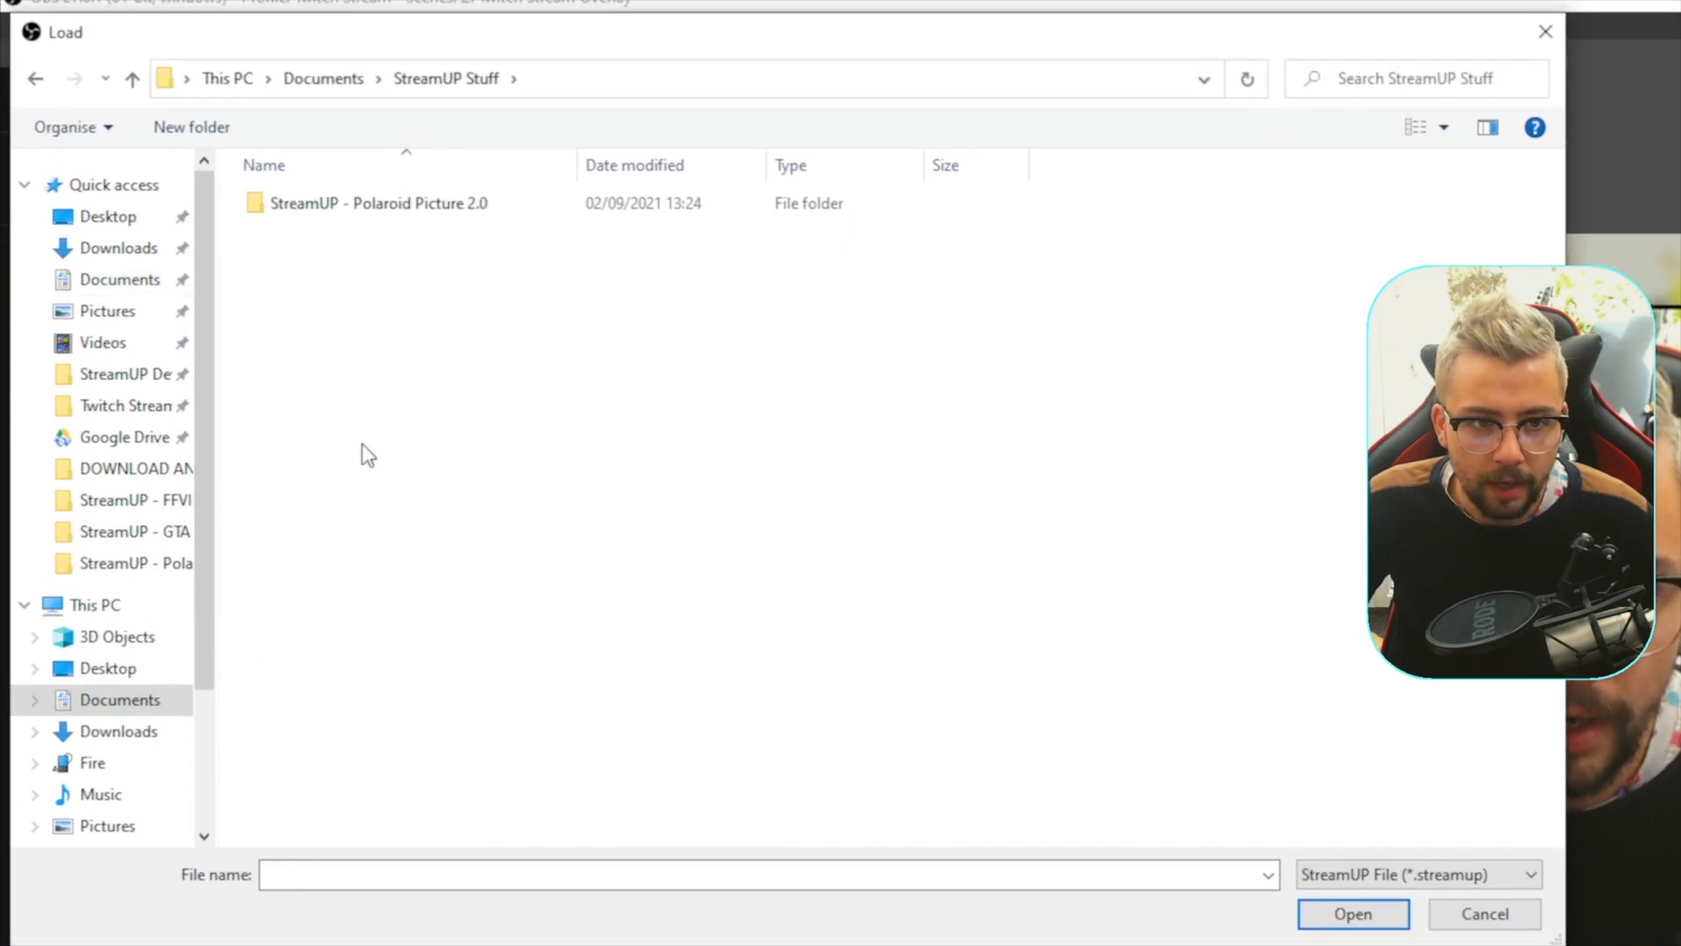
{"action": "left_click", "coordinate": [377, 202]}
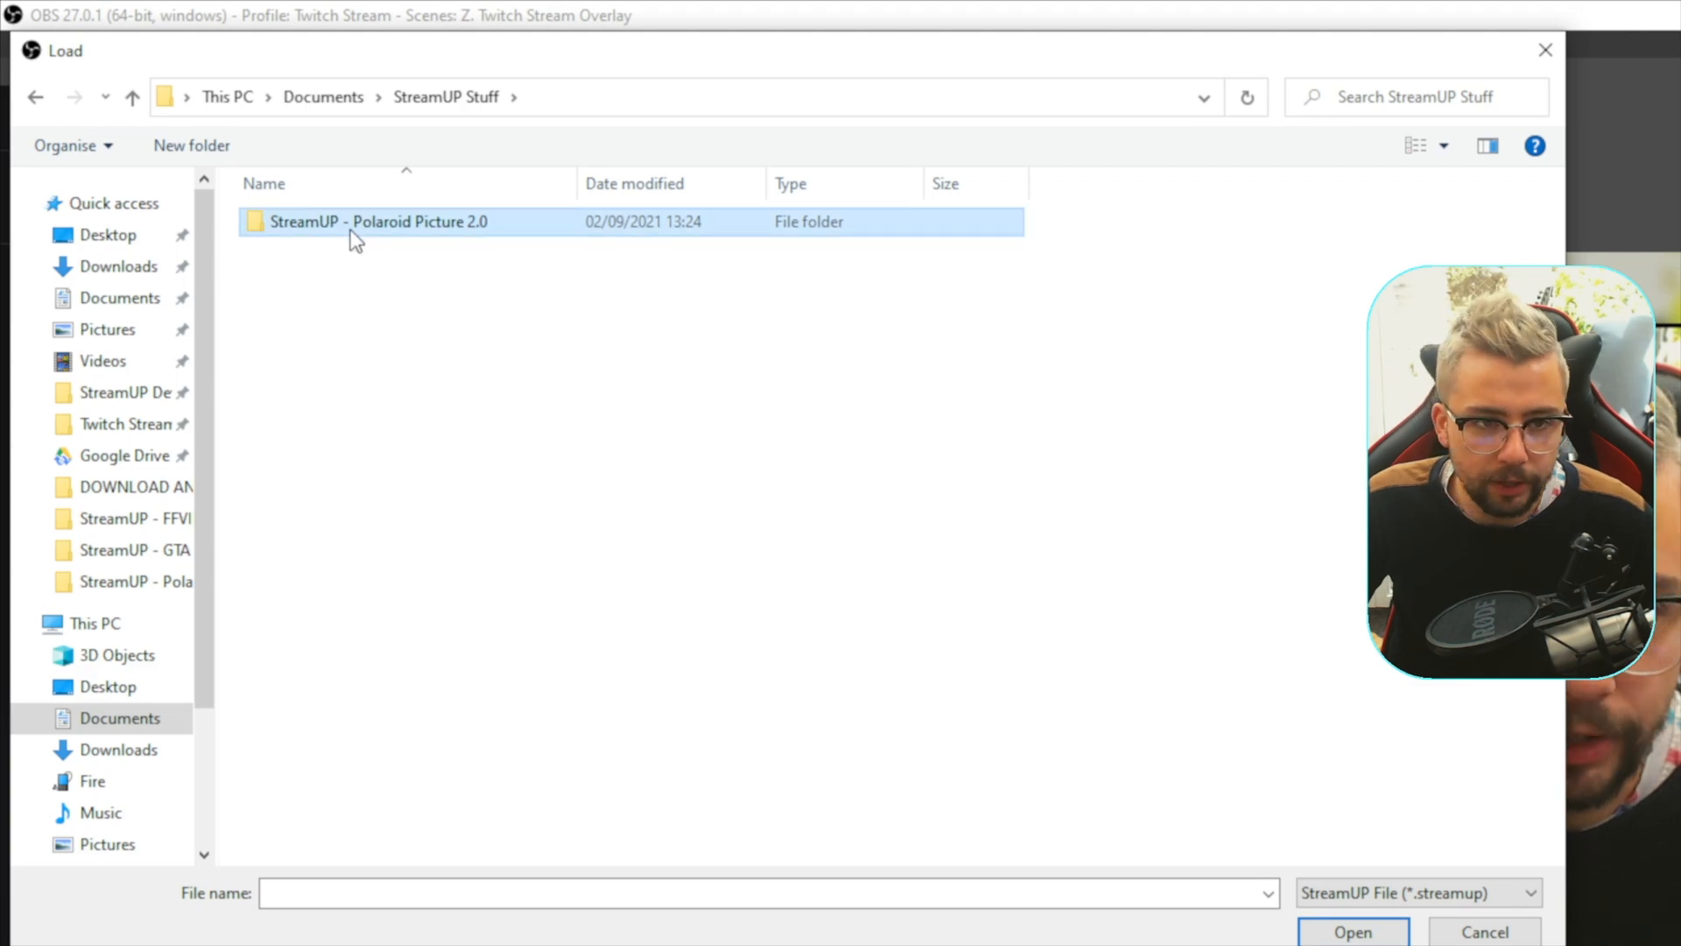
{"action": "double_click", "coordinate": [375, 221]}
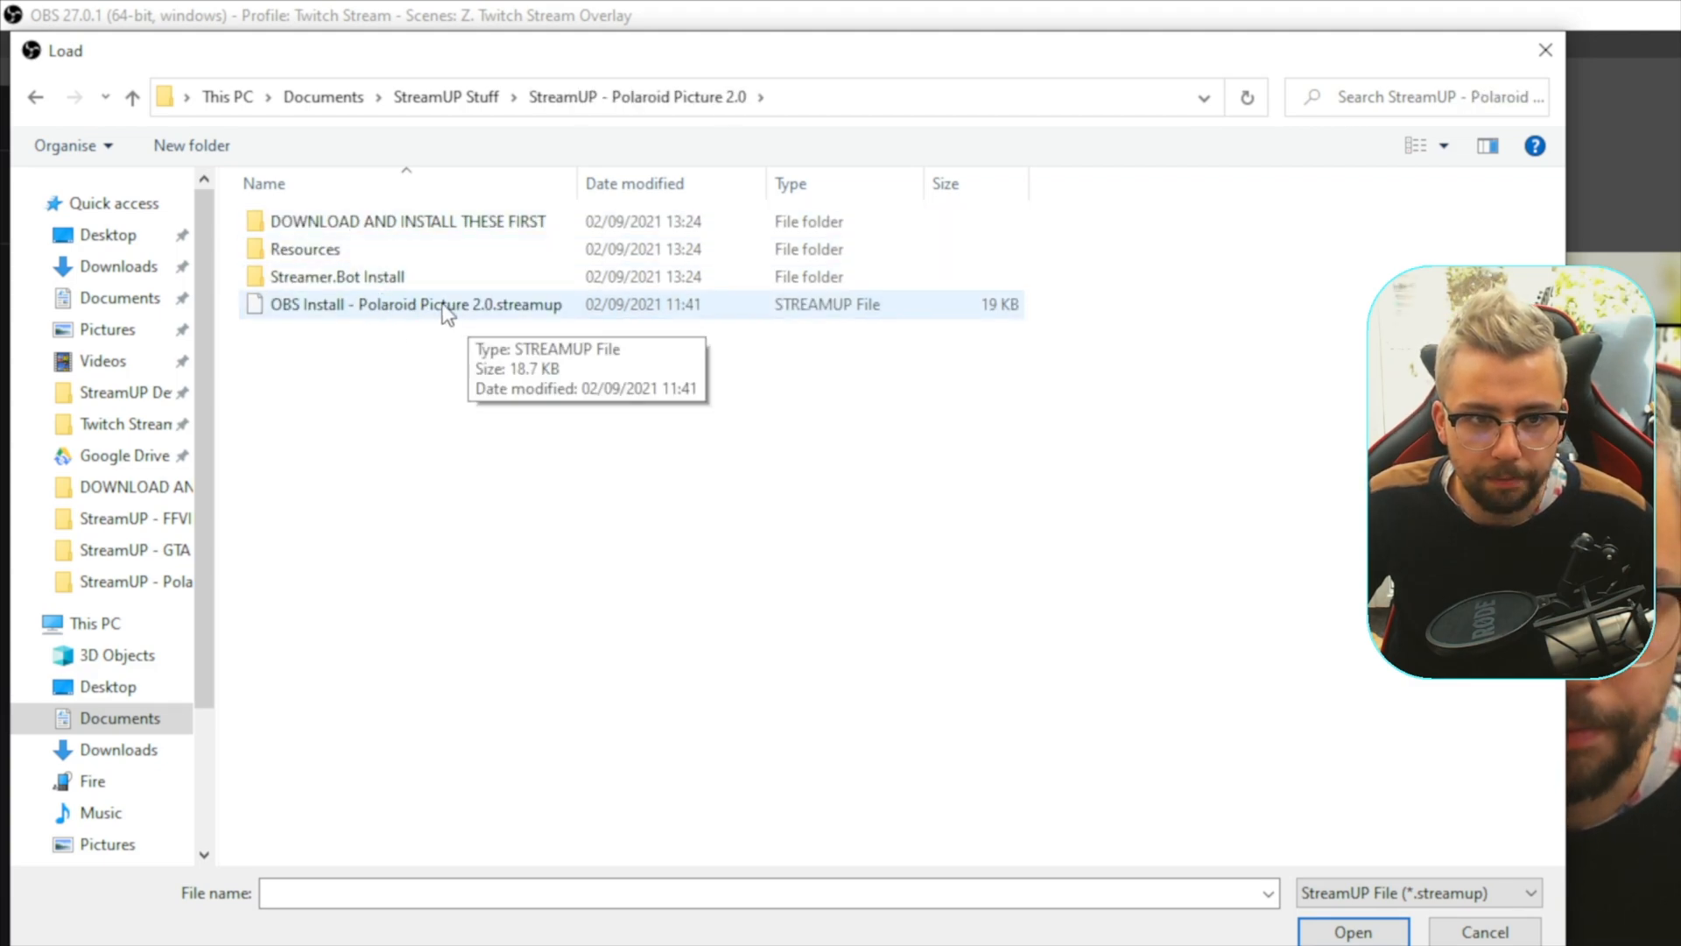
{"action": "mouse_move", "coordinate": [520, 314]}
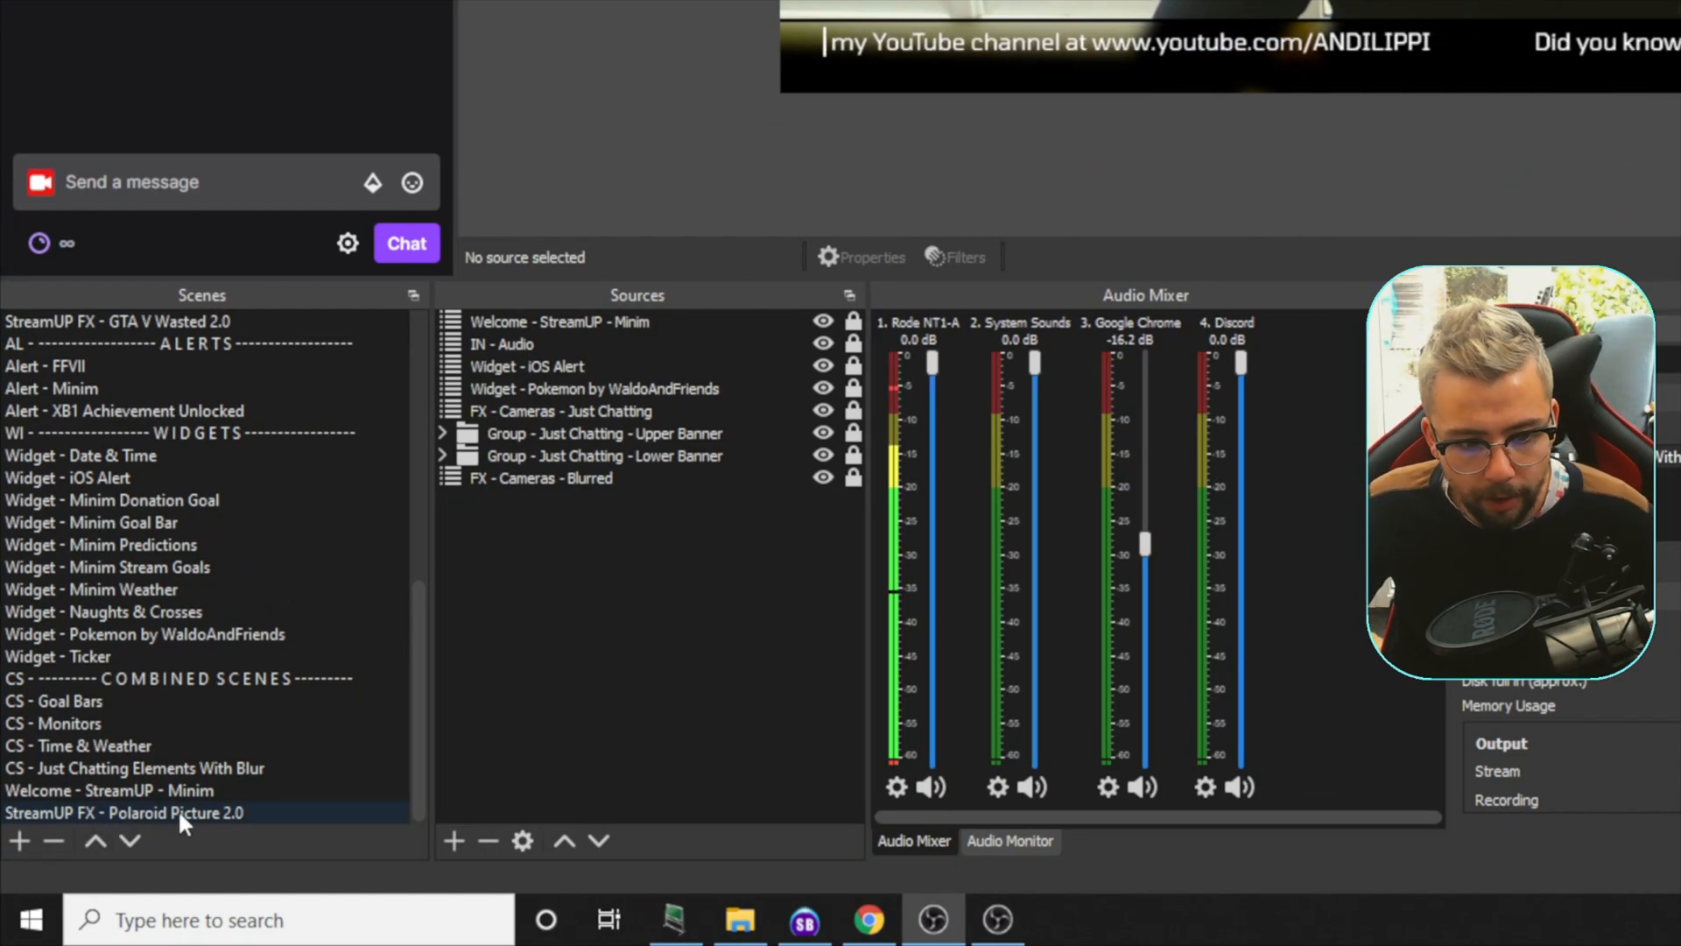
Step: Select the StreamUP FX - Polaroid Picture 2.0 scene to view Countdown, Group, Text, Frame and Camera
{"action": "left_click", "coordinate": [123, 812]}
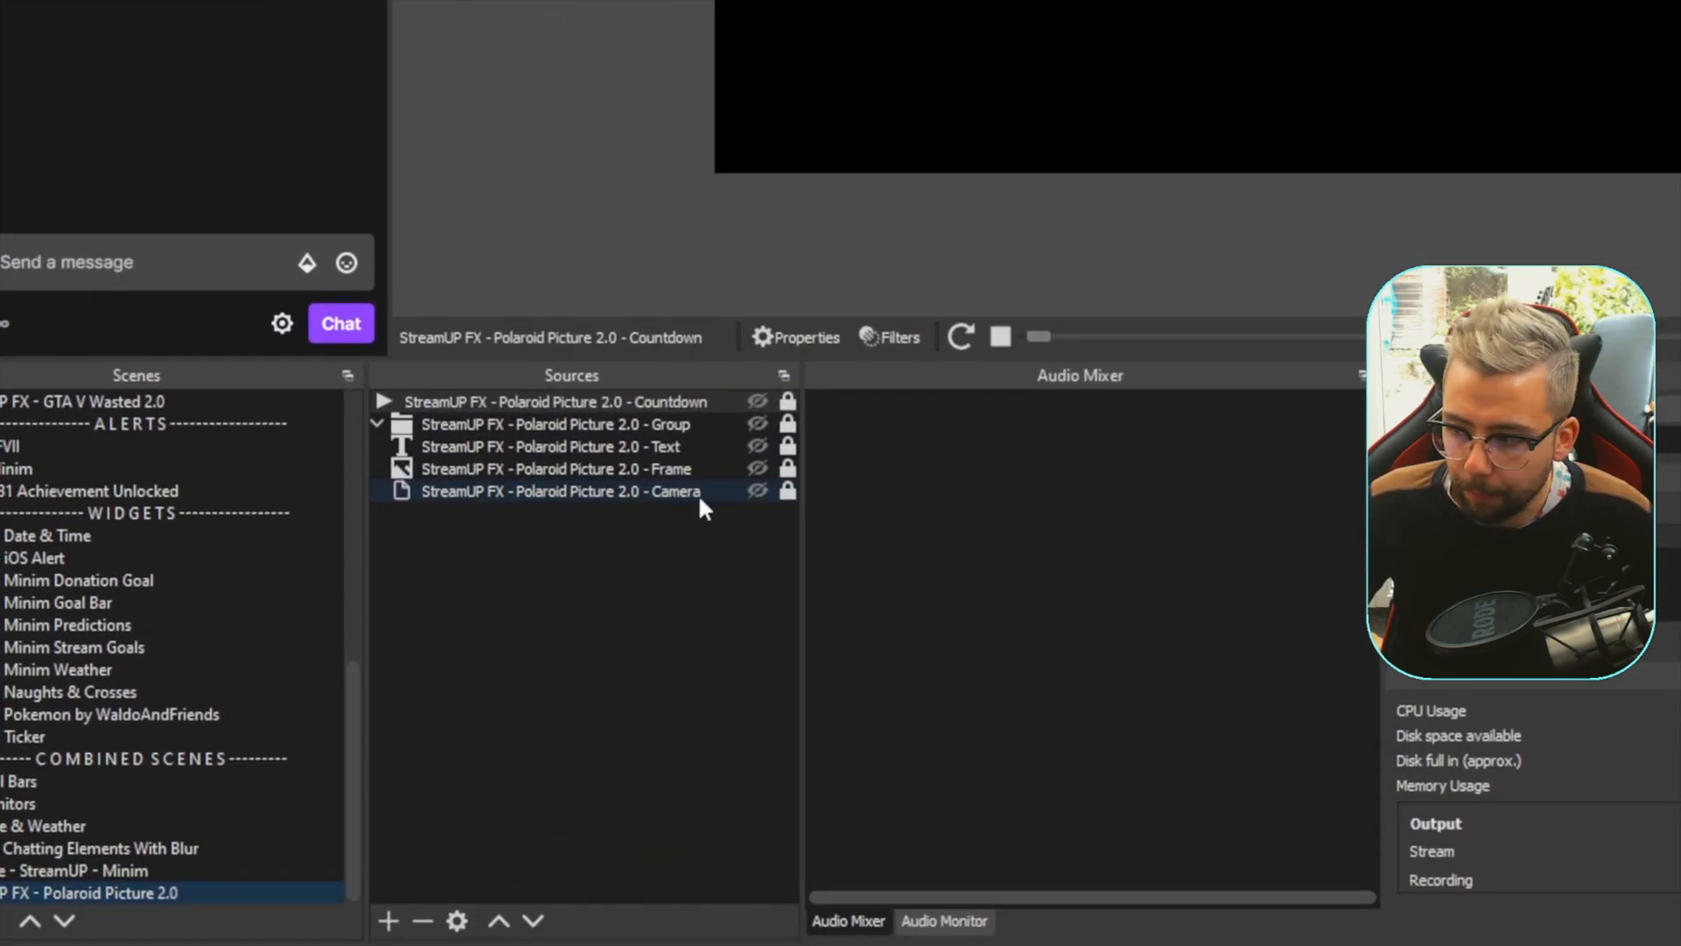
{"action": "mouse_move", "coordinate": [675, 510]}
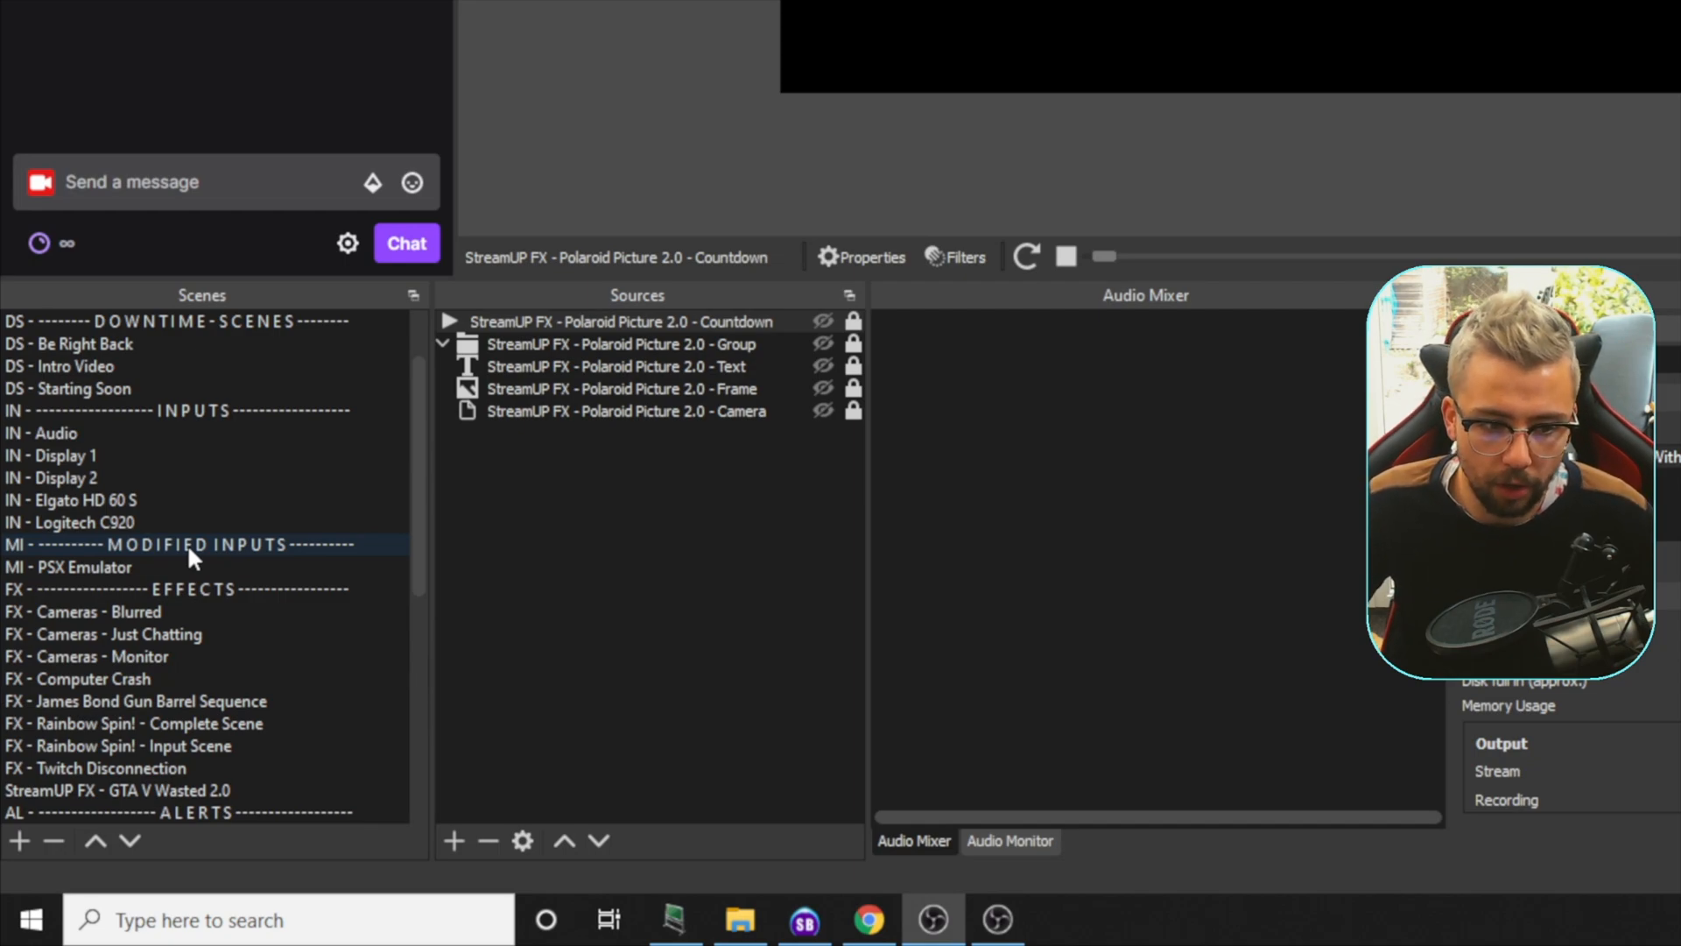
{"action": "mouse_move", "coordinate": [181, 558]}
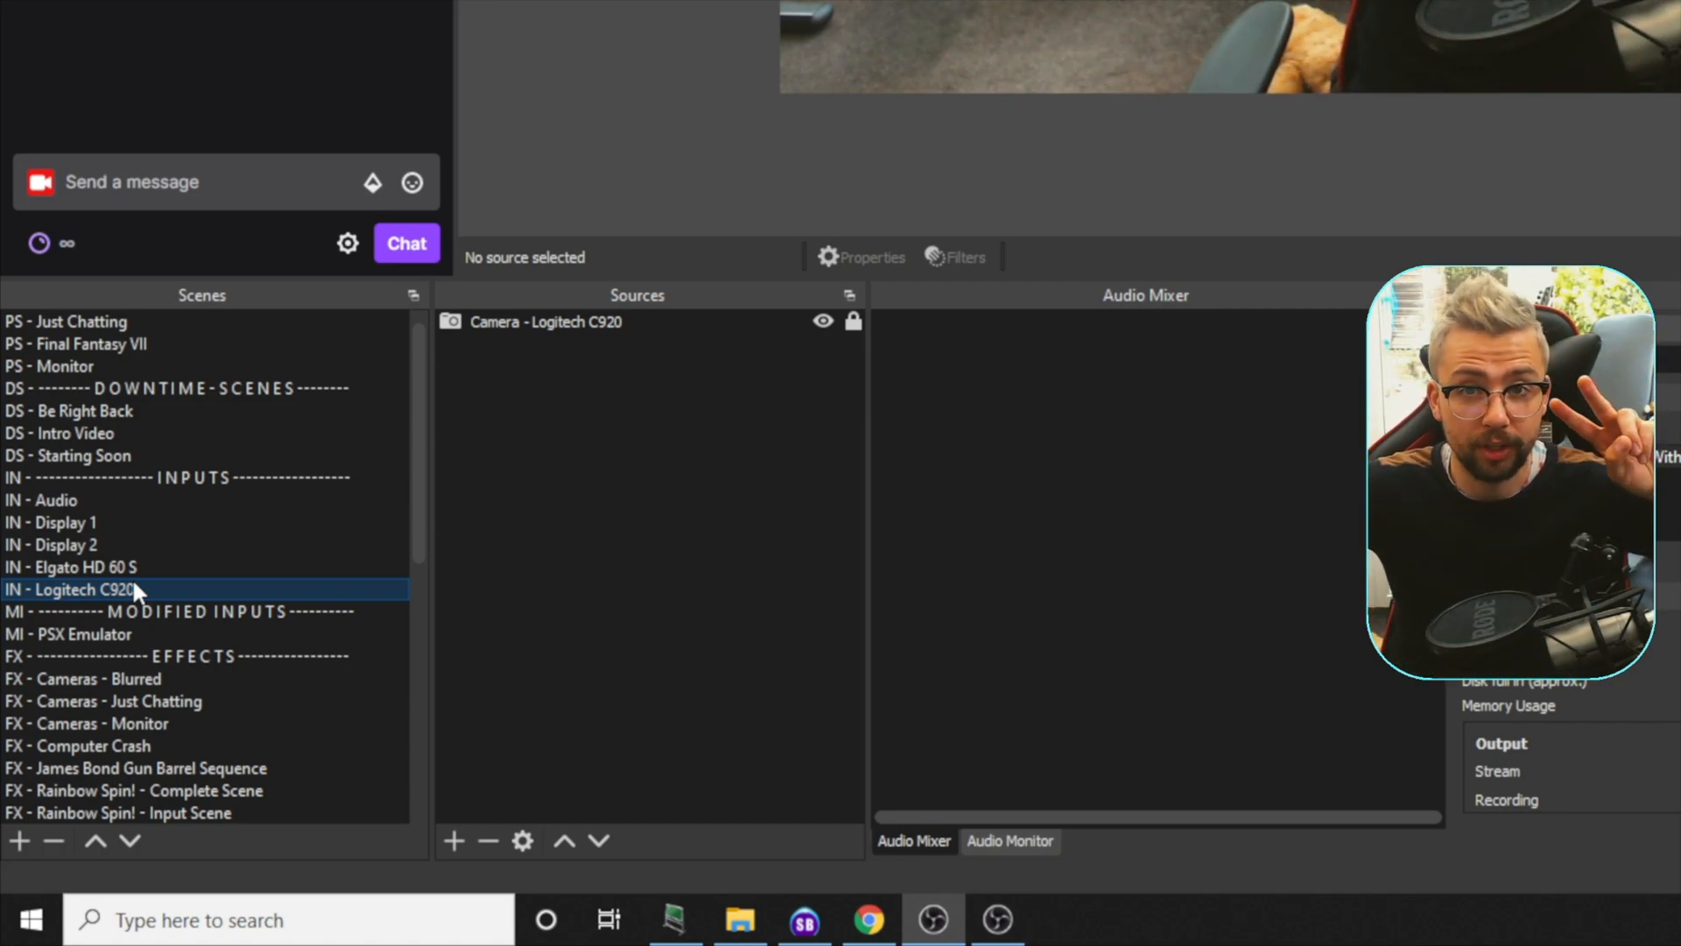
Step: Check the IN - Logitech C920 webcam scene, then return to the Polaroid Picture 2.0 scene
{"action": "left_click", "coordinate": [72, 567]}
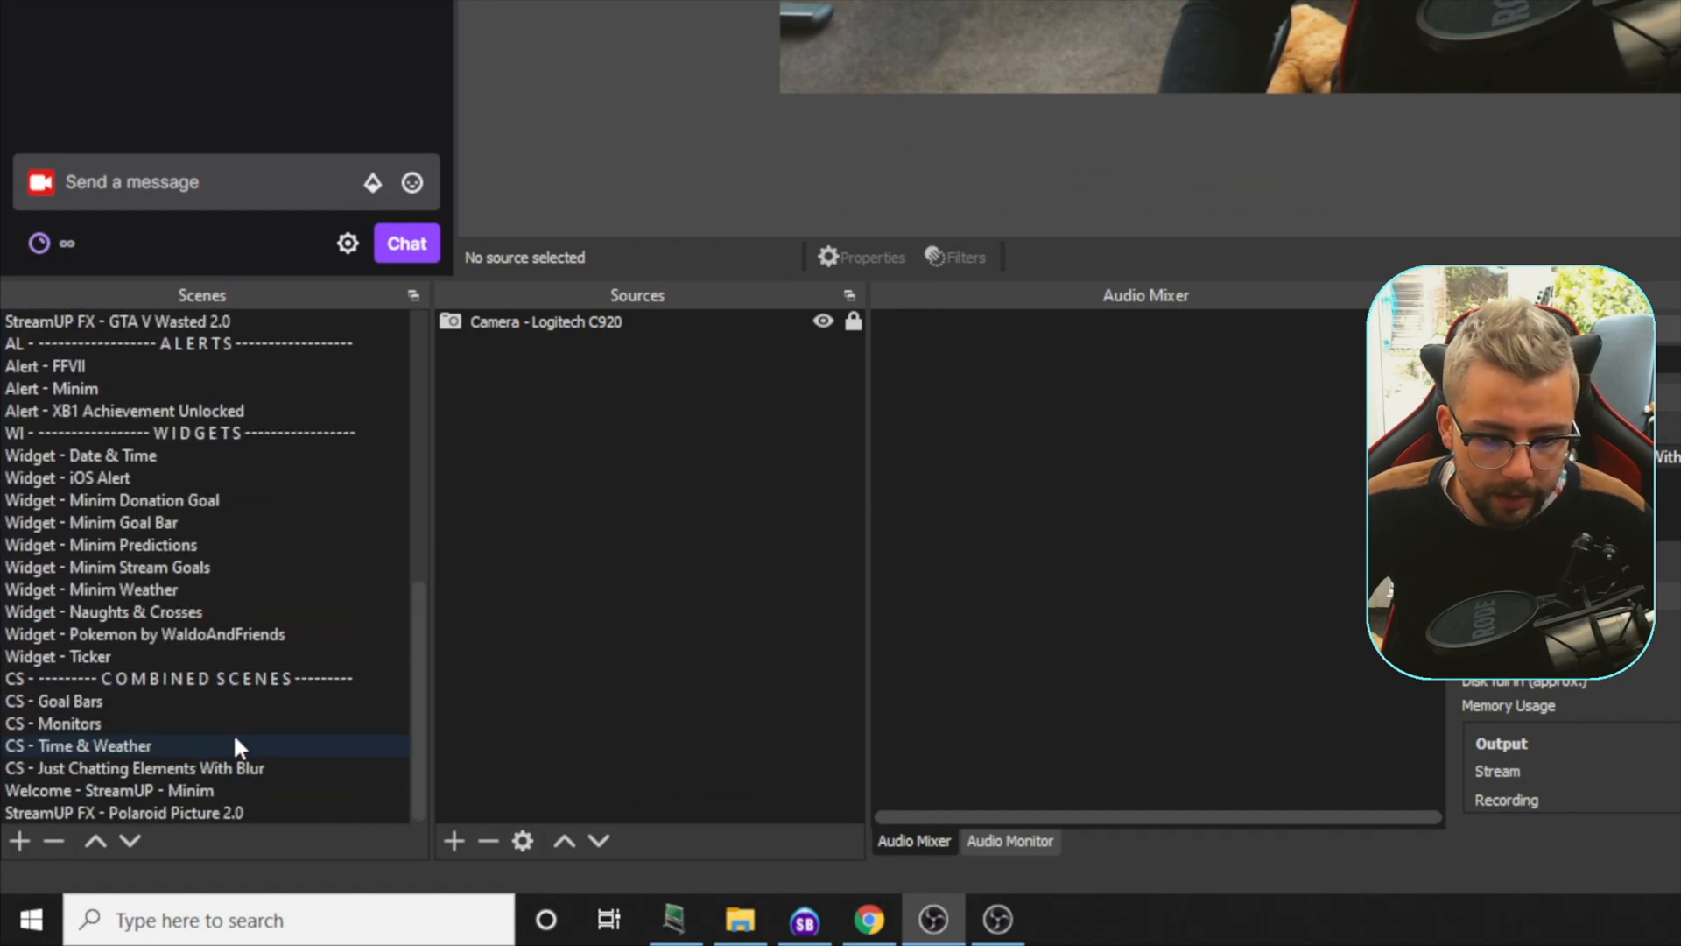
{"action": "left_click", "coordinate": [125, 812]}
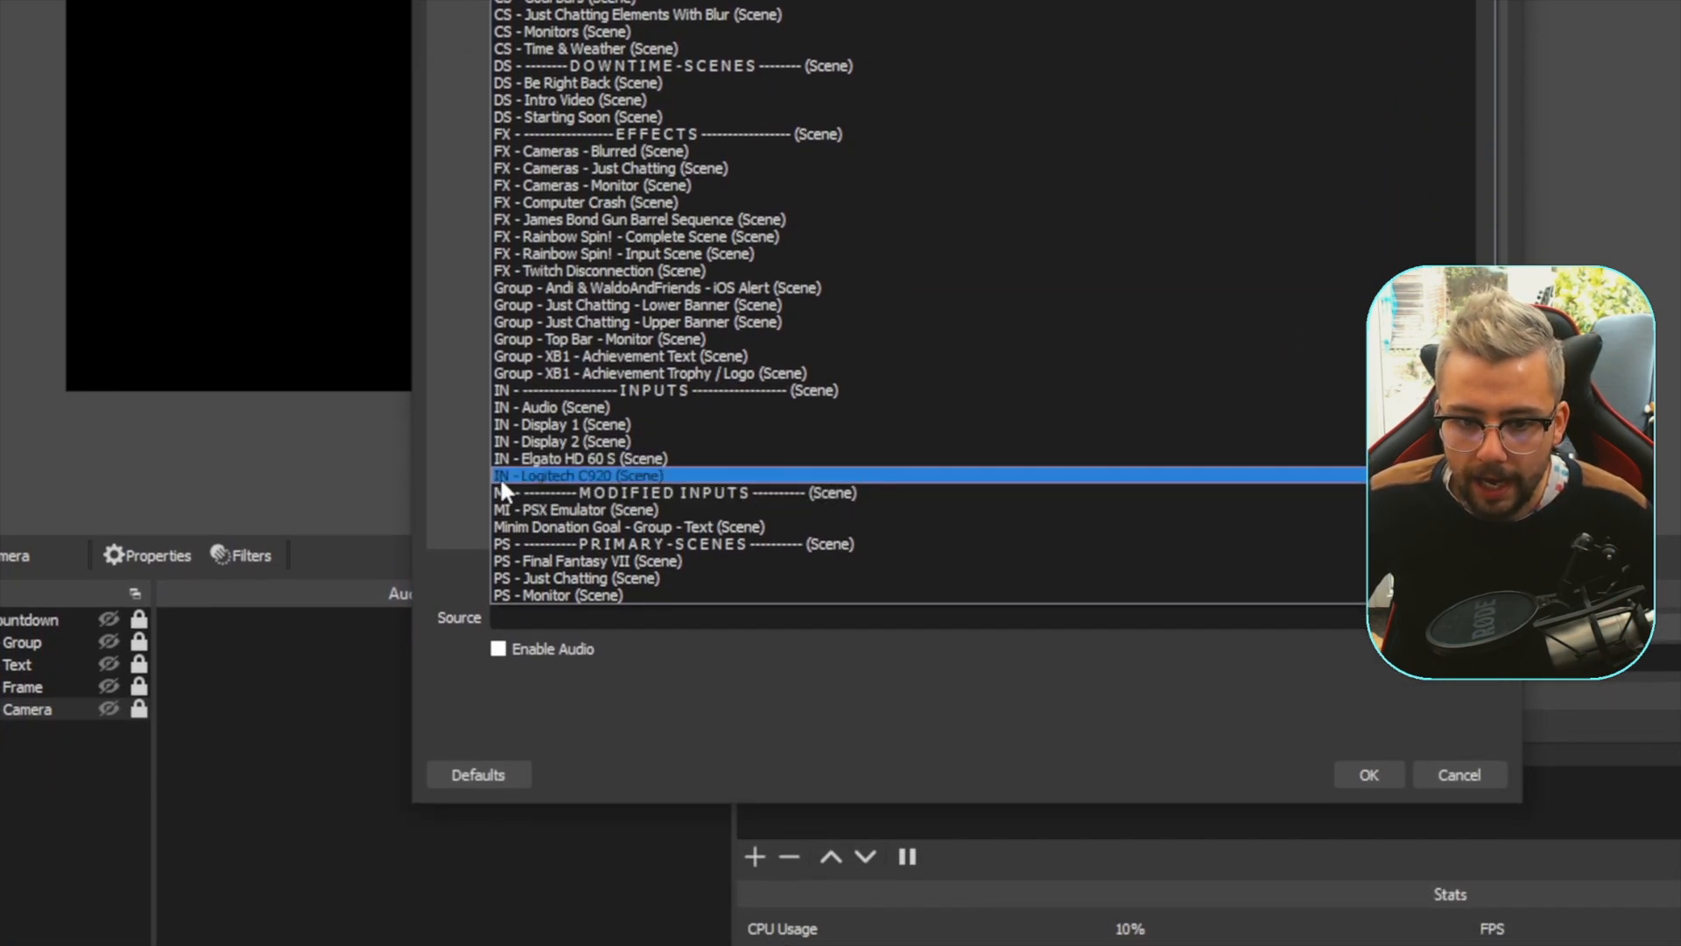
{"action": "mouse_move", "coordinate": [584, 488]}
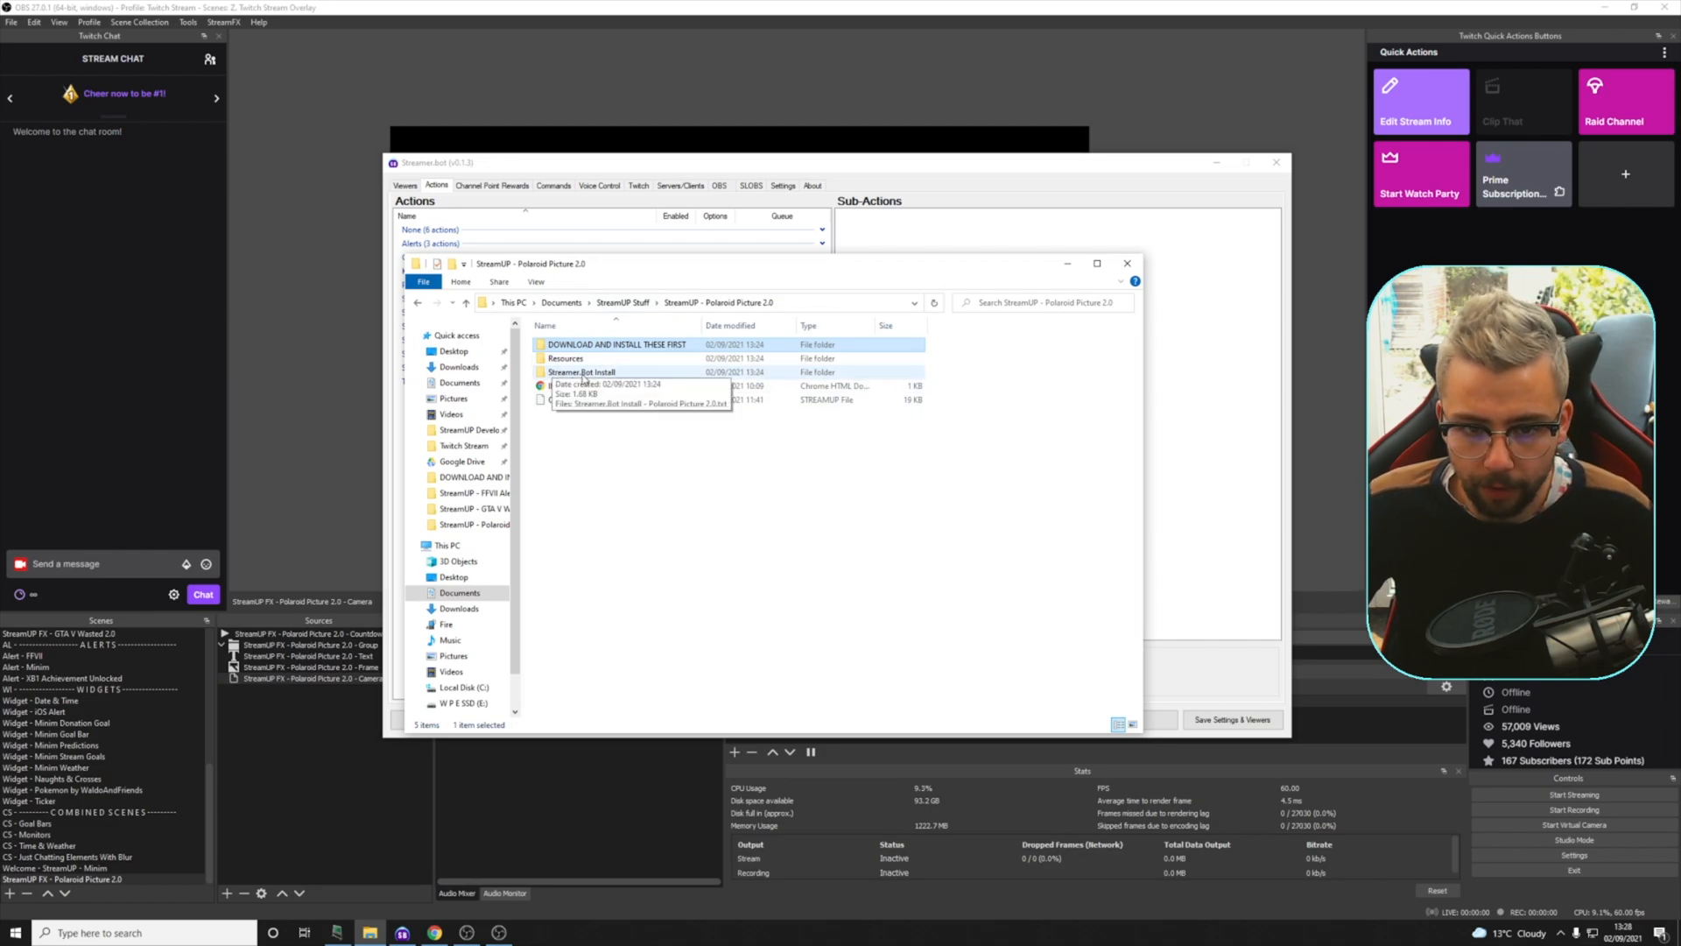
Step: Open the Streamer.Bot Install folder and its Polaroid Picture 2.0 install text file
{"action": "double_click", "coordinate": [579, 371]}
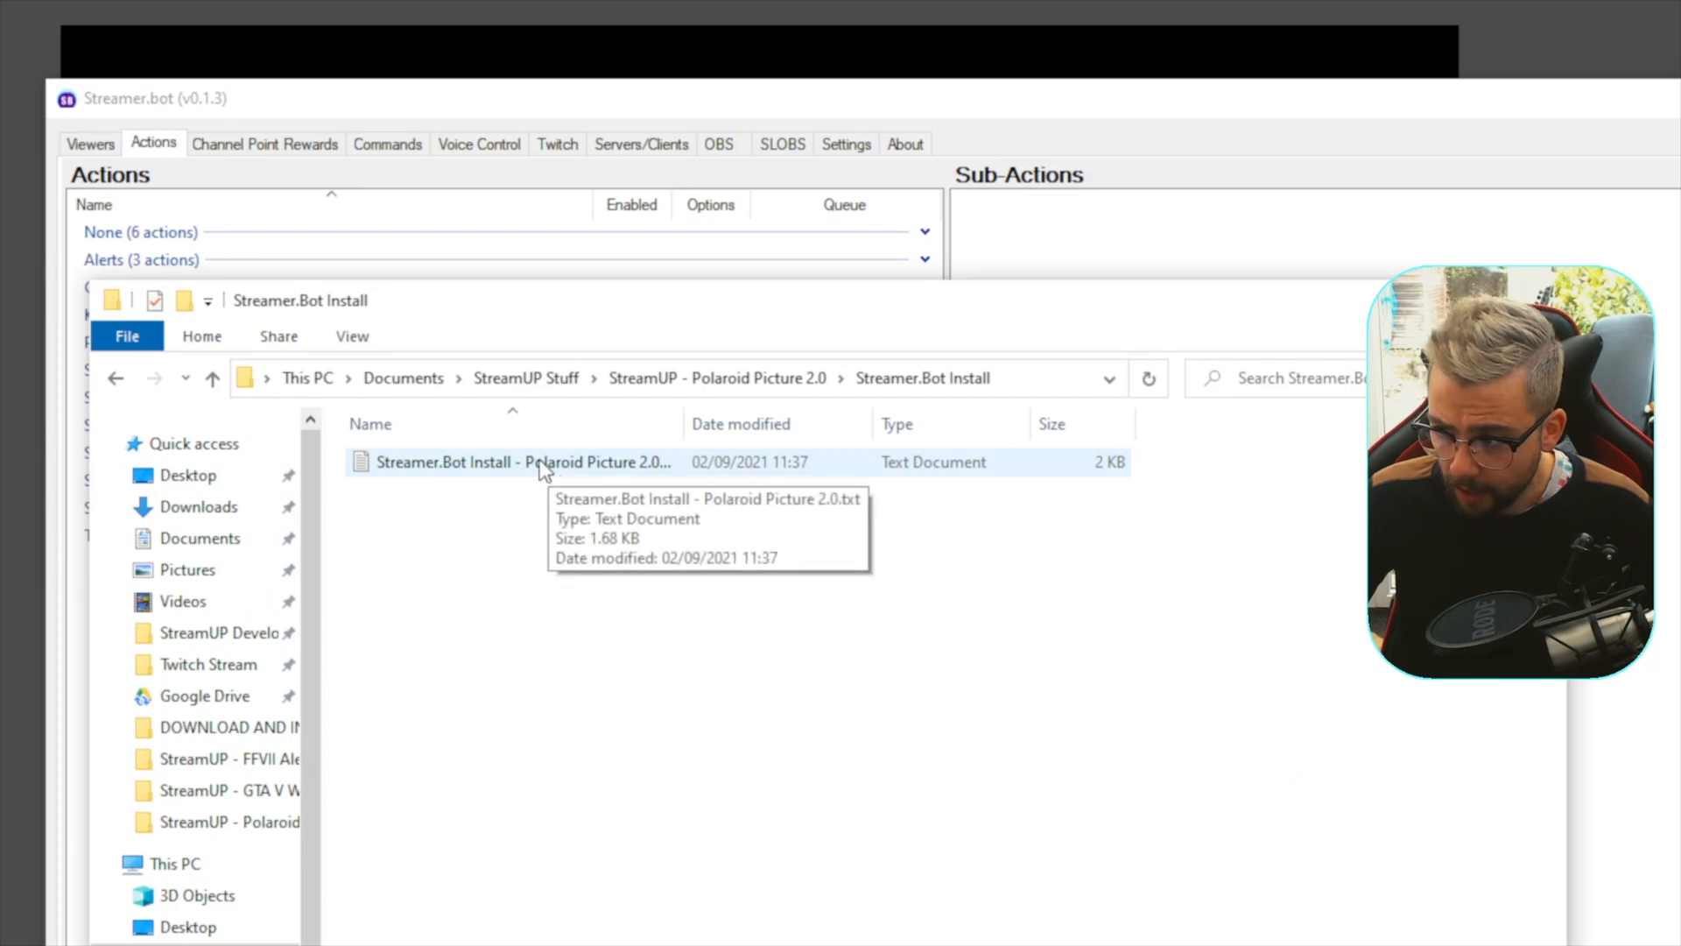
{"action": "double_click", "coordinate": [518, 461]}
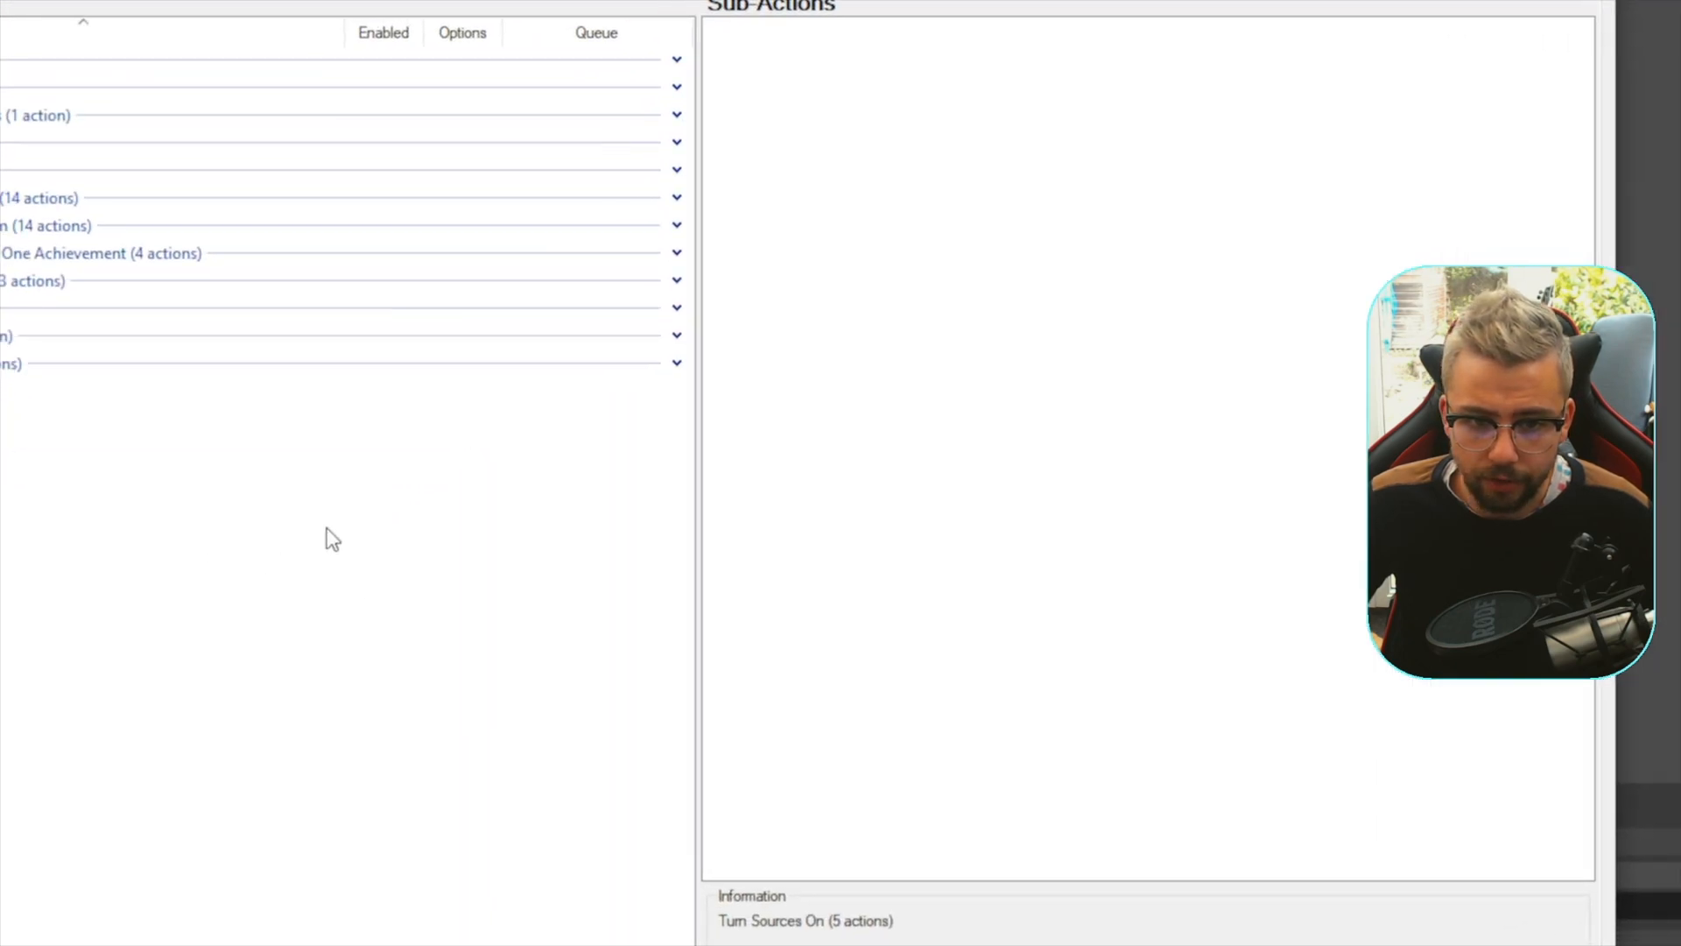
Step: Import the Polaroid Picture 2.0 install string in Actions and locate it under StreamUP FX
{"action": "right_click", "coordinate": [333, 539]}
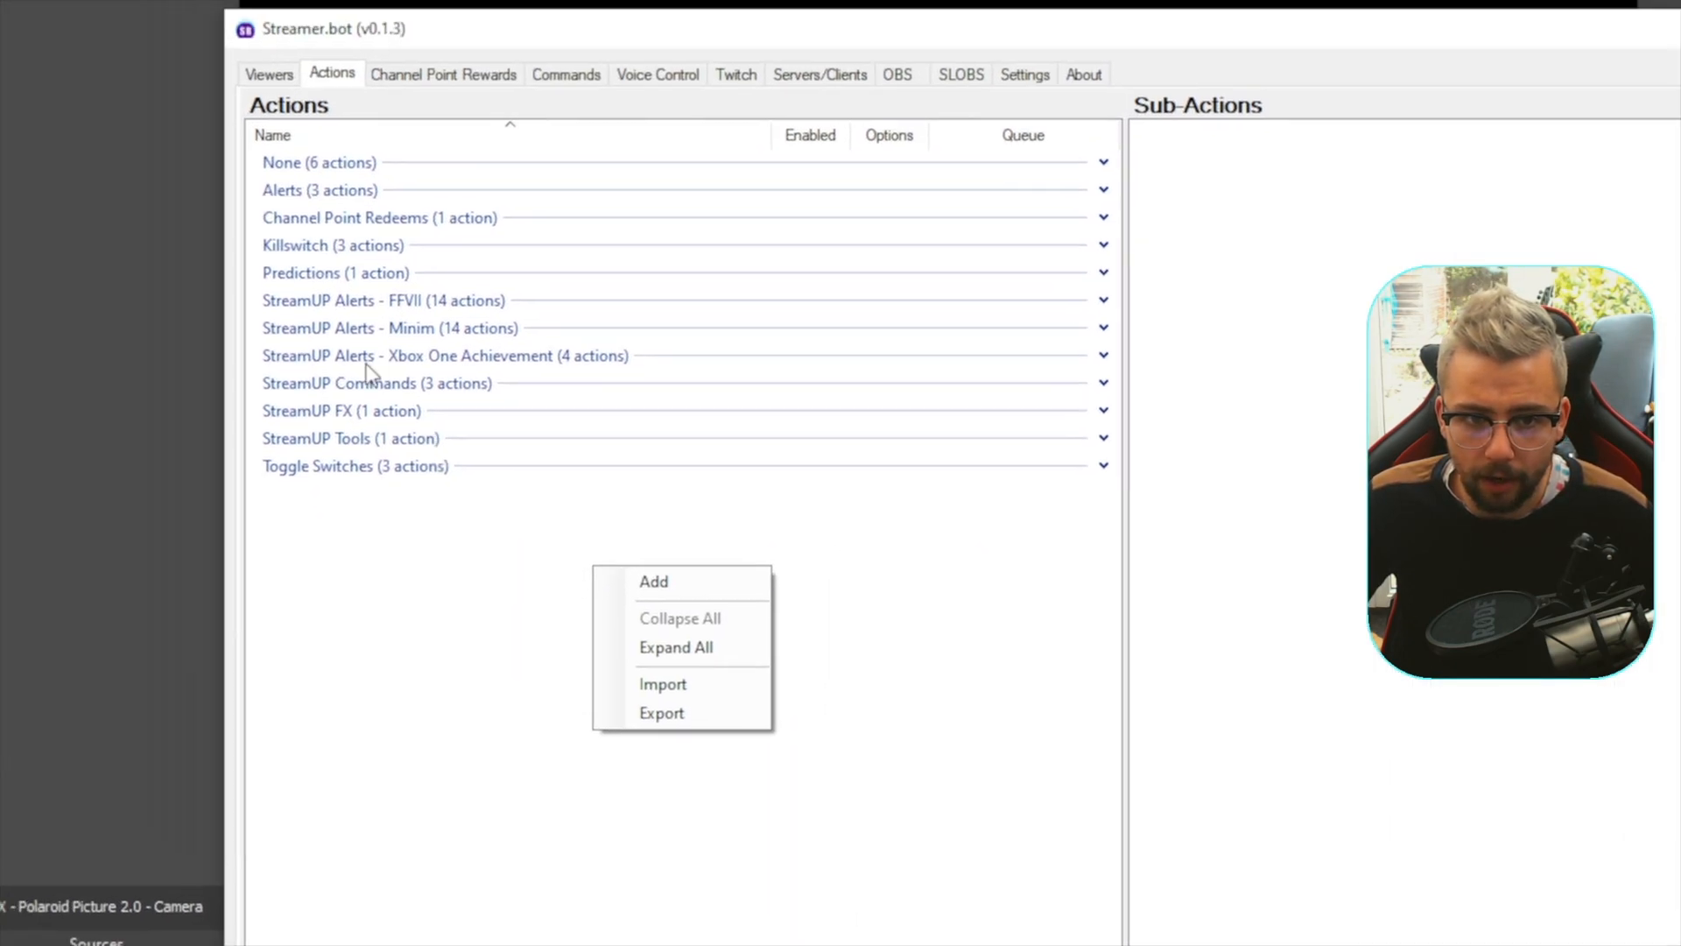
{"action": "left_click", "coordinate": [663, 683]}
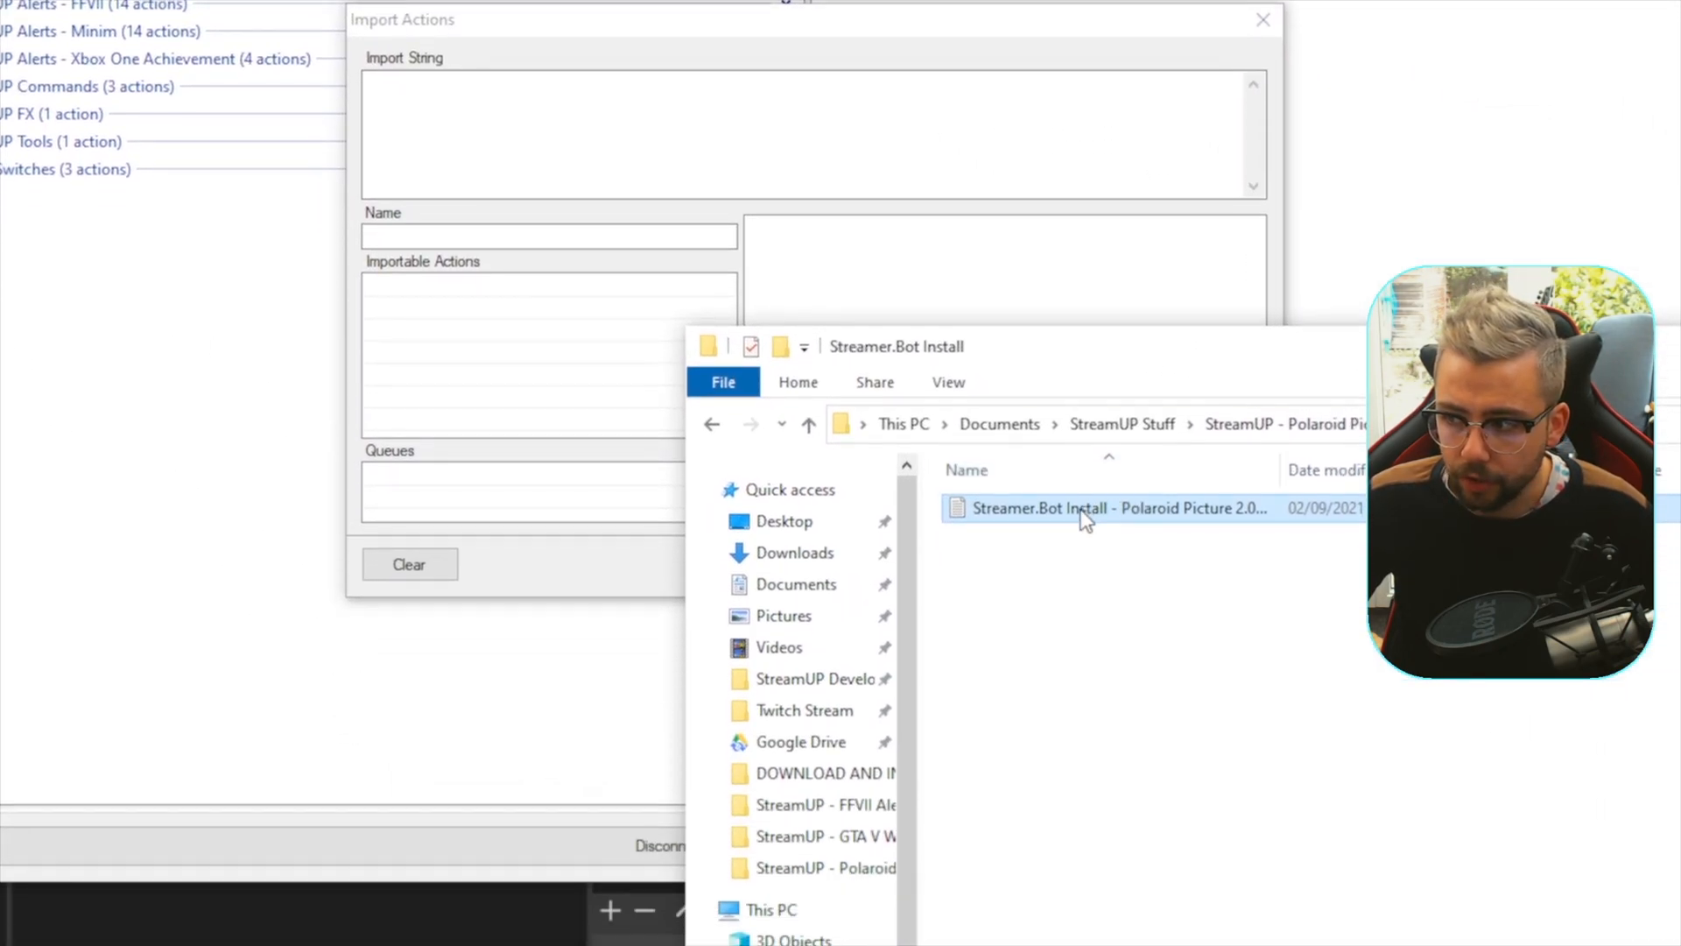
{"action": "double_click", "coordinate": [1110, 507]}
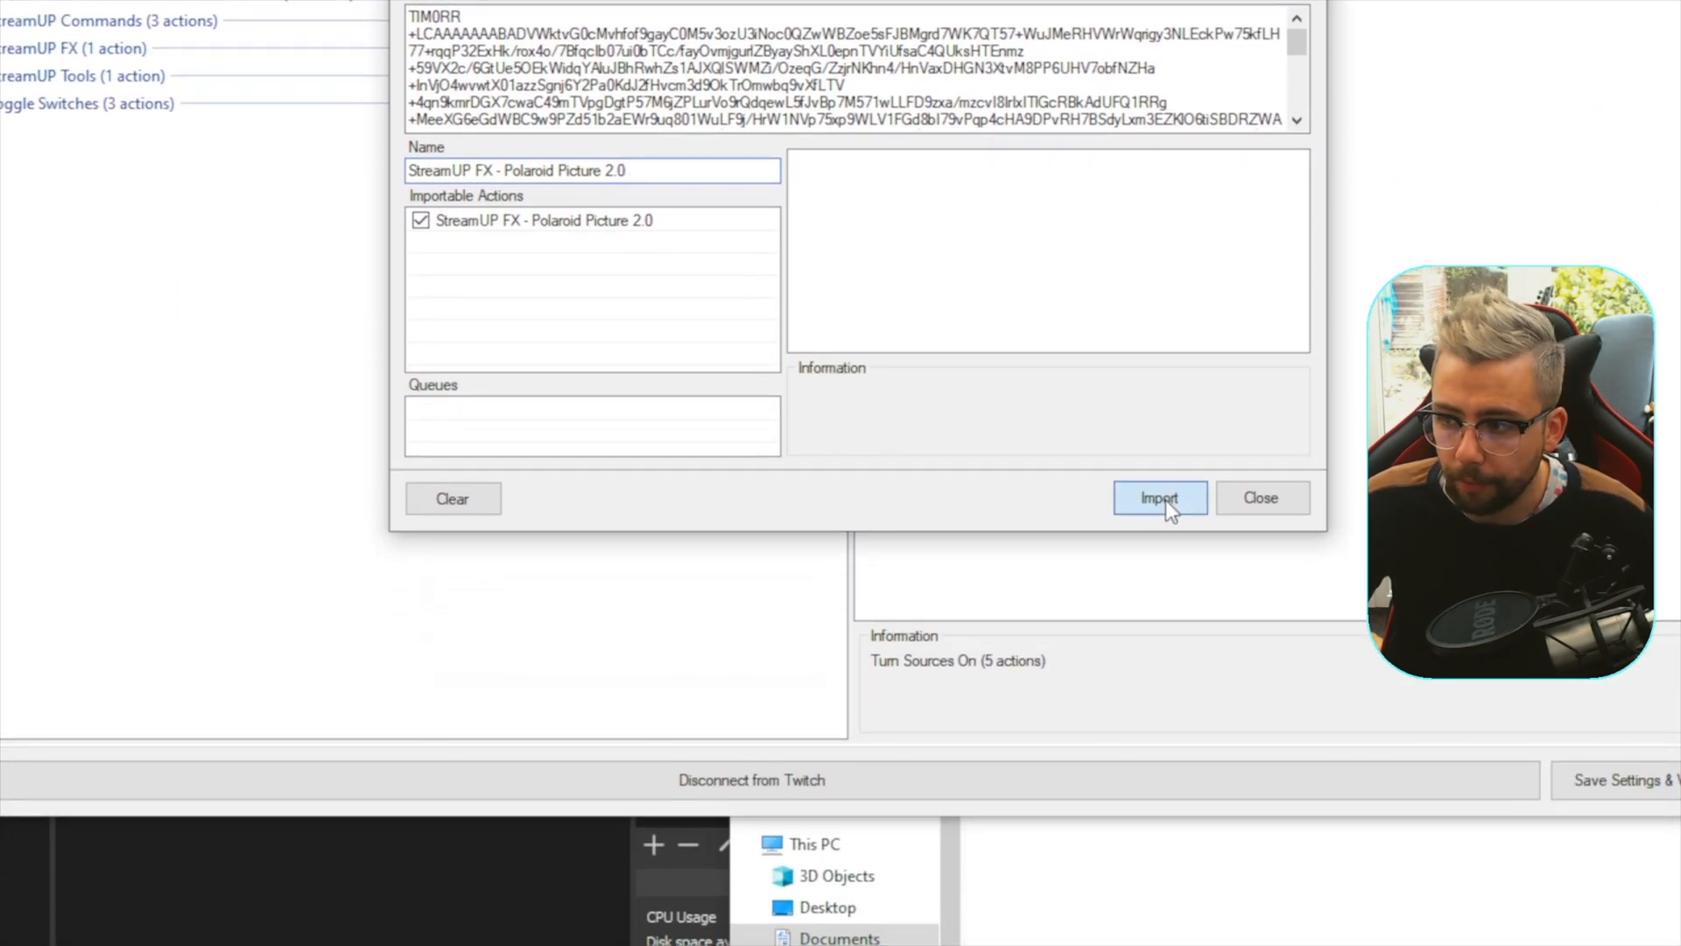
{"action": "left_click", "coordinate": [1159, 497]}
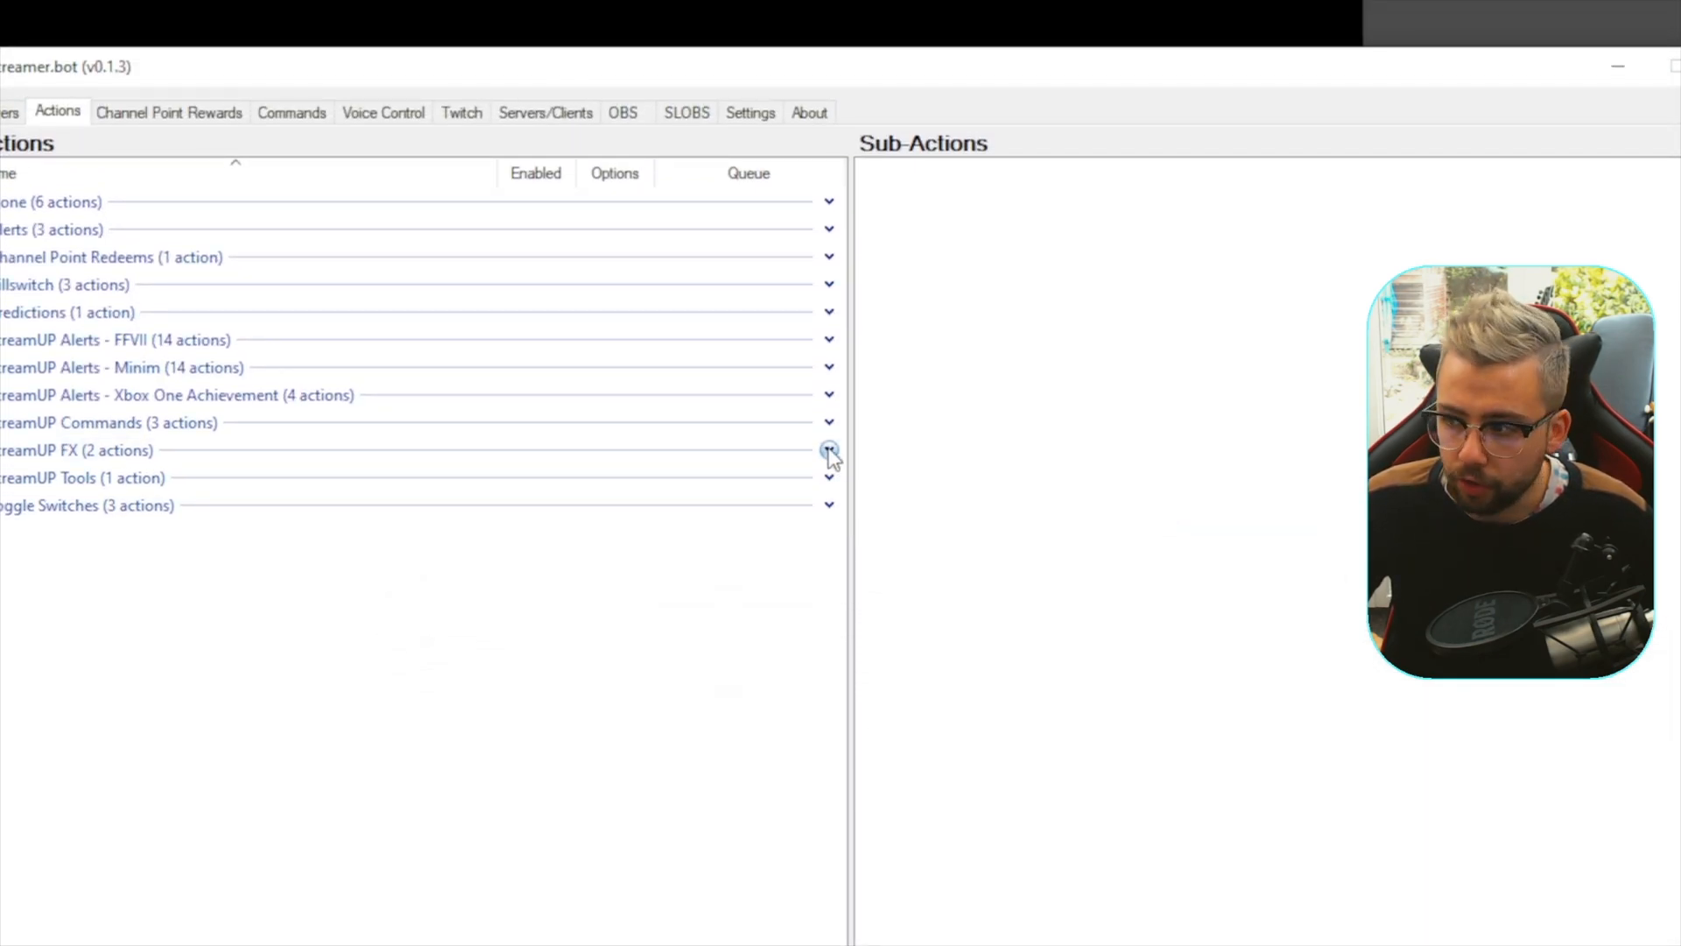
{"action": "left_click", "coordinate": [397, 454]}
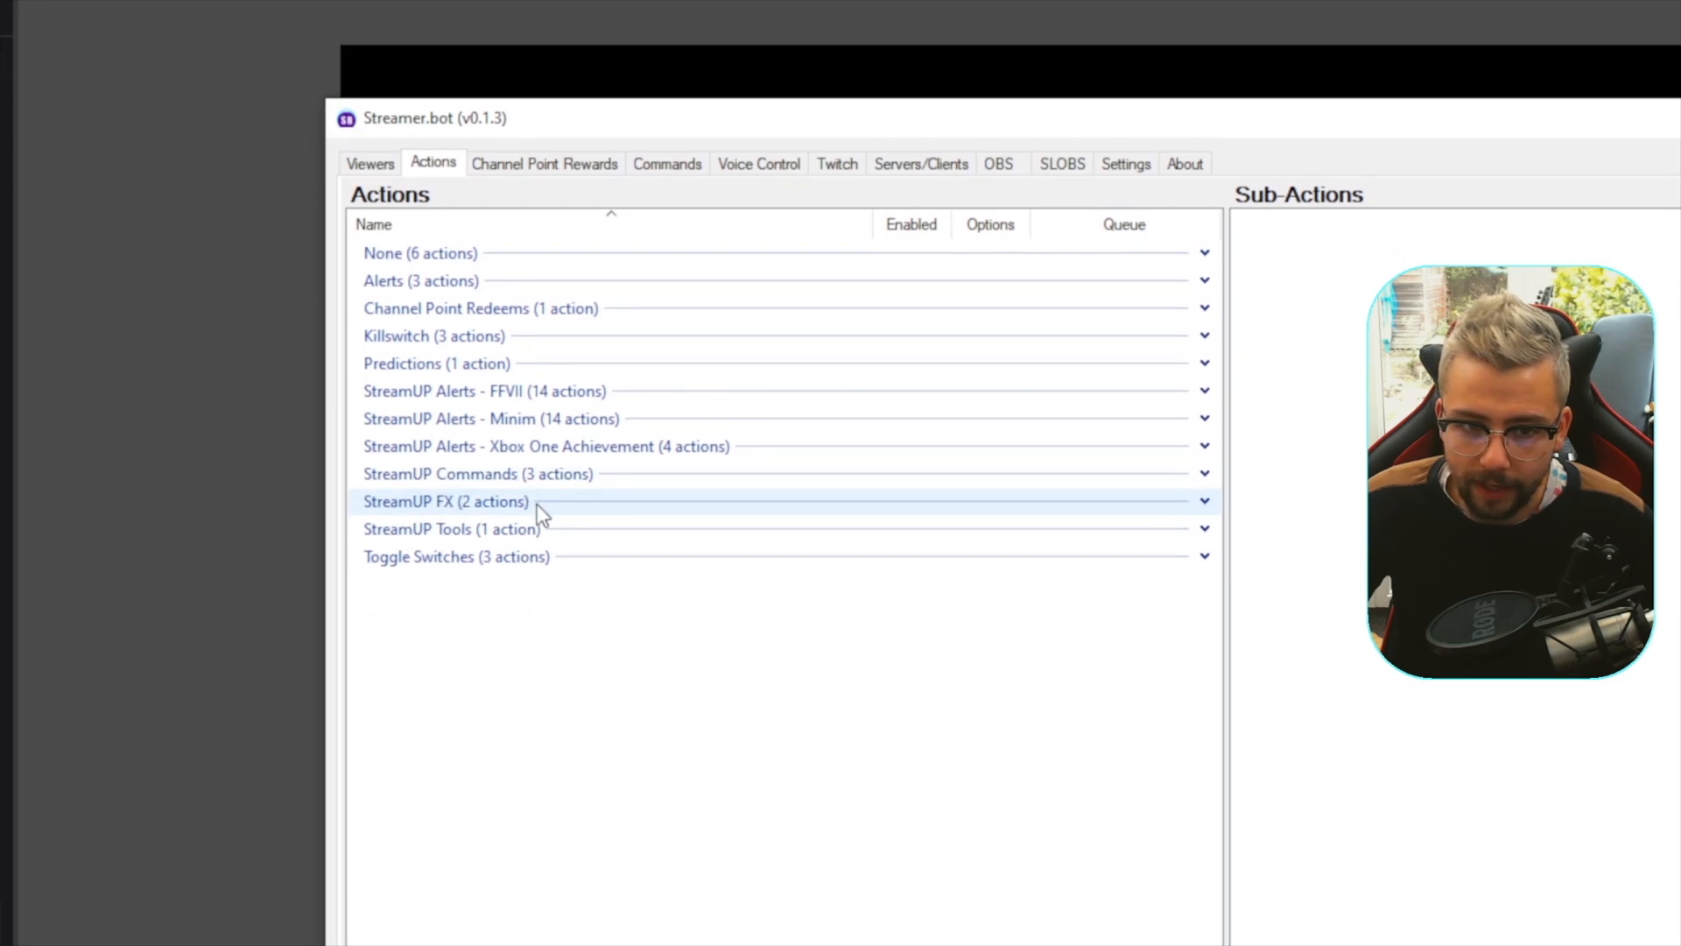
{"action": "left_click", "coordinate": [445, 501]}
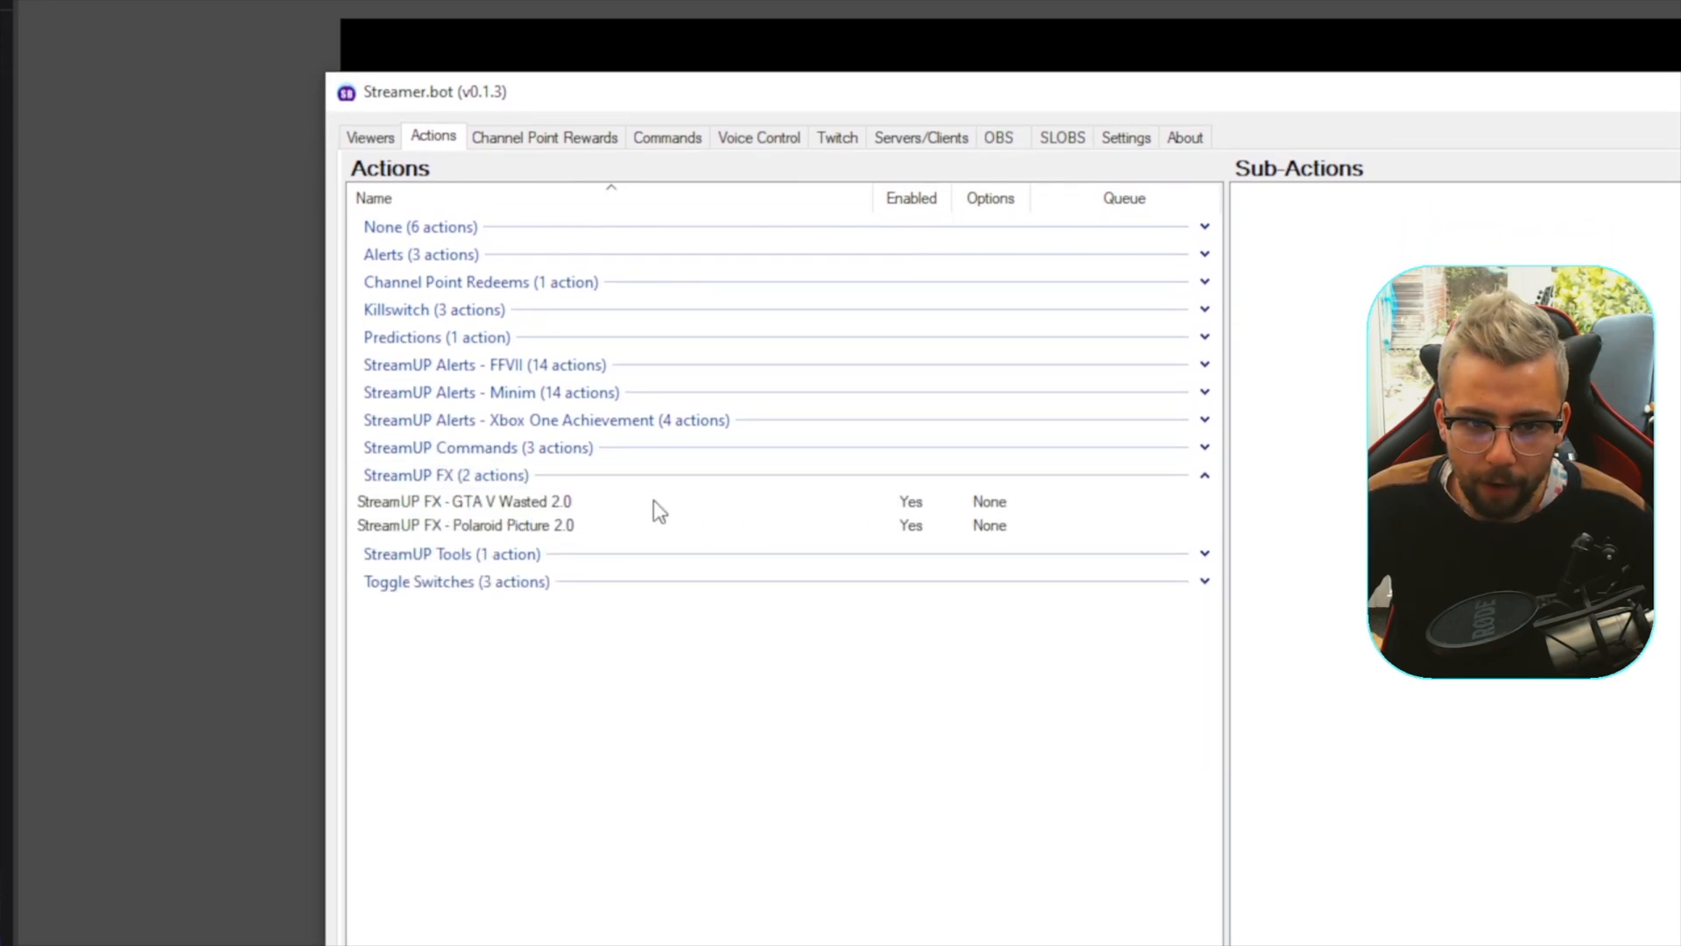
{"action": "left_click", "coordinate": [464, 525]}
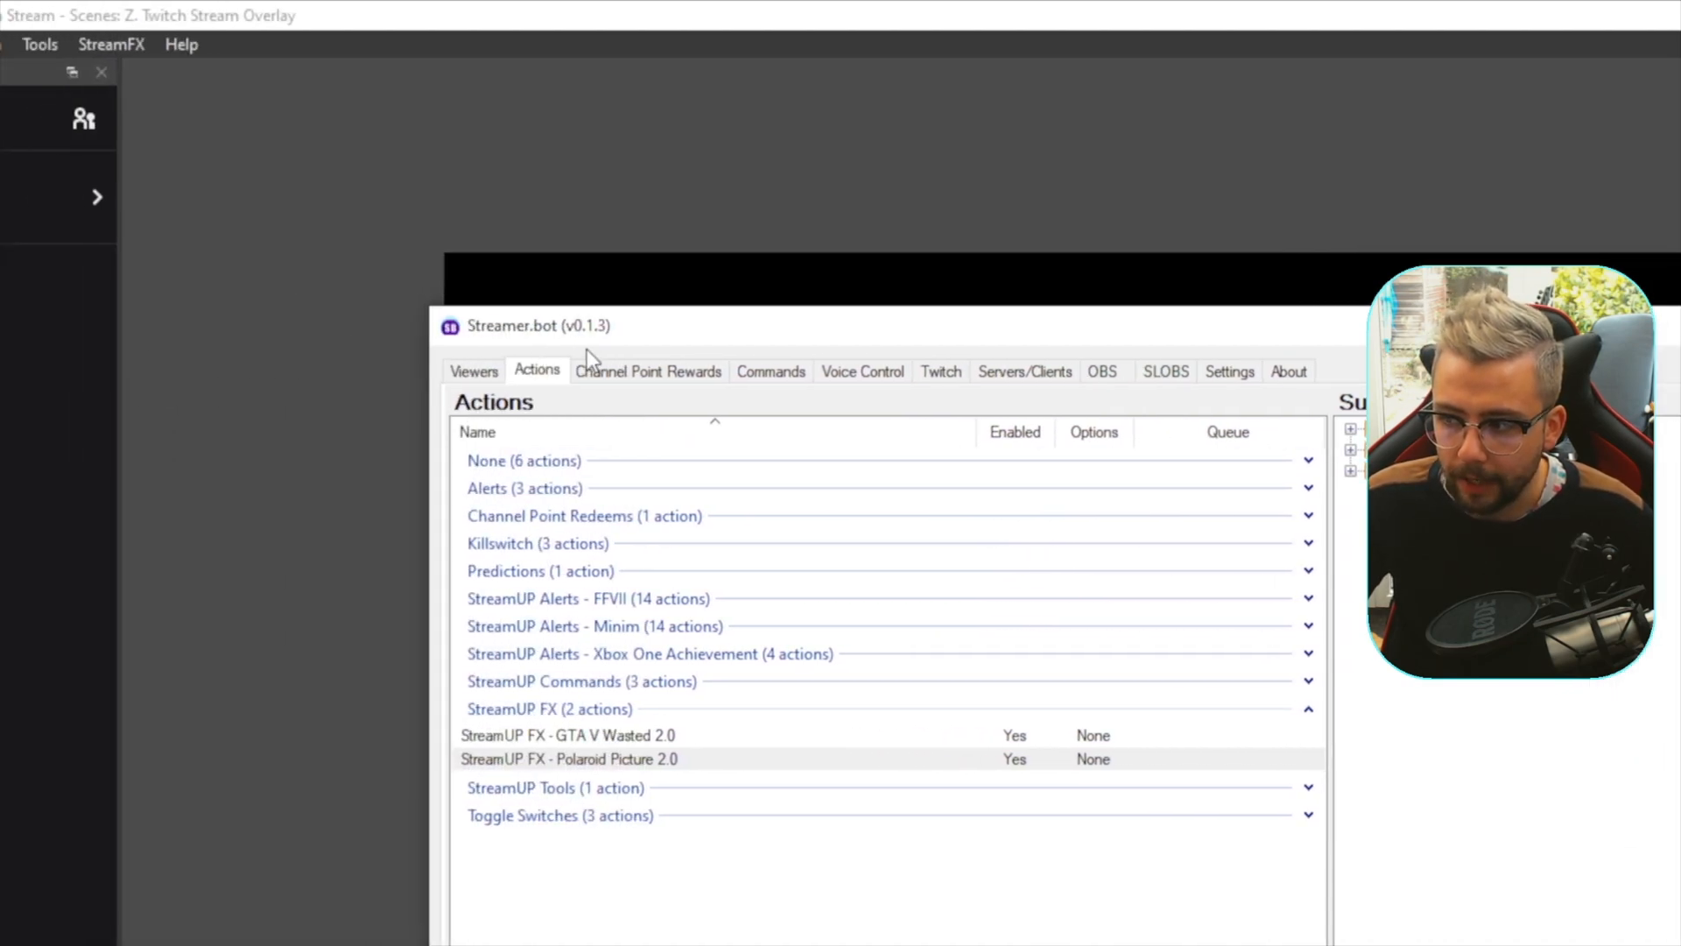
{"action": "mouse_move", "coordinate": [602, 348]}
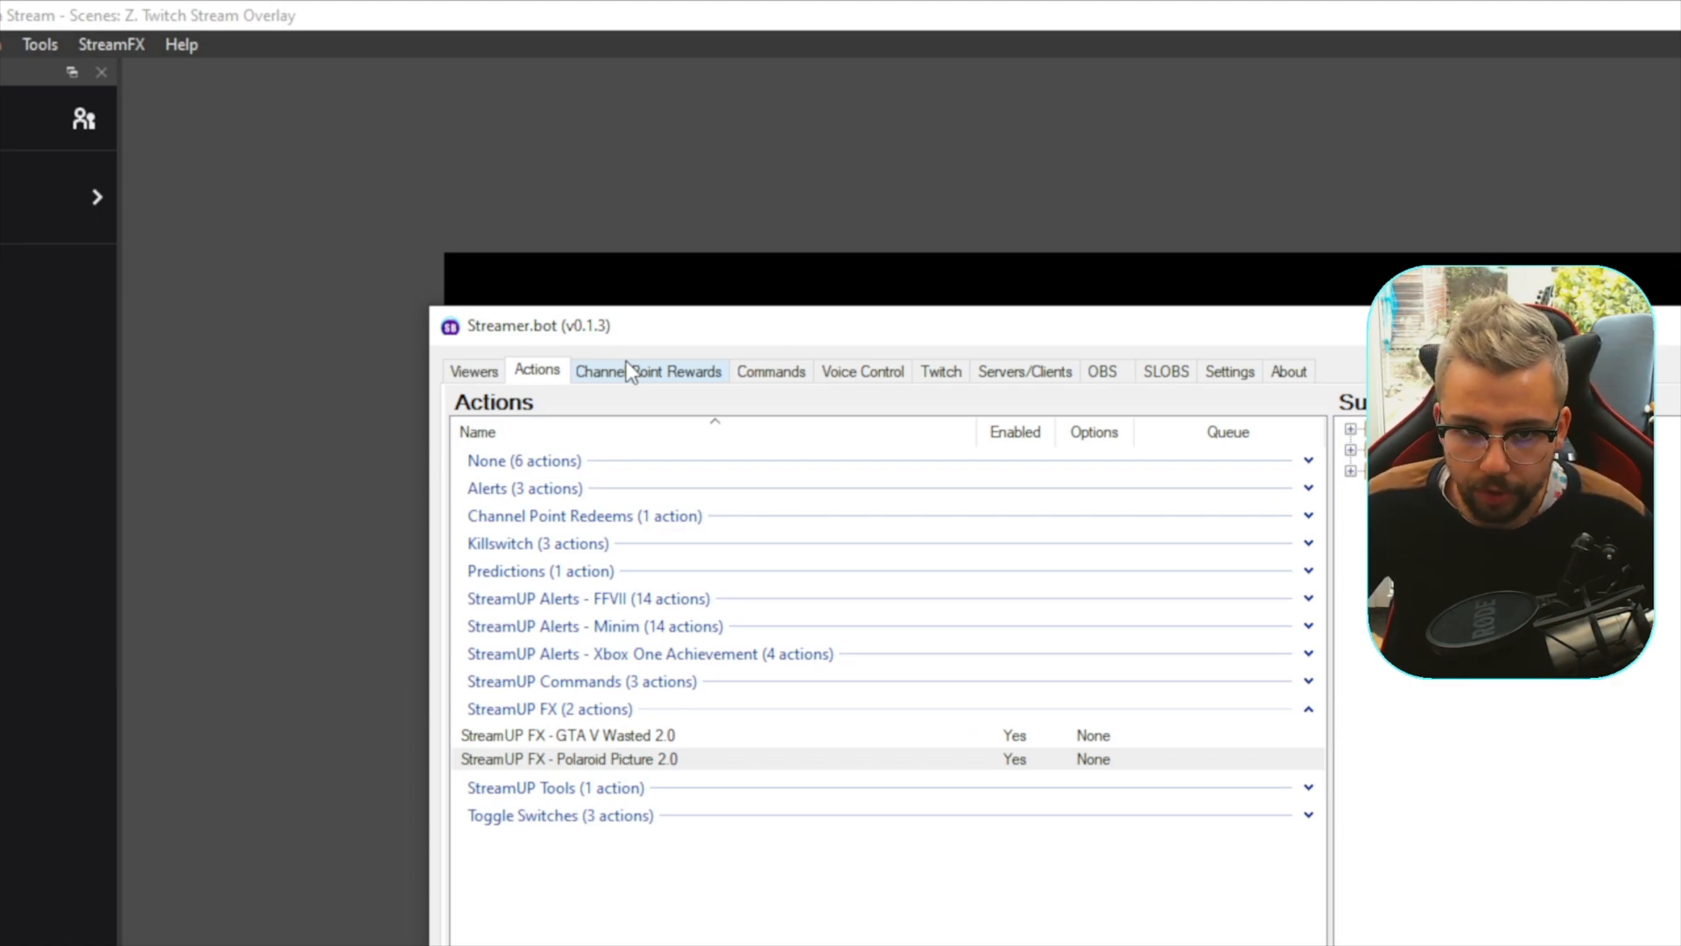
Step: Add a channel point reward titled Take A Photo! costing 500, requiring user input
{"action": "left_click", "coordinate": [648, 371]}
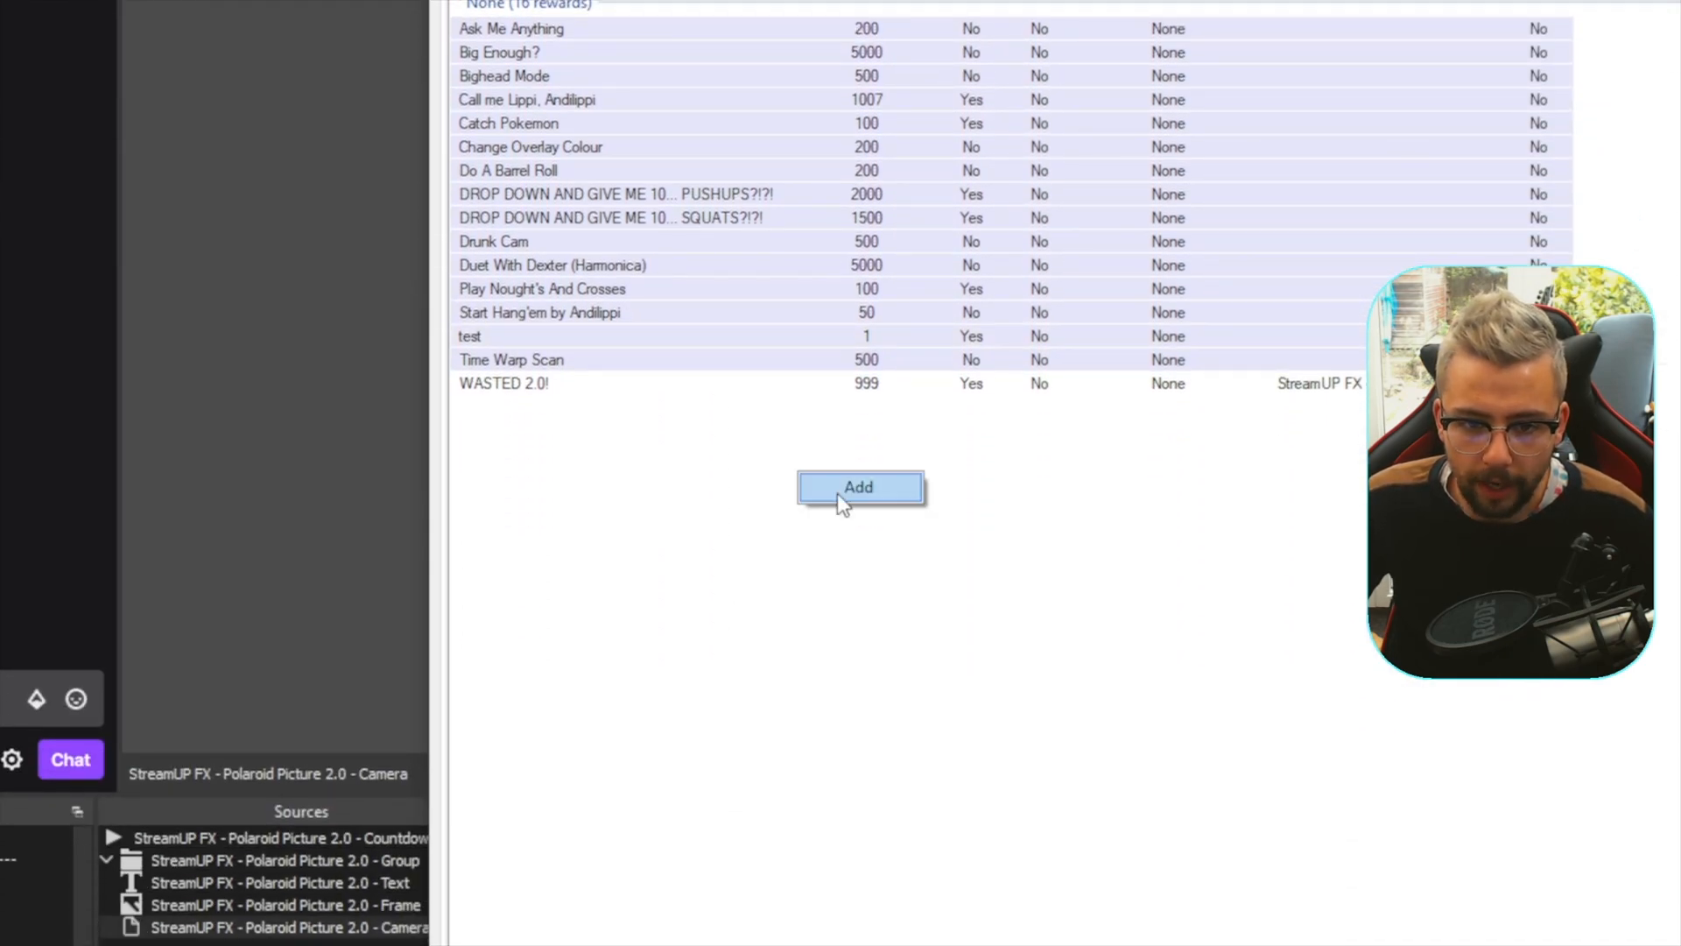
{"action": "left_click", "coordinate": [859, 487]}
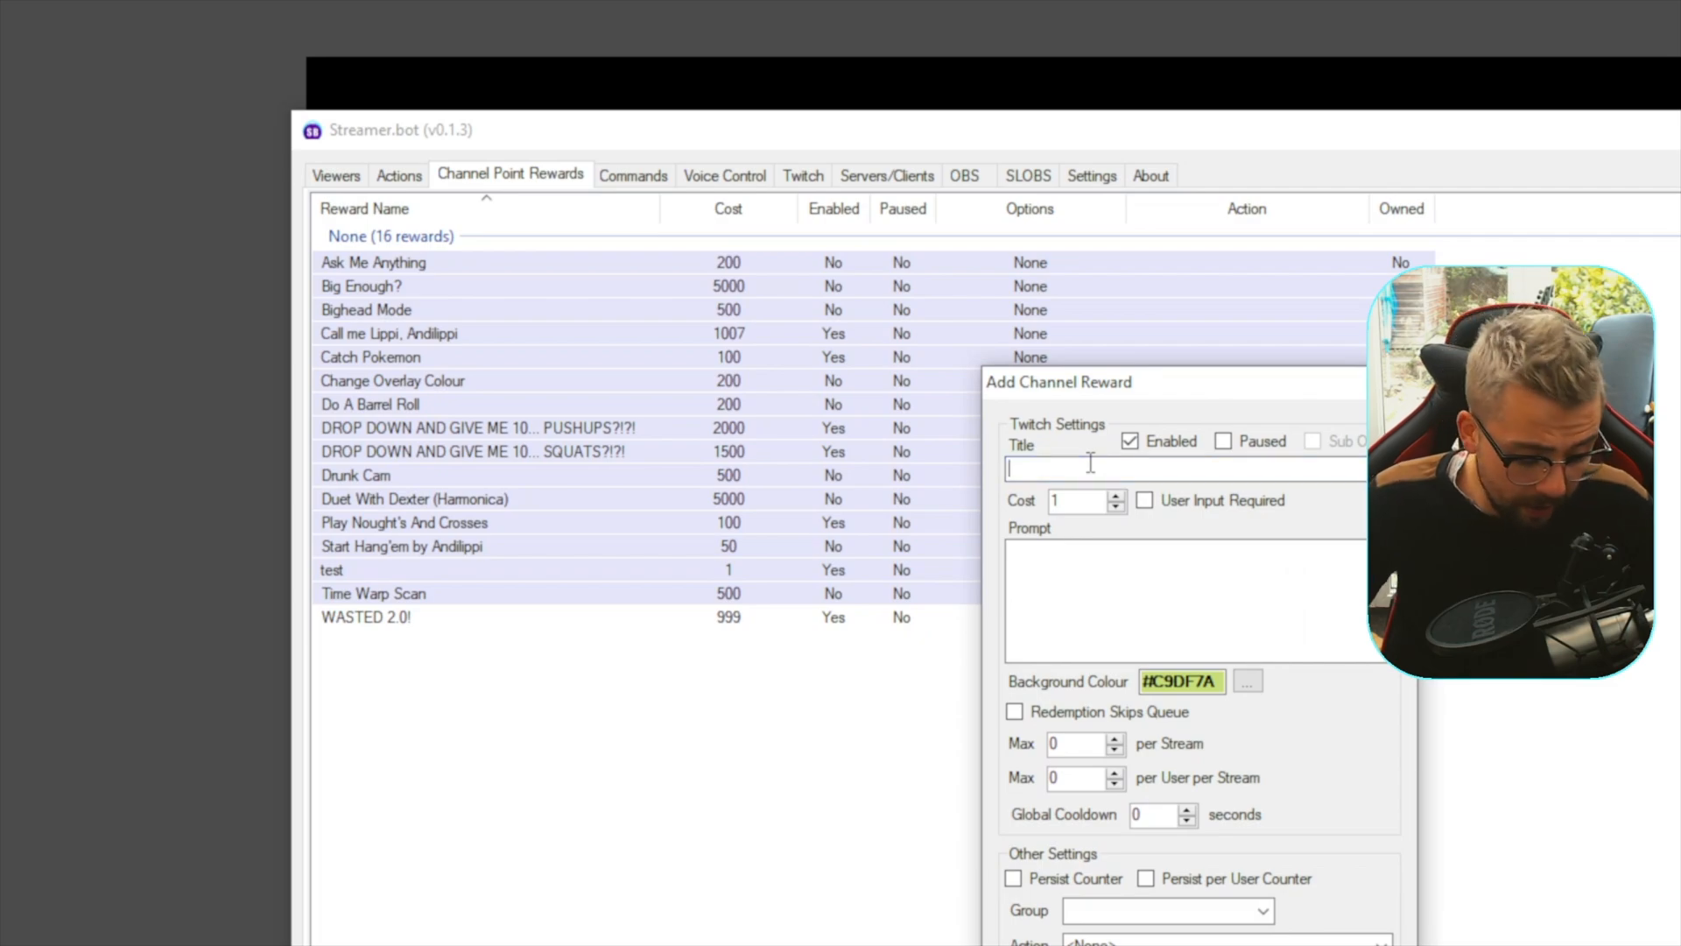
{"action": "type", "text": "Take A Photo!"}
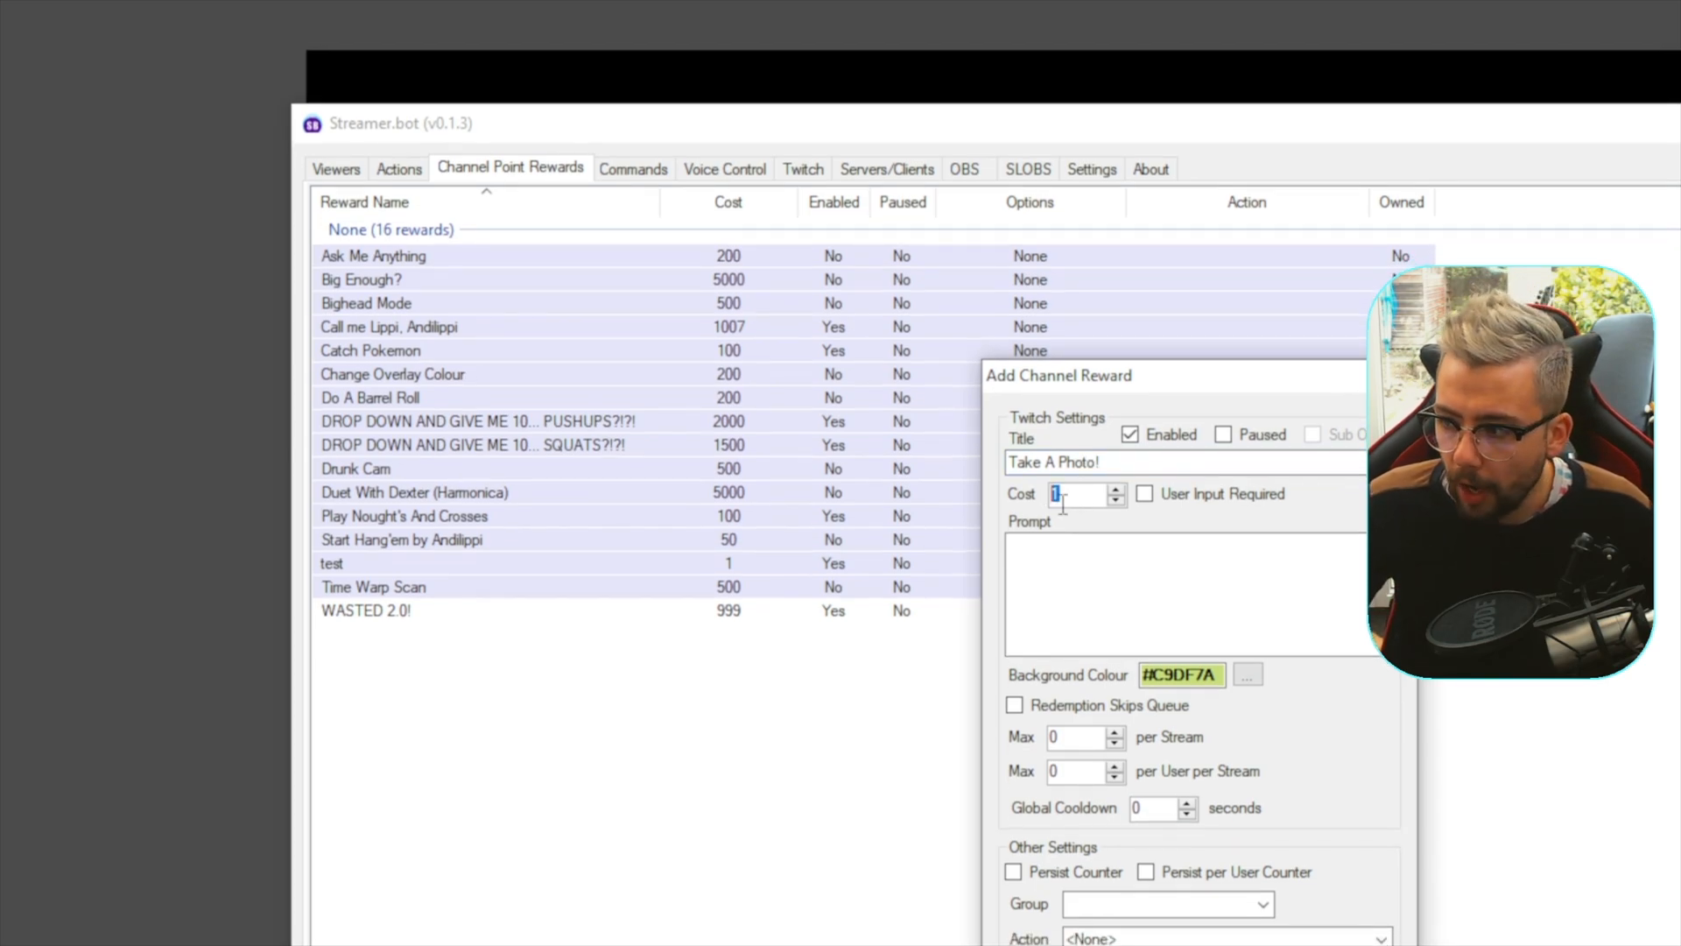
{"action": "type", "text": "500"}
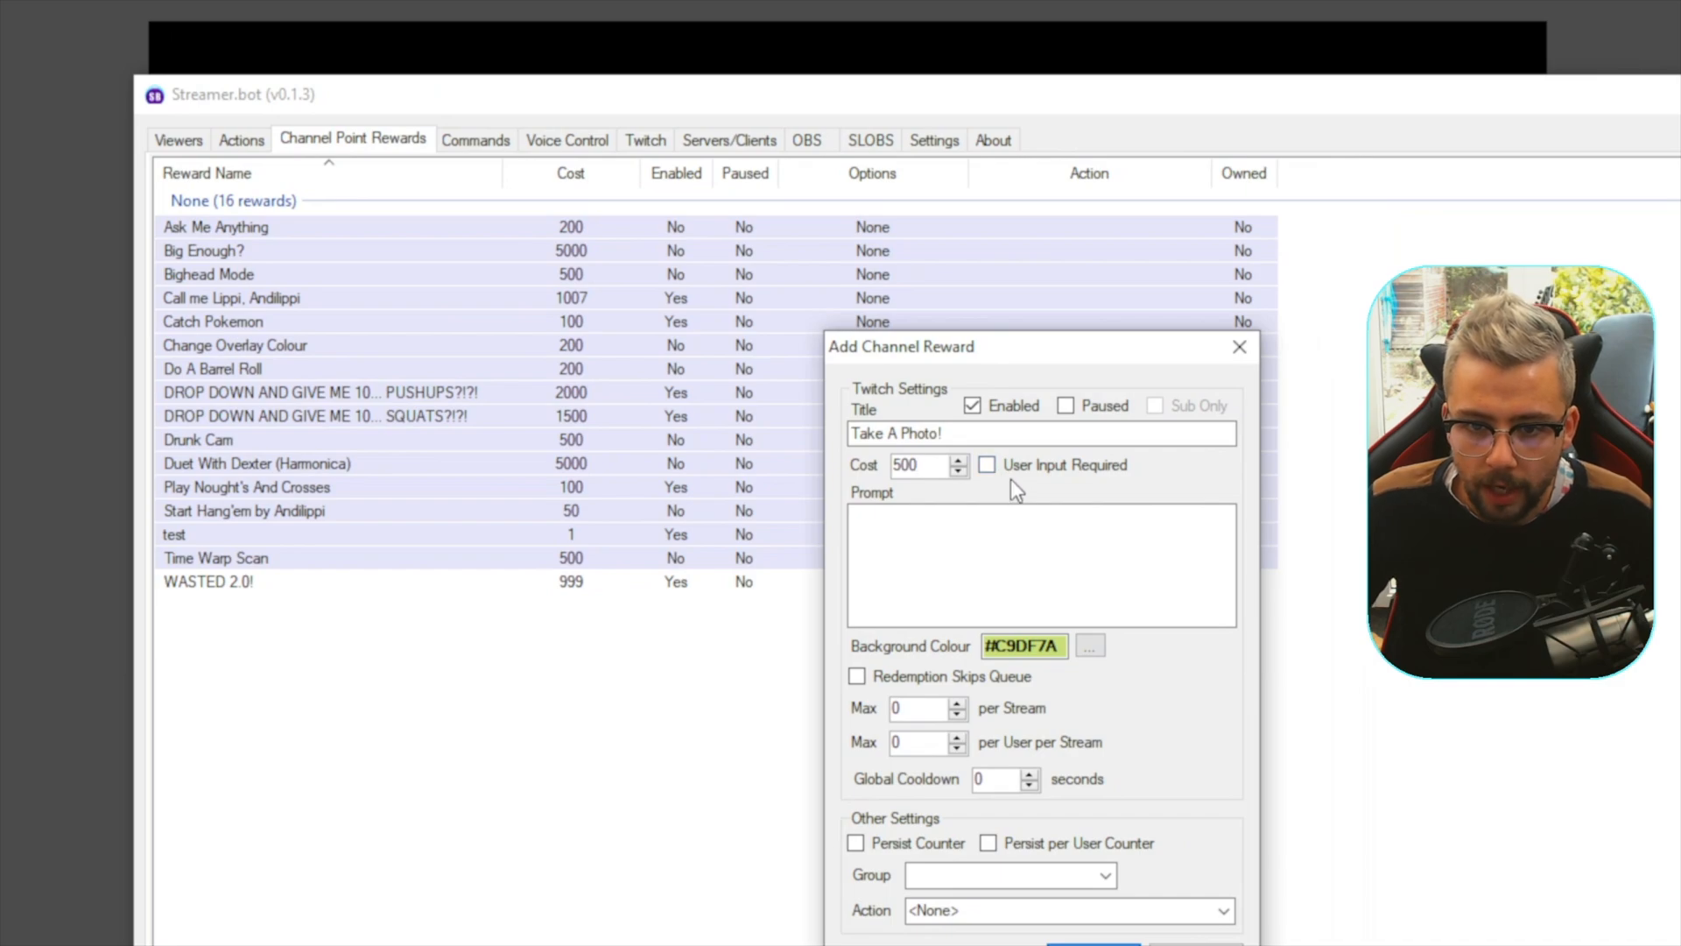
{"action": "left_click", "coordinate": [986, 464]}
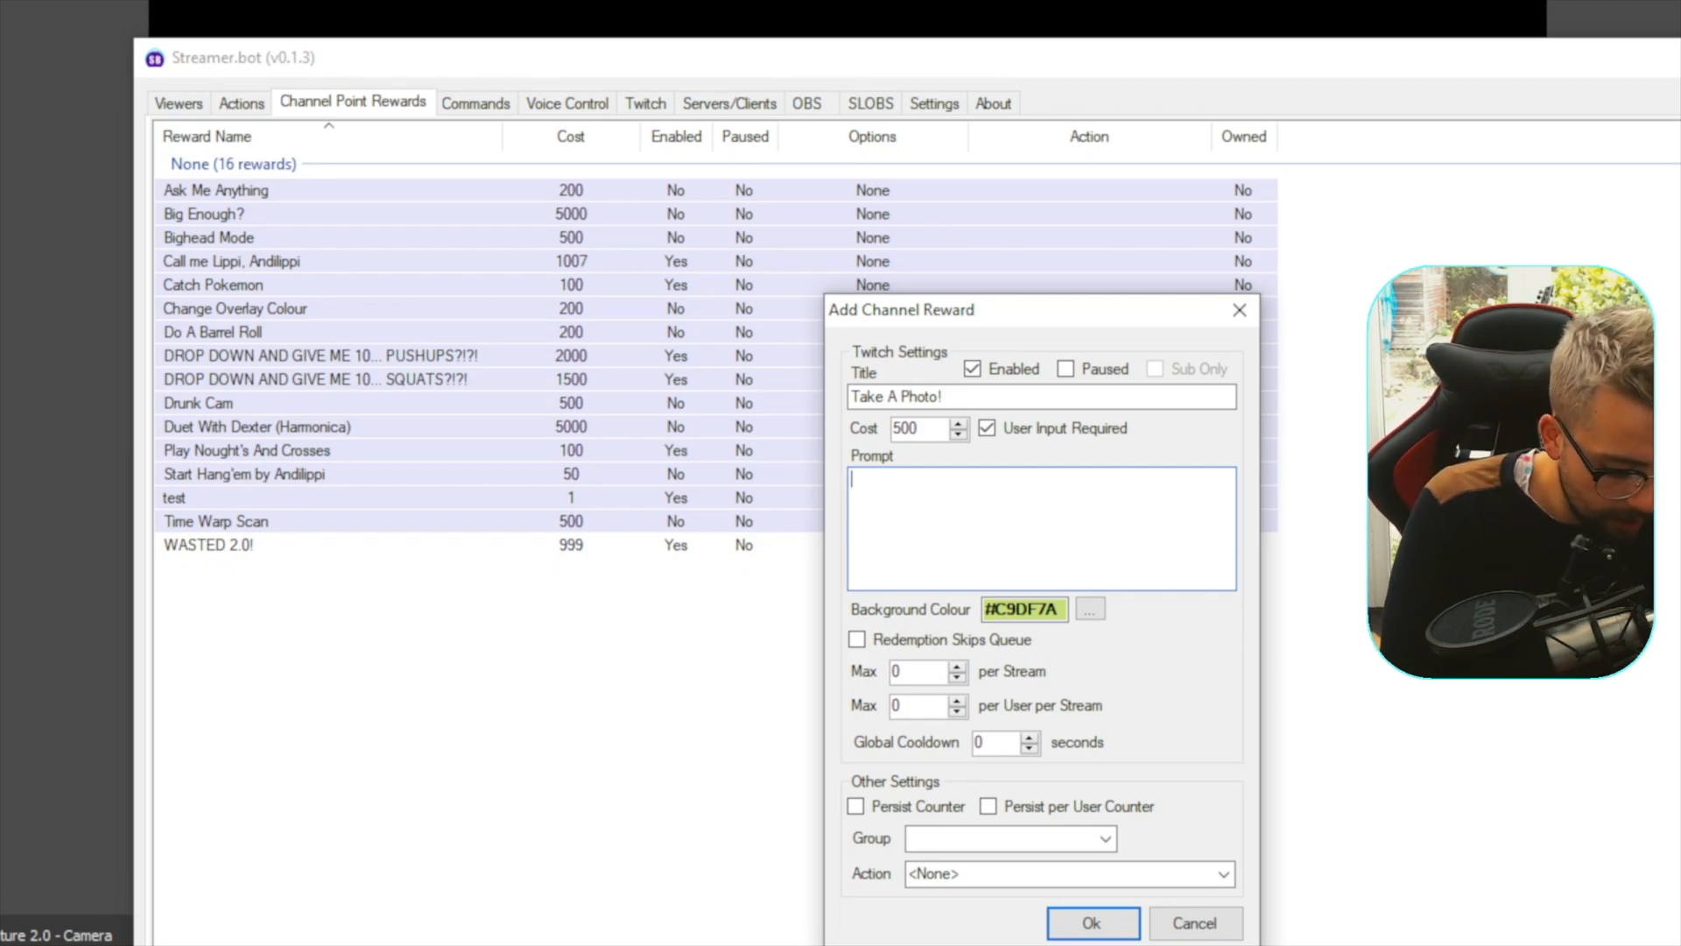
Step: Set the prompt 'Have a 3 second countdown and then take a photo of me!' and save
{"action": "type", "text": "Have a"}
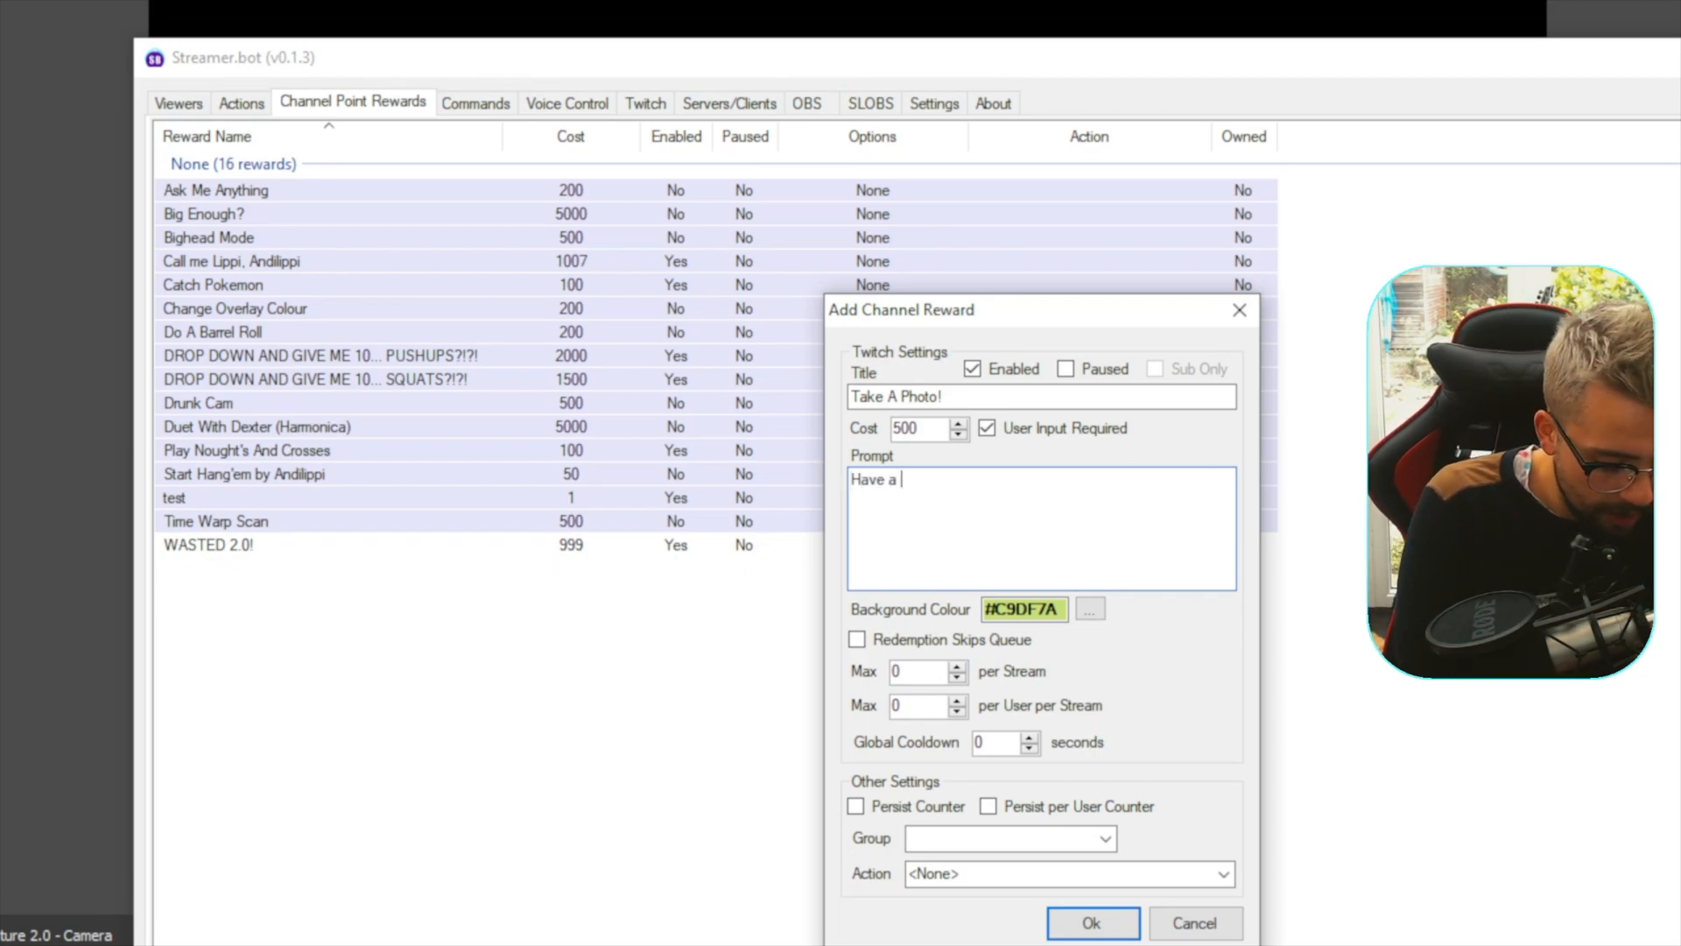
{"action": "type", "text": "3 second cou"}
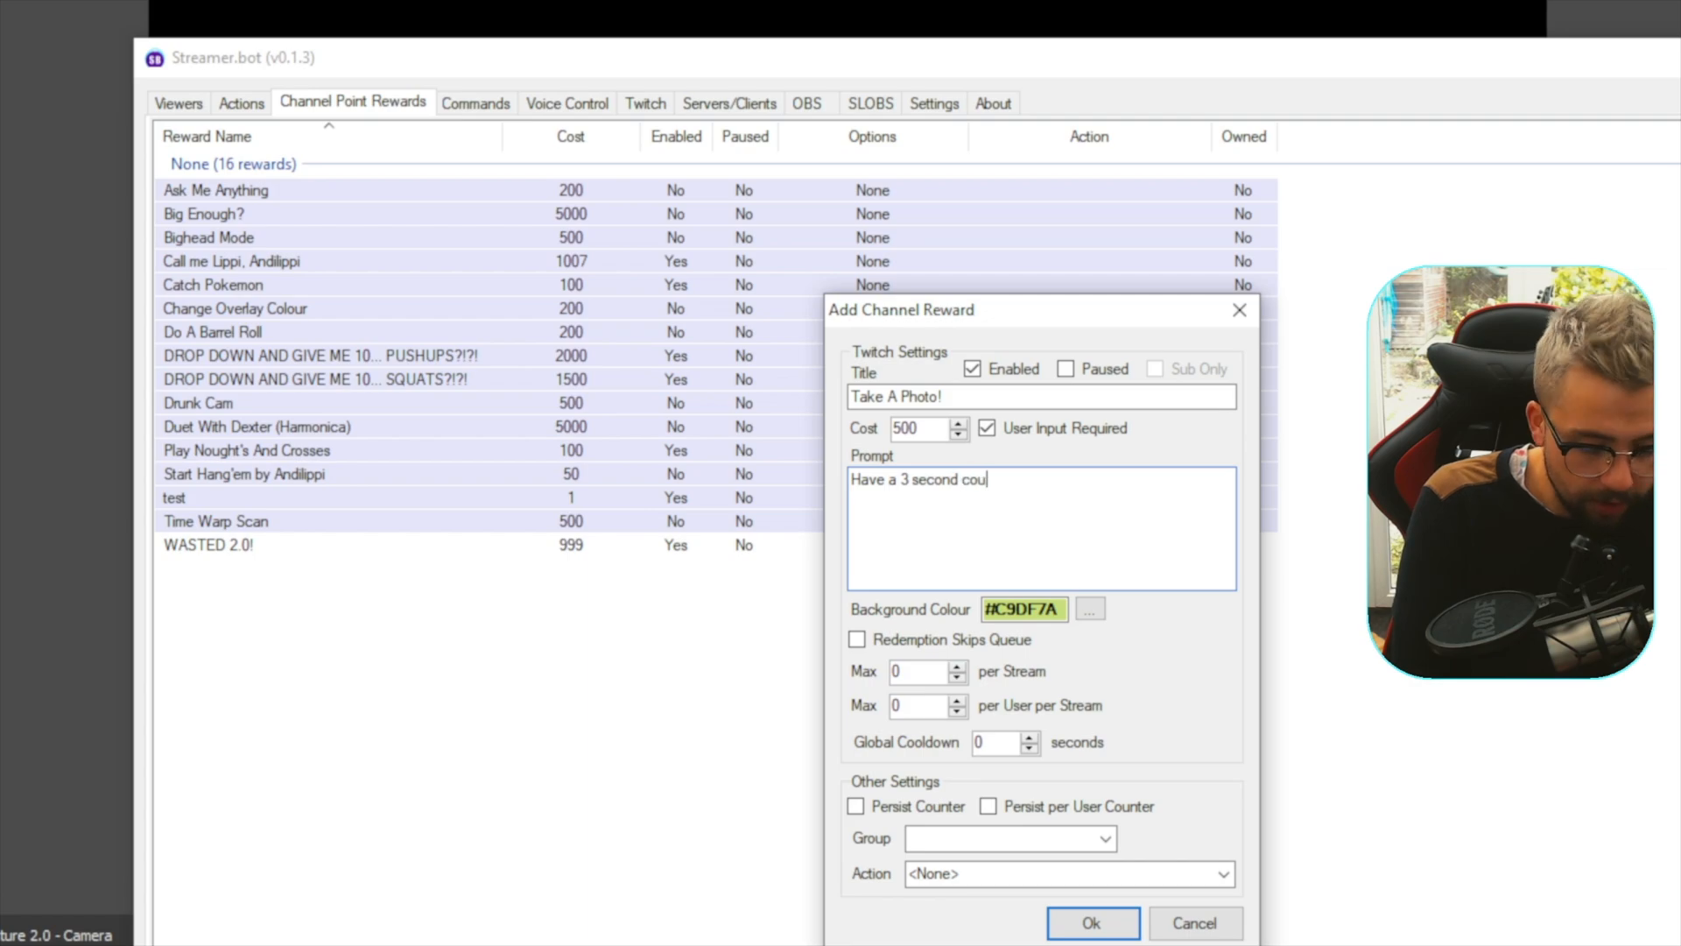
{"action": "type", "text": "ntdown"}
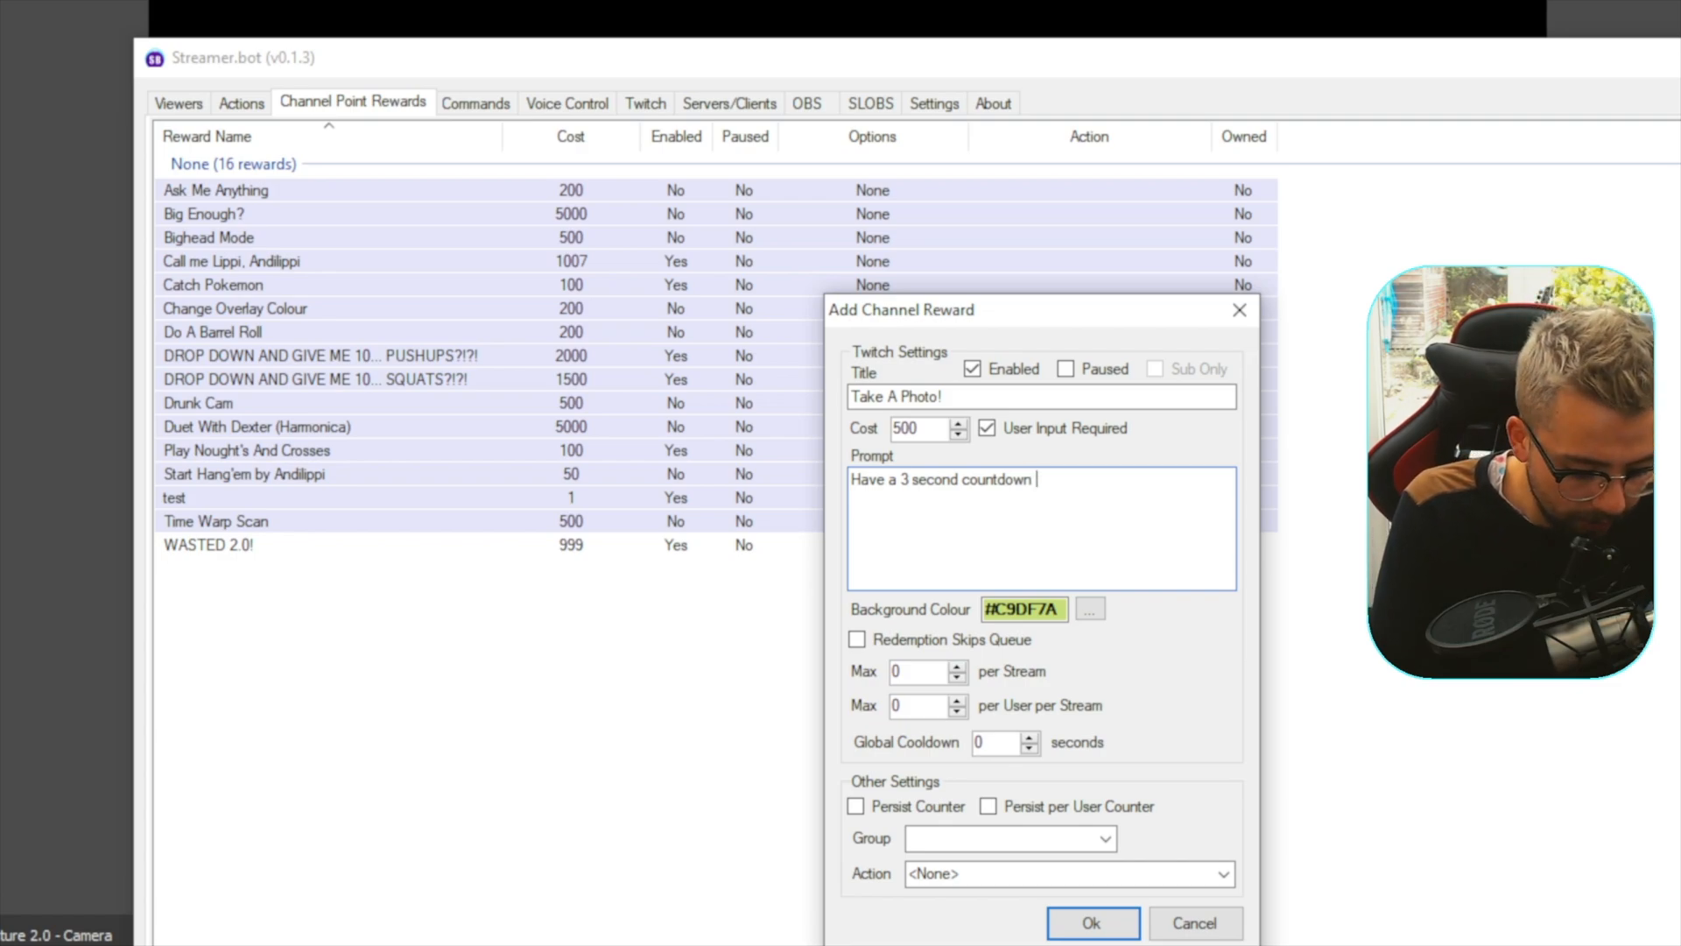
{"action": "type", "text": "and then take a"}
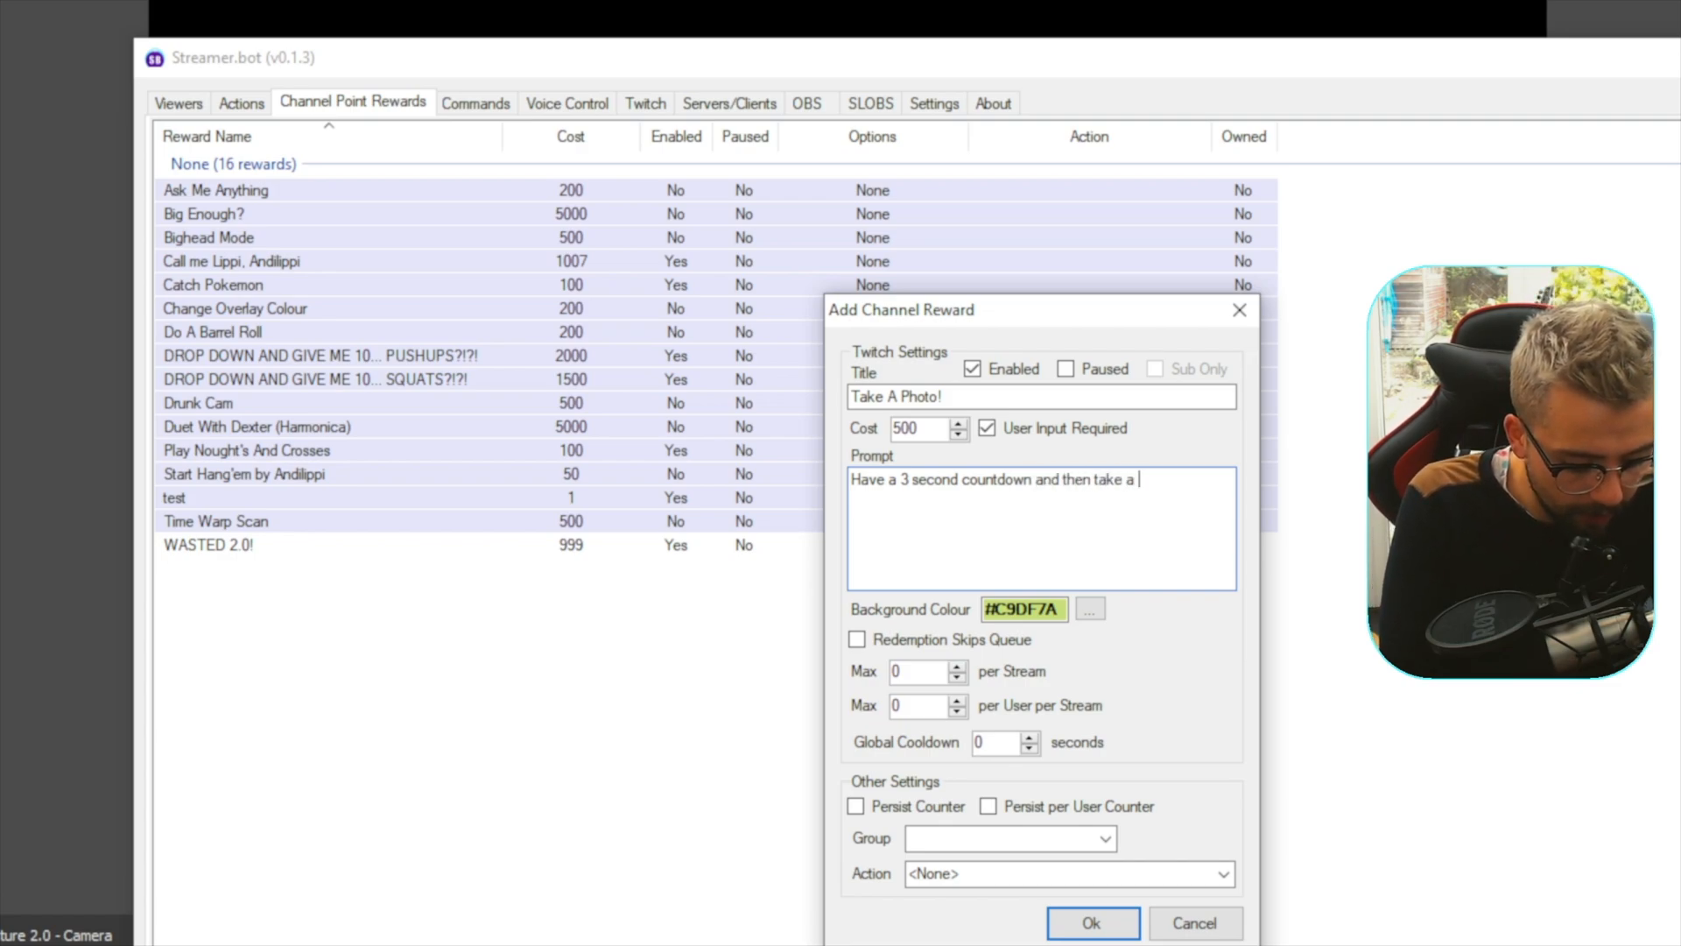
{"action": "type", "text": "photo of me!"}
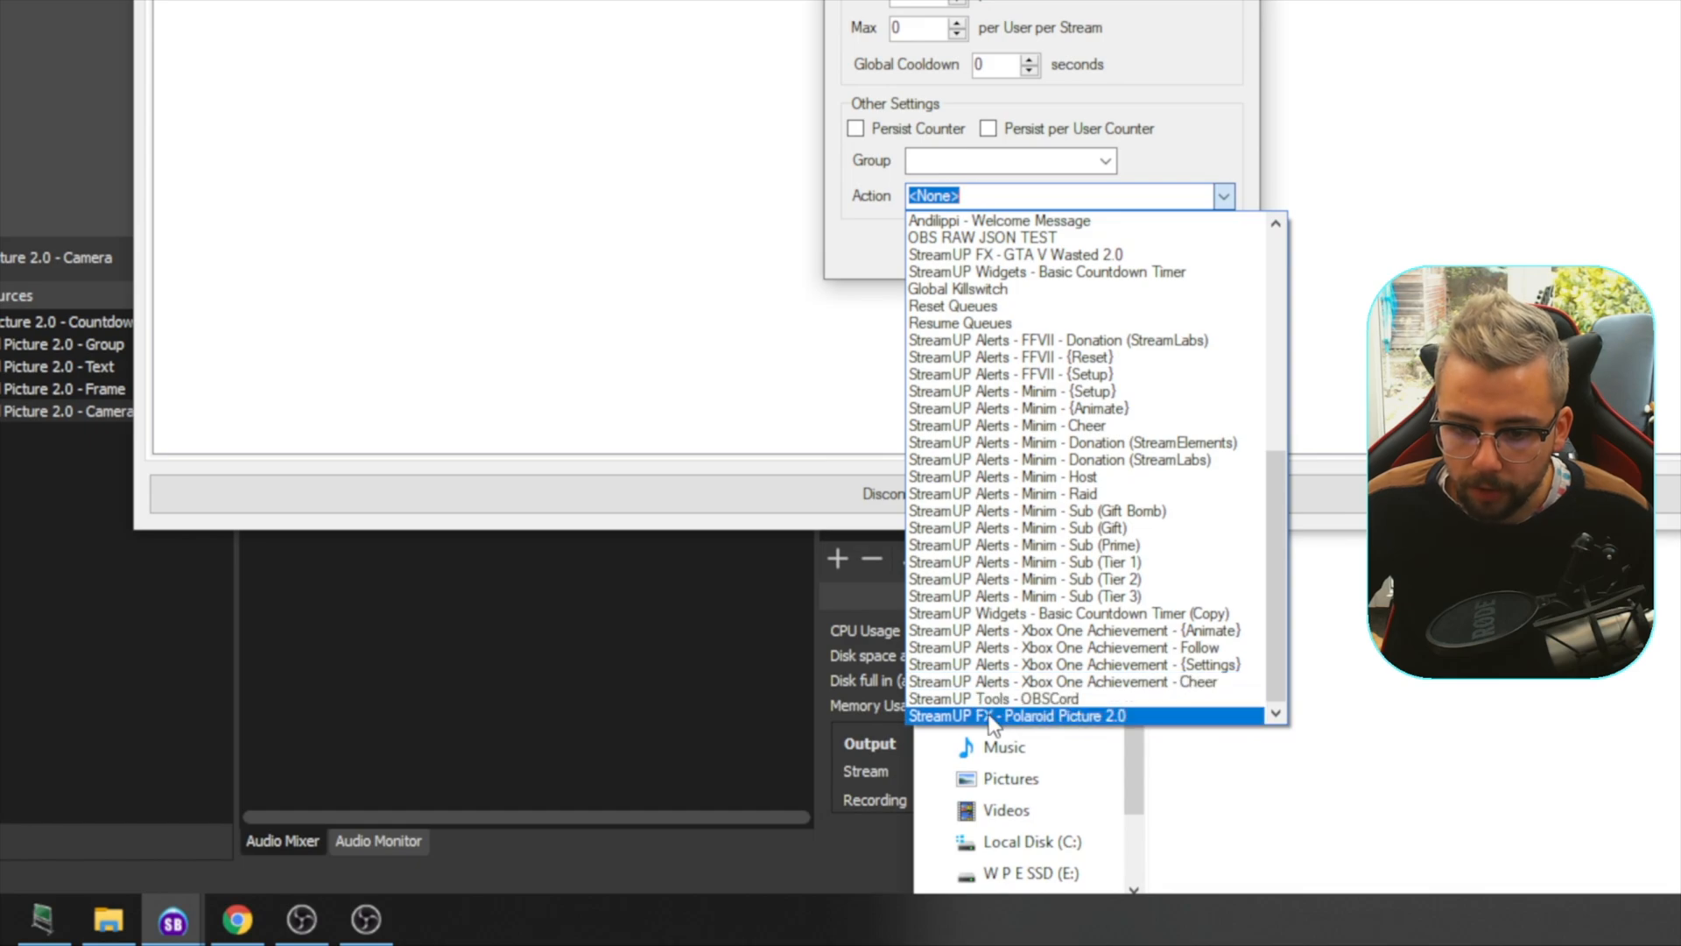
{"action": "mouse_move", "coordinate": [1109, 732]}
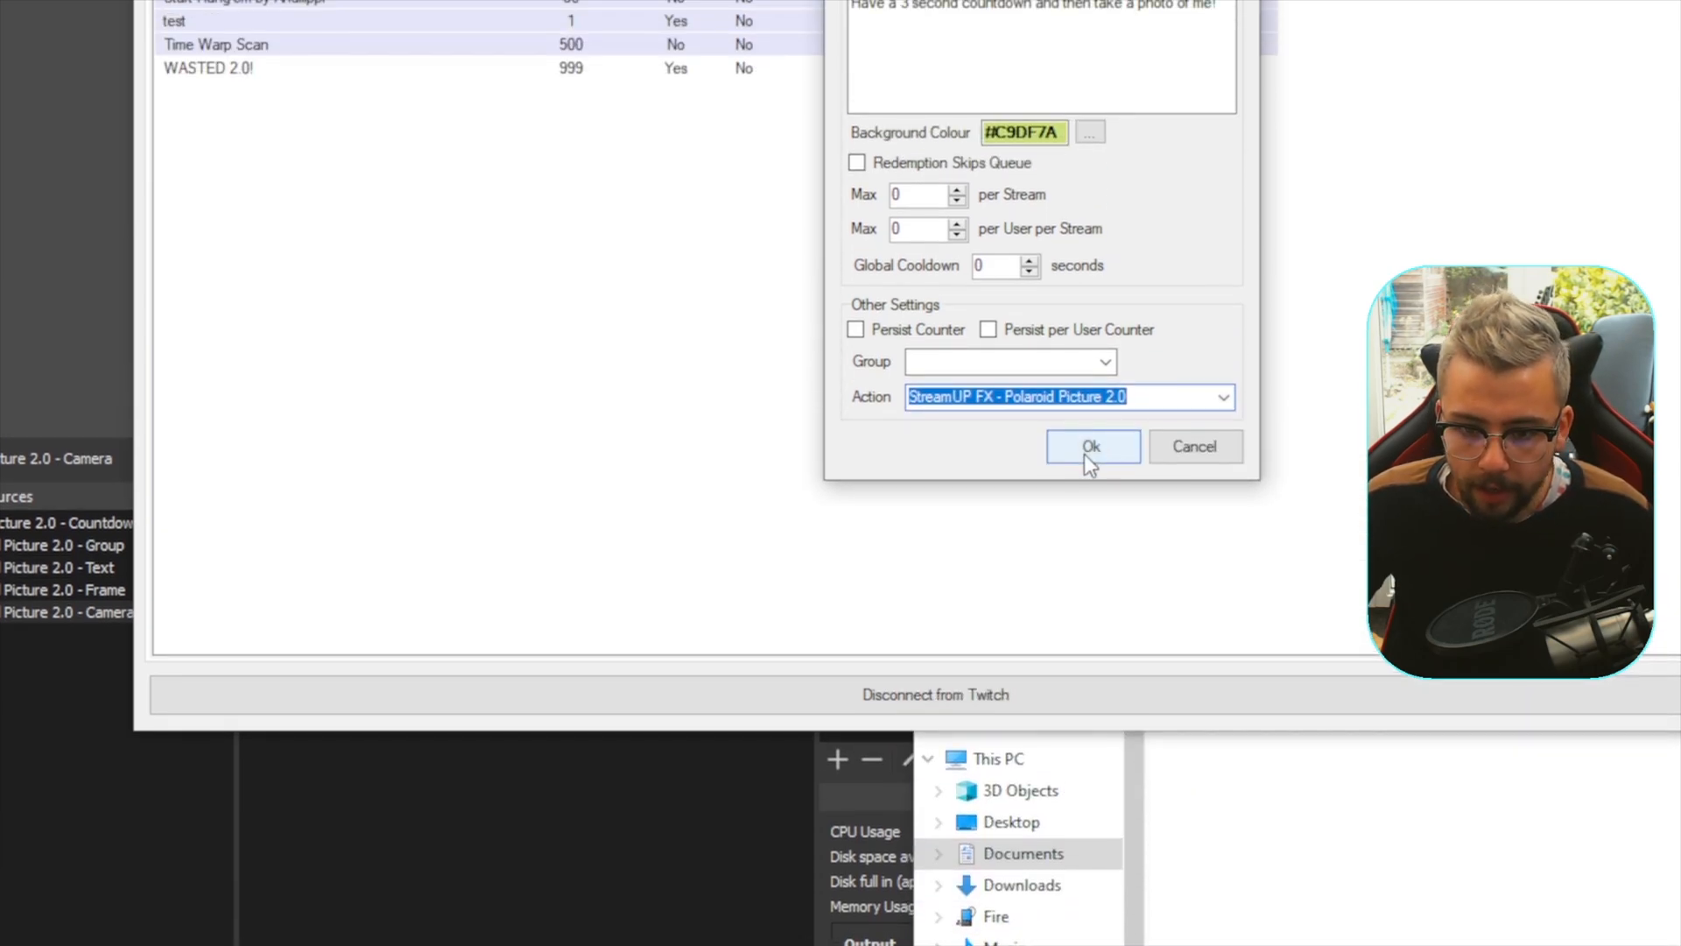
{"action": "left_click", "coordinate": [1092, 446]}
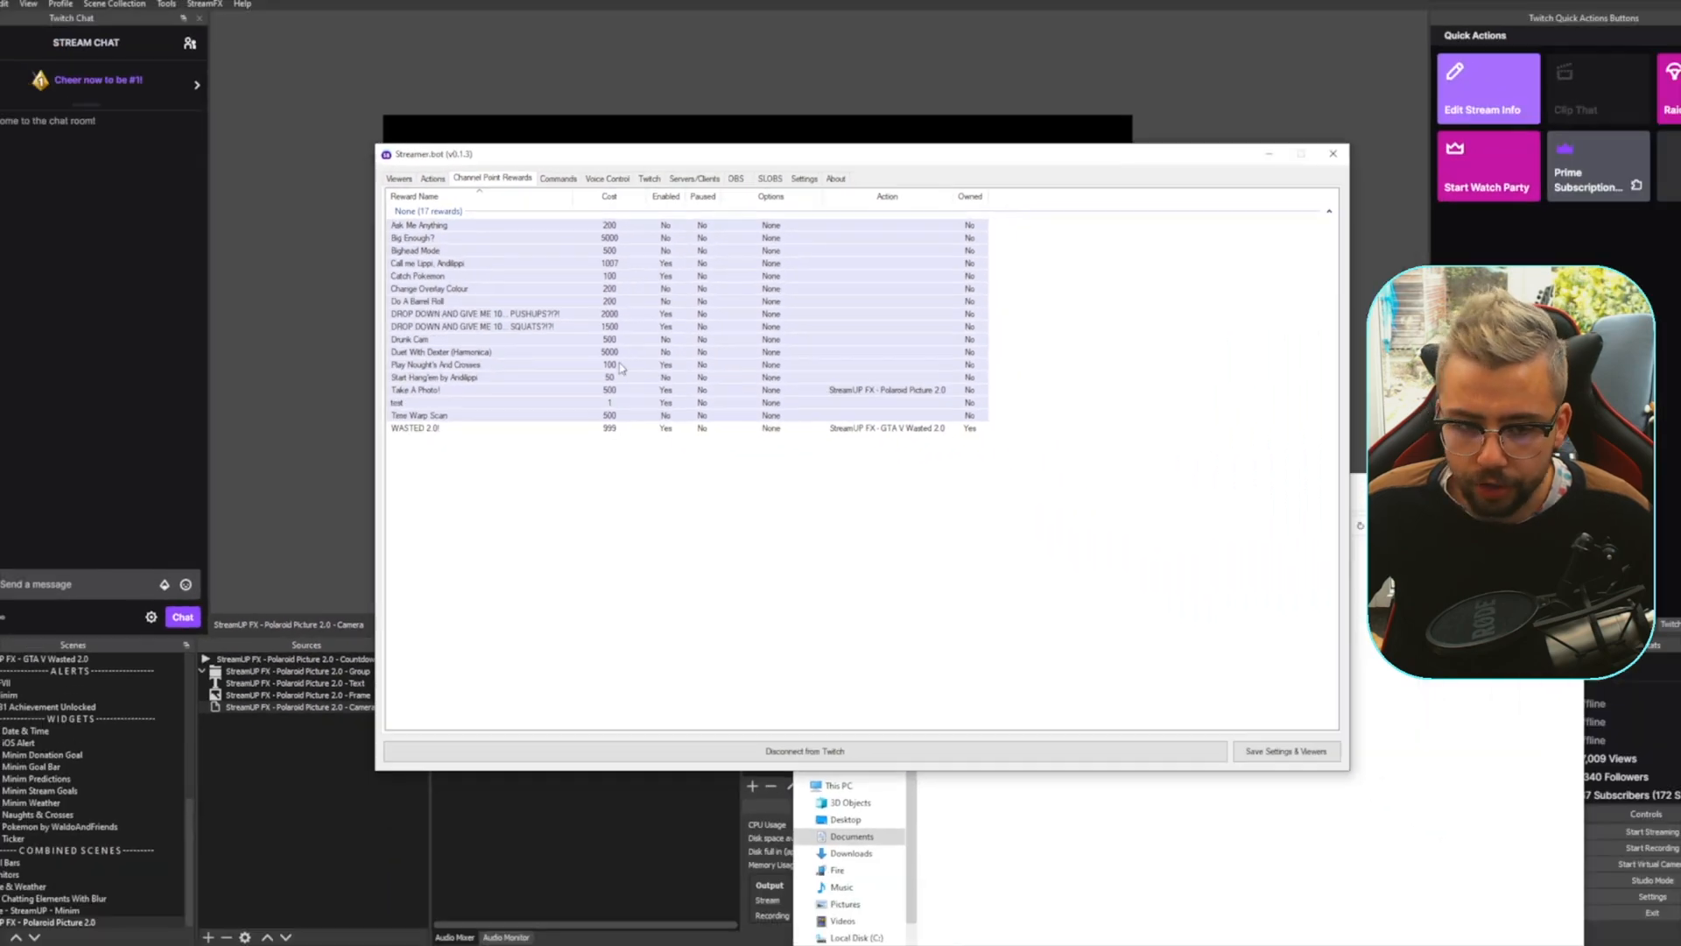
Step: Redeem the Take A Photo! channel point reward in chat with the message 'Hi'
{"action": "left_click", "coordinate": [1332, 153]}
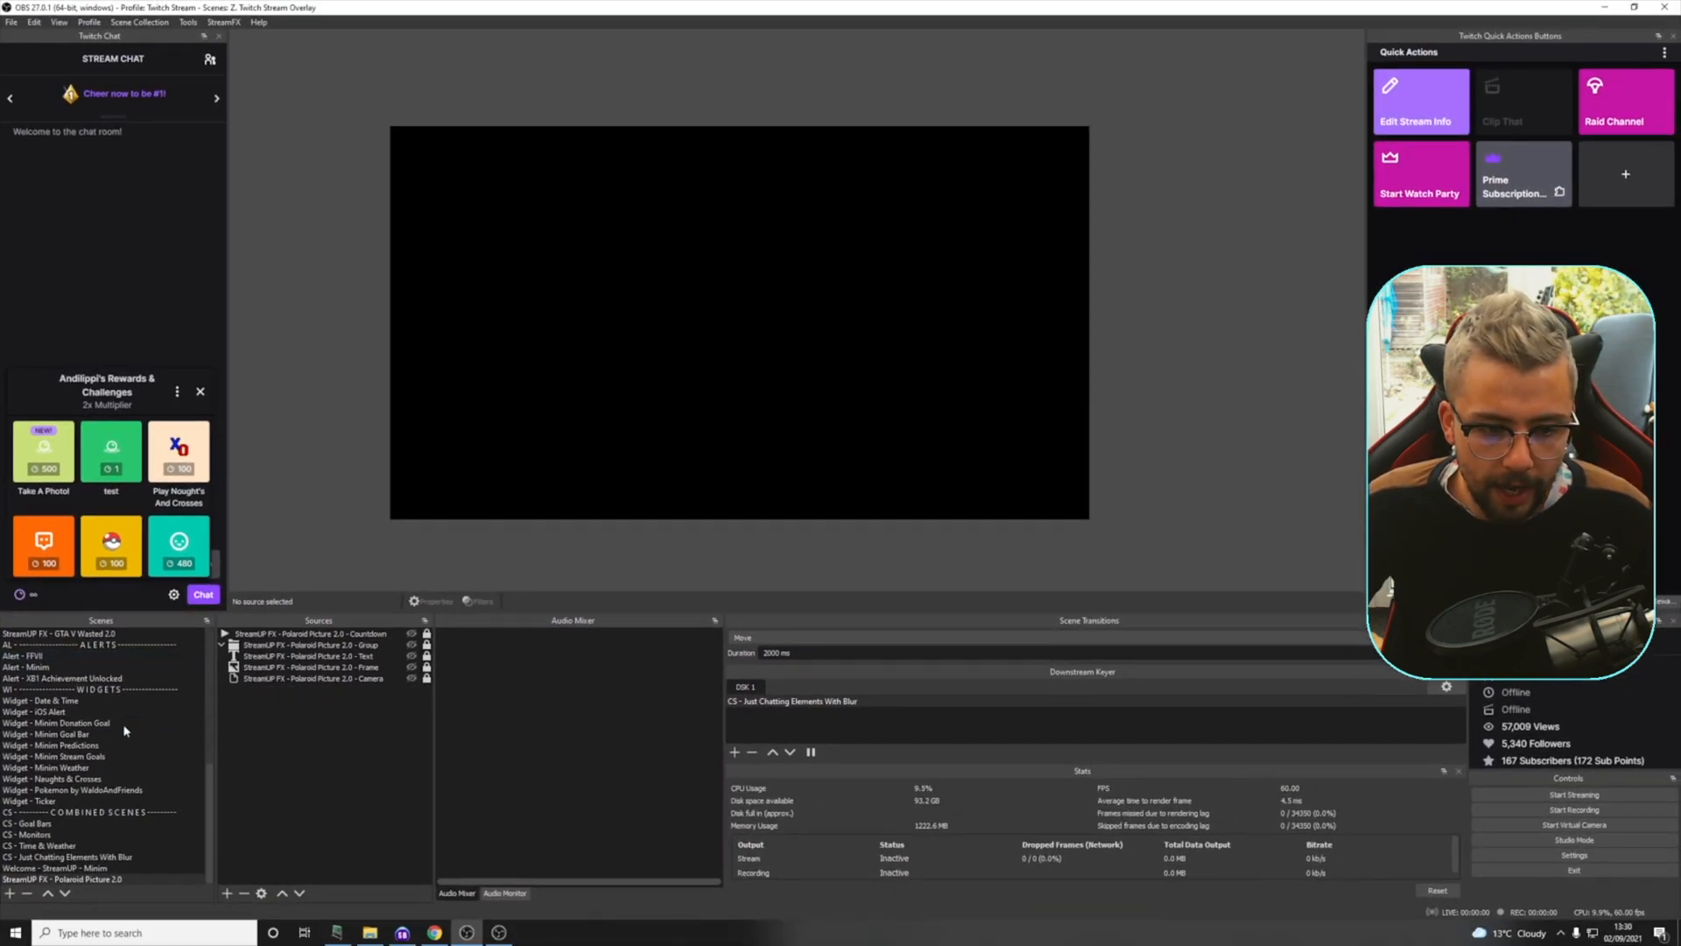
{"action": "left_click", "coordinate": [43, 450]}
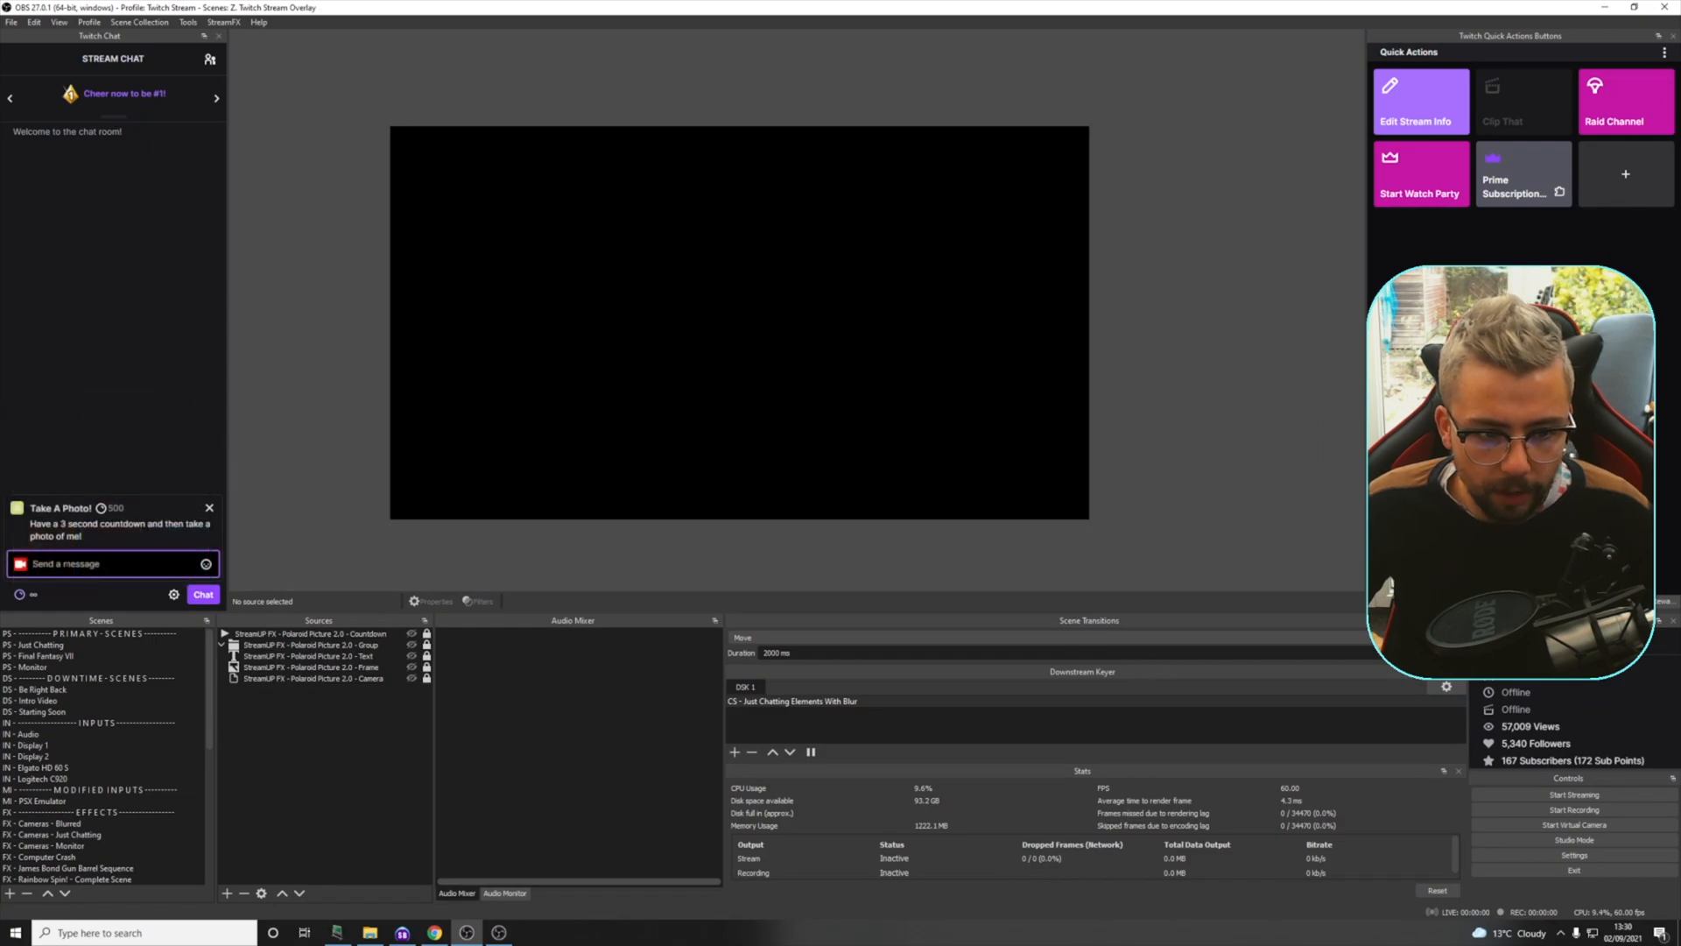
{"action": "type", "text": "Hi"}
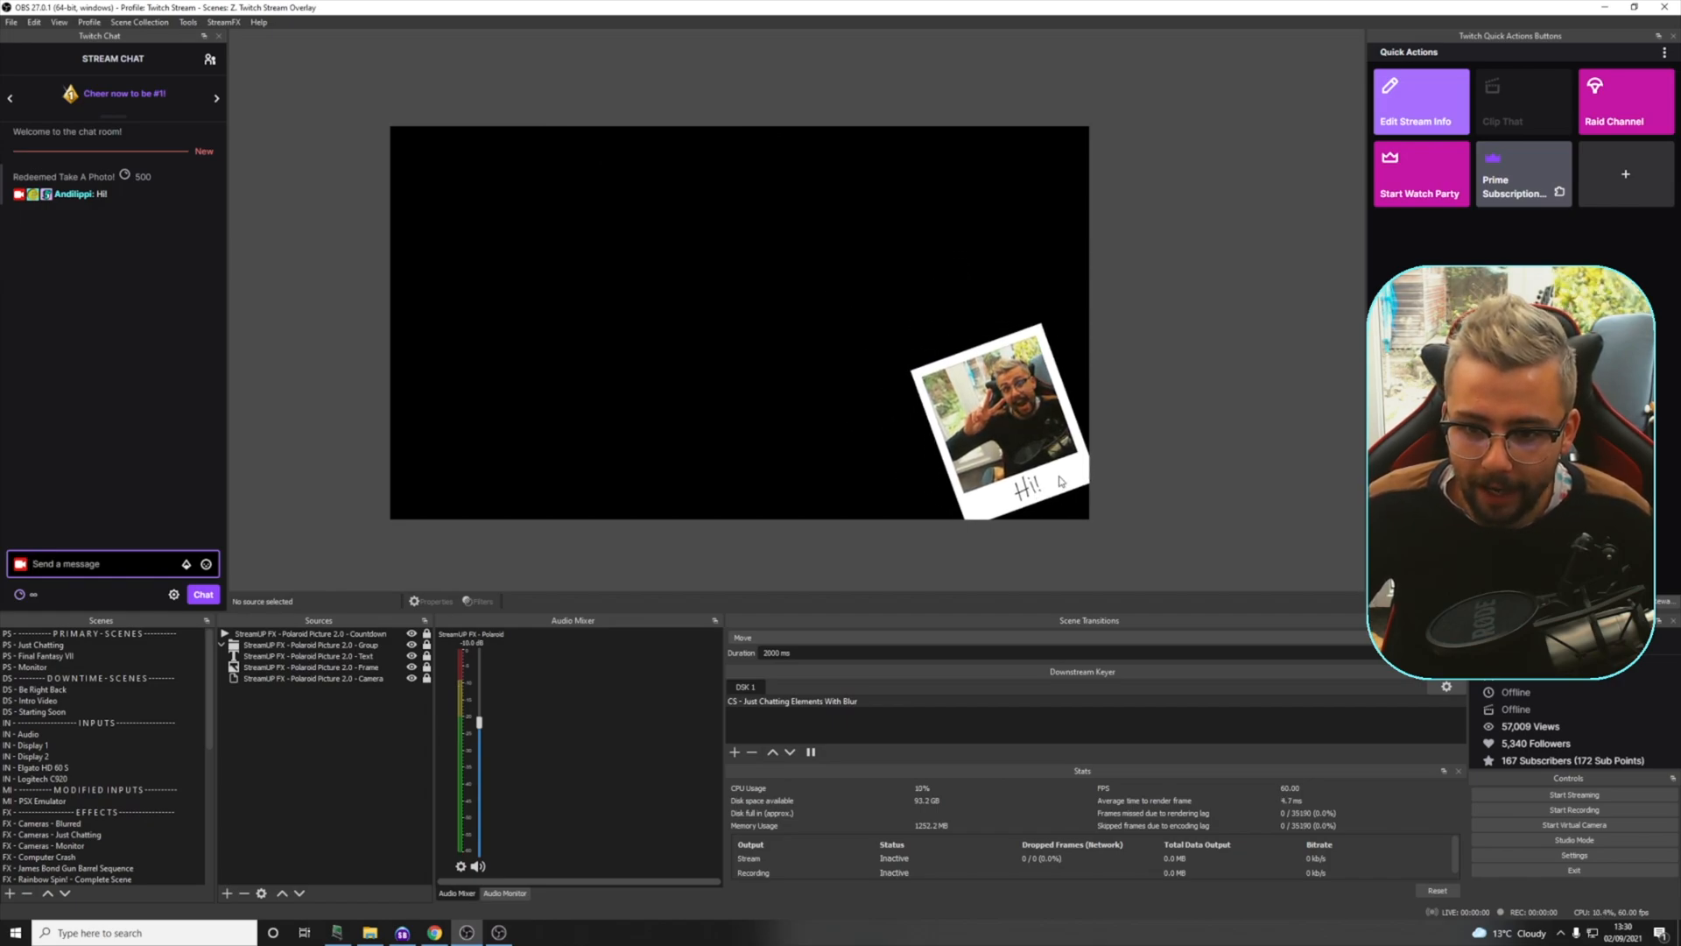
{"action": "mouse_move", "coordinate": [1035, 608]}
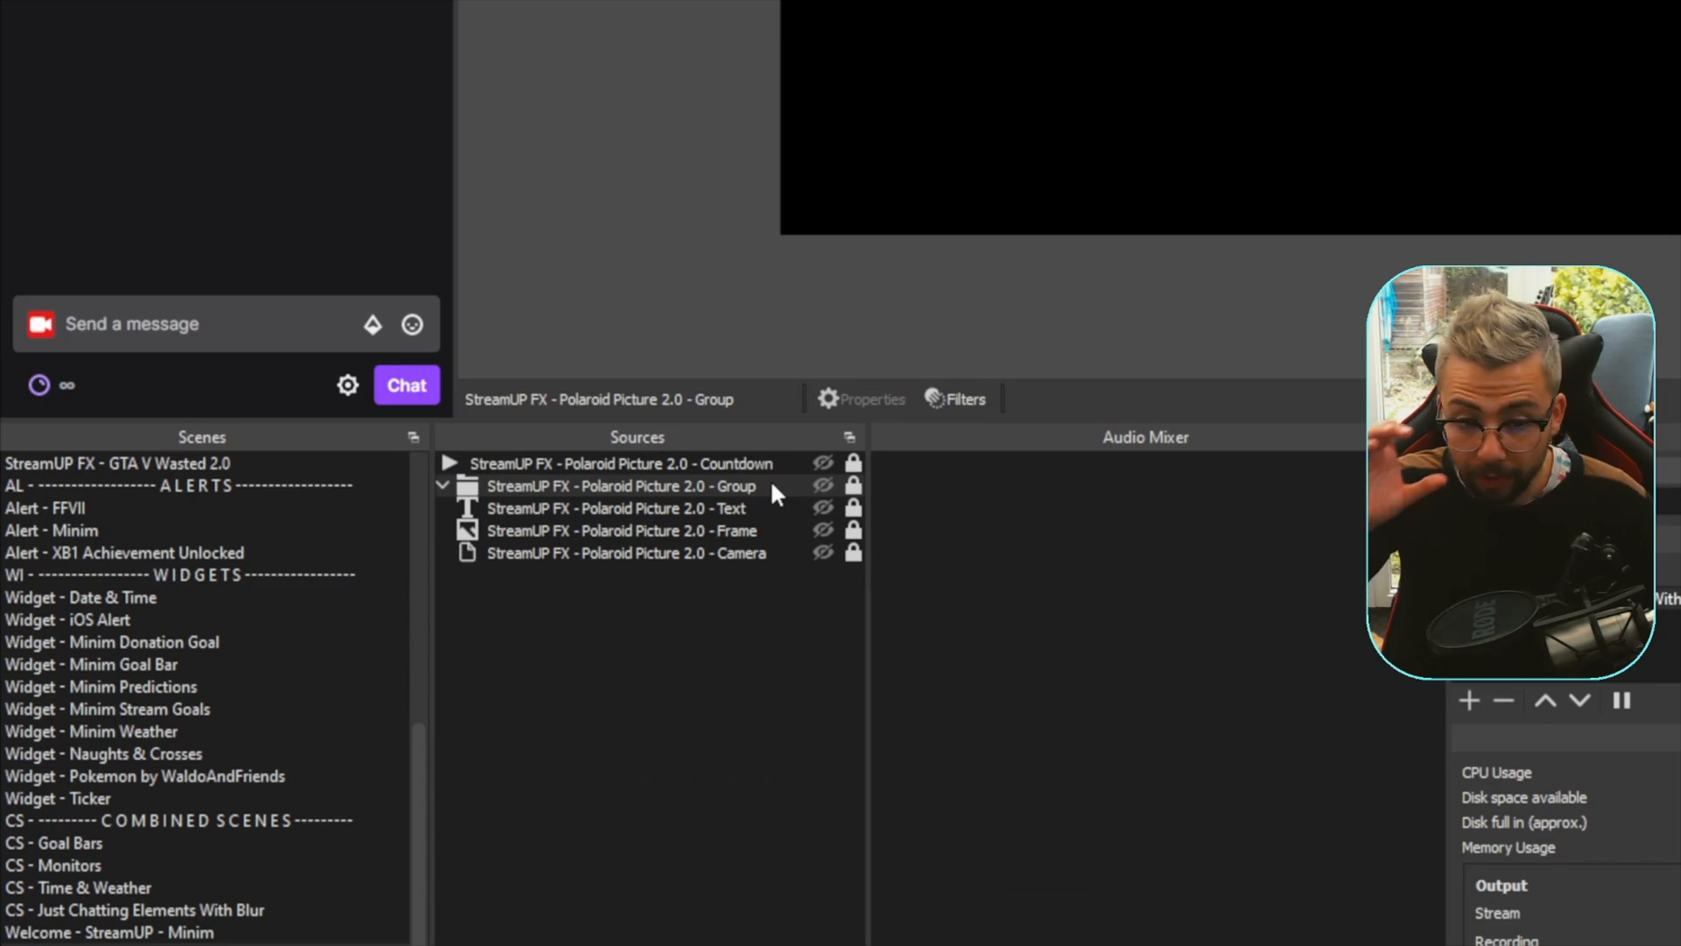
{"action": "left_click", "coordinate": [620, 463]}
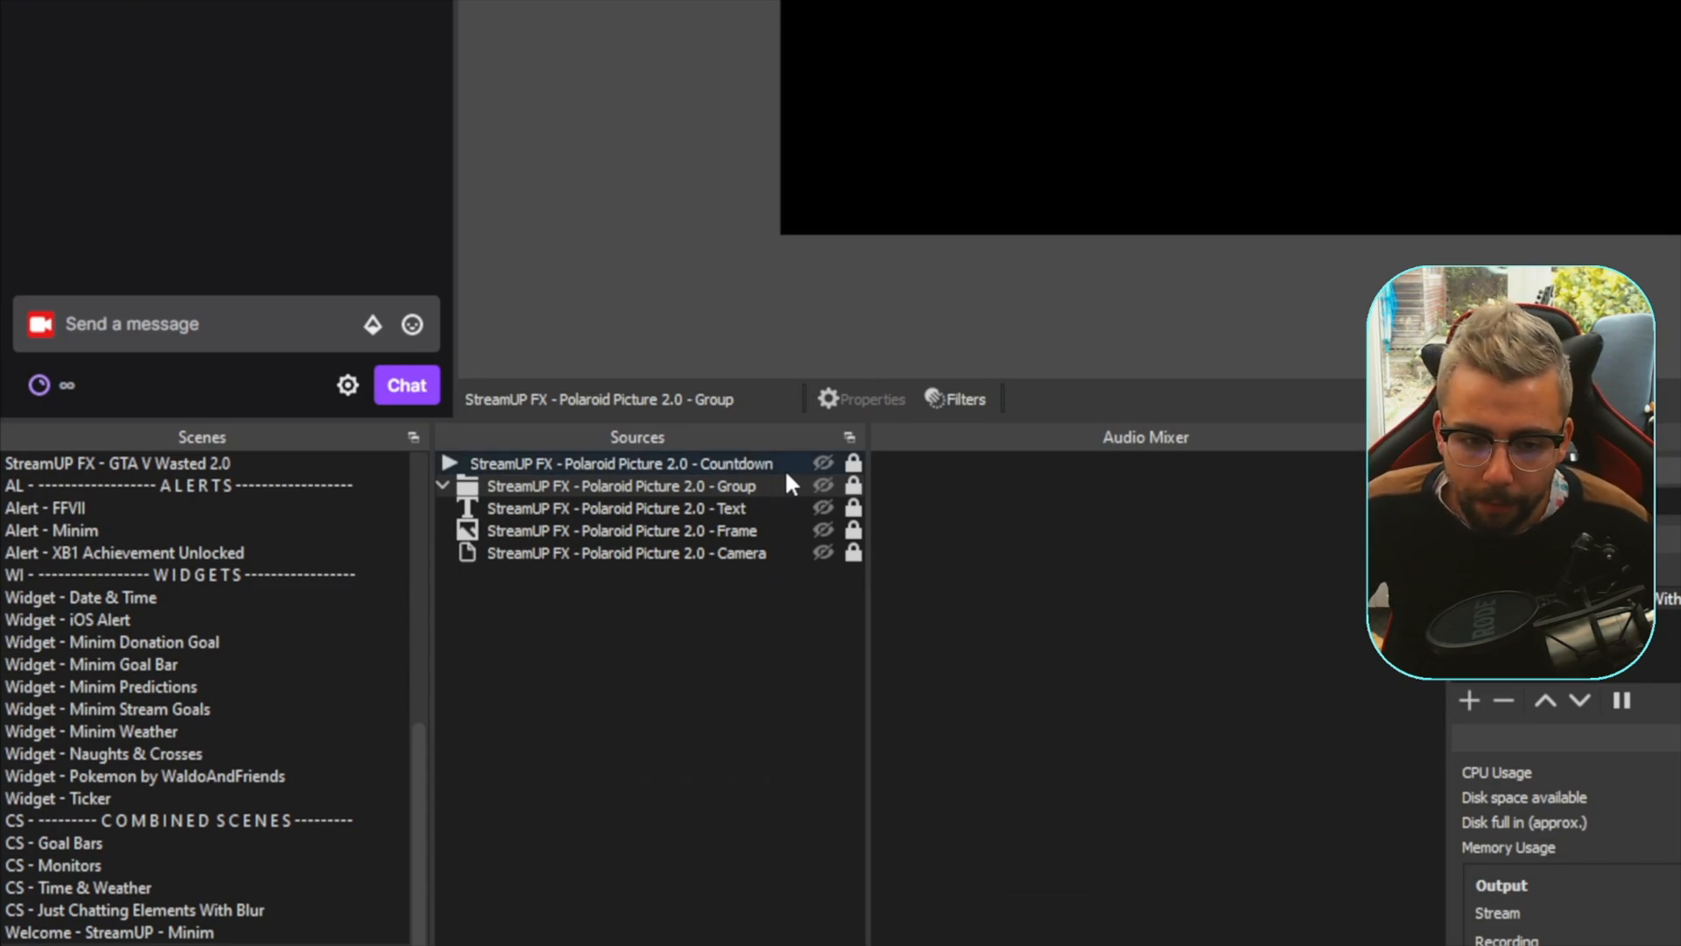
{"action": "left_click", "coordinate": [621, 486]}
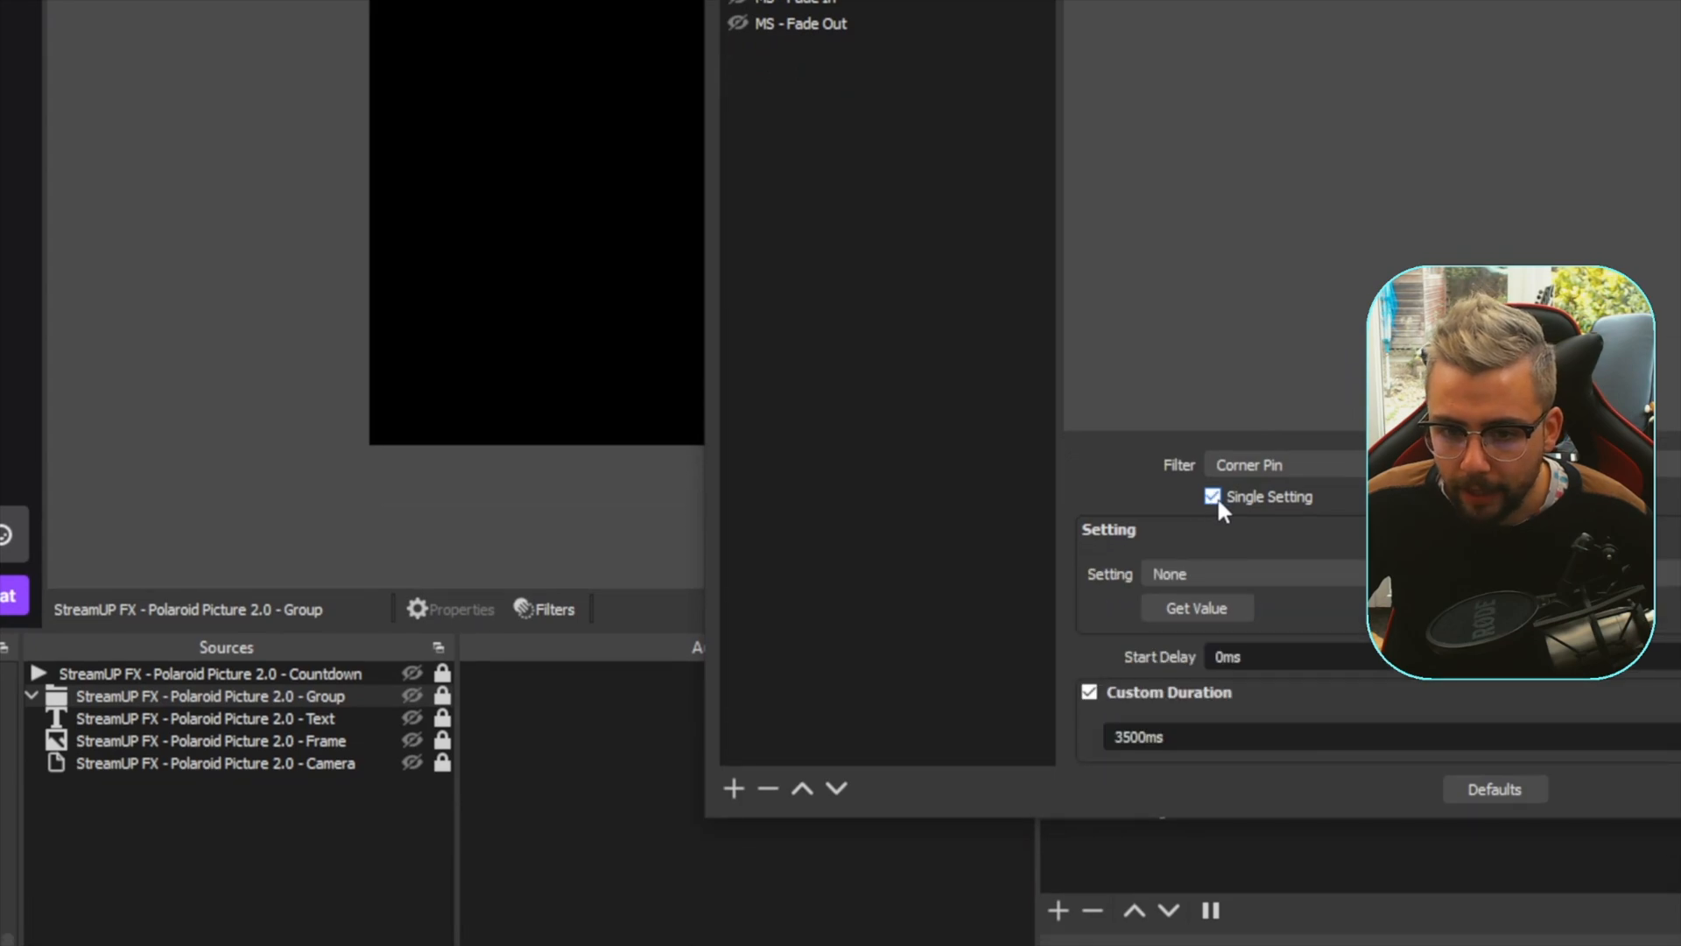
{"action": "left_click", "coordinate": [1213, 497]}
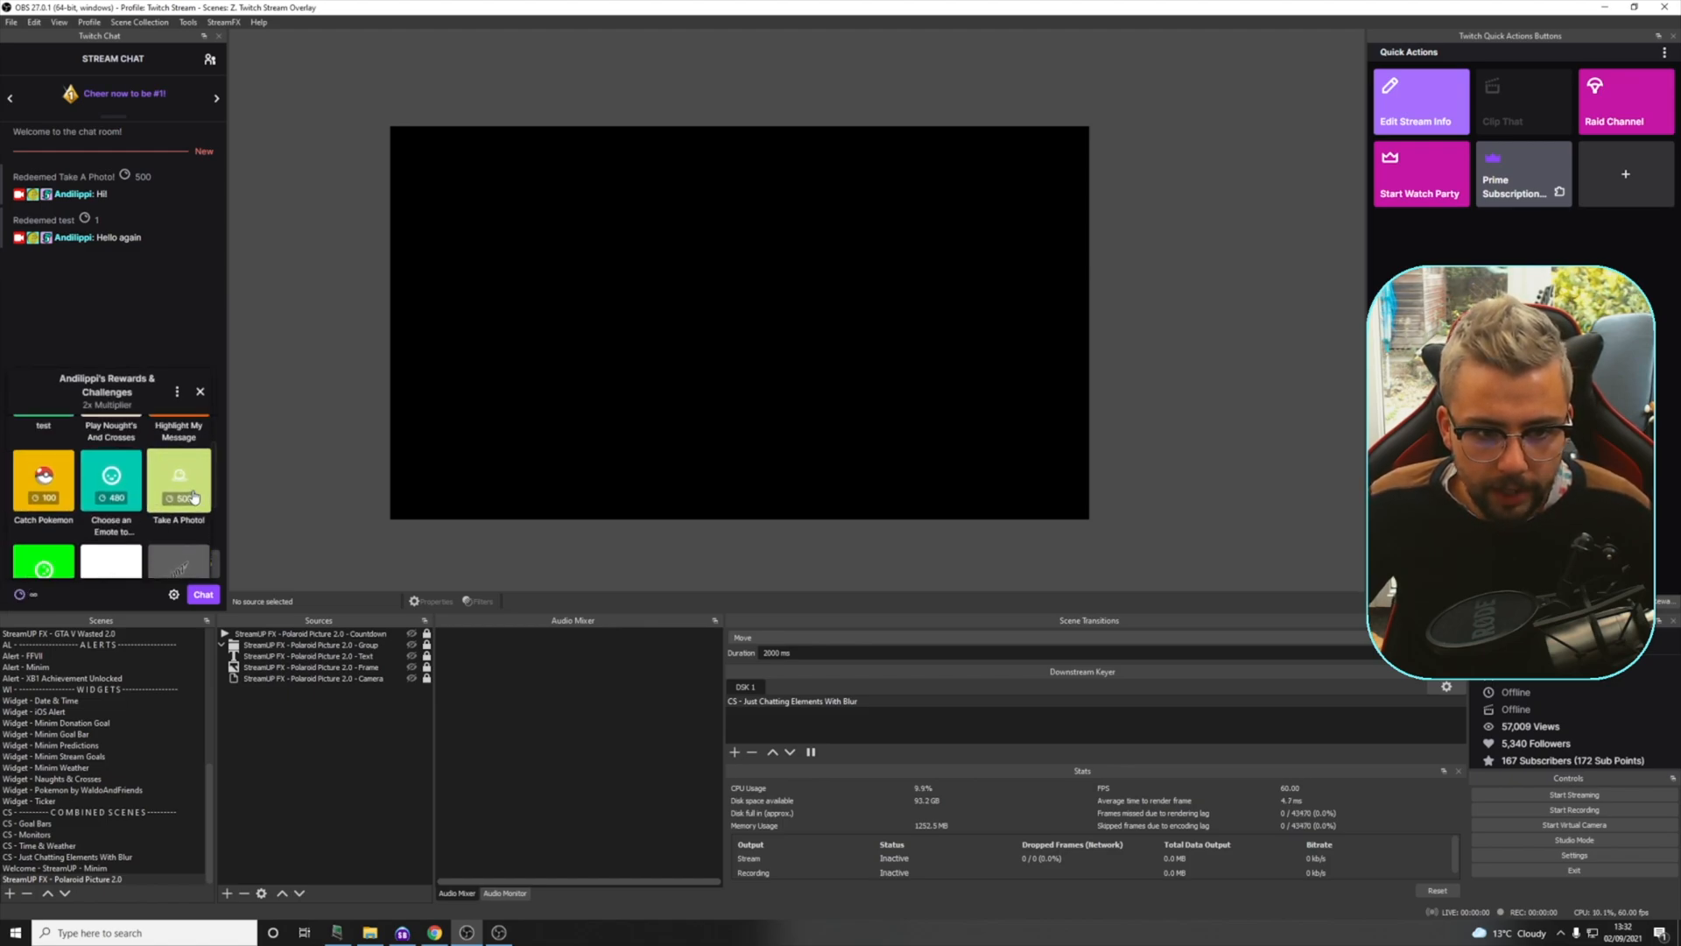
Step: Redeem Take A Photo! again from the chat dock with the message 'Hello again'
{"action": "left_click", "coordinate": [178, 487]}
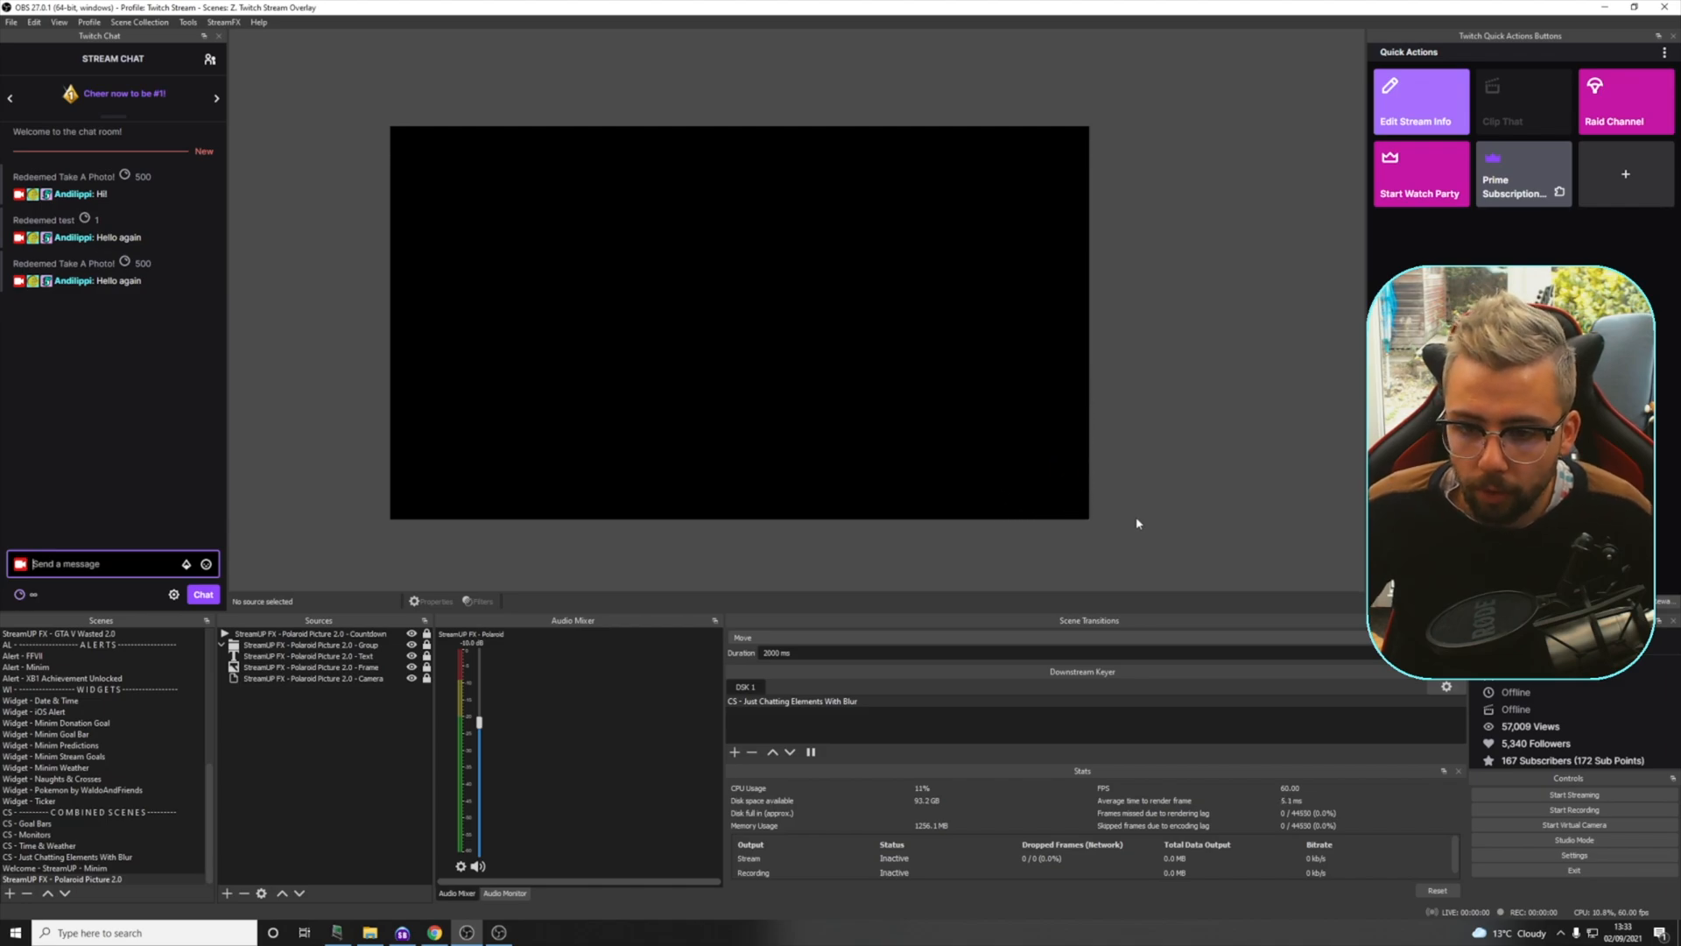
{"action": "left_click", "coordinate": [76, 678]}
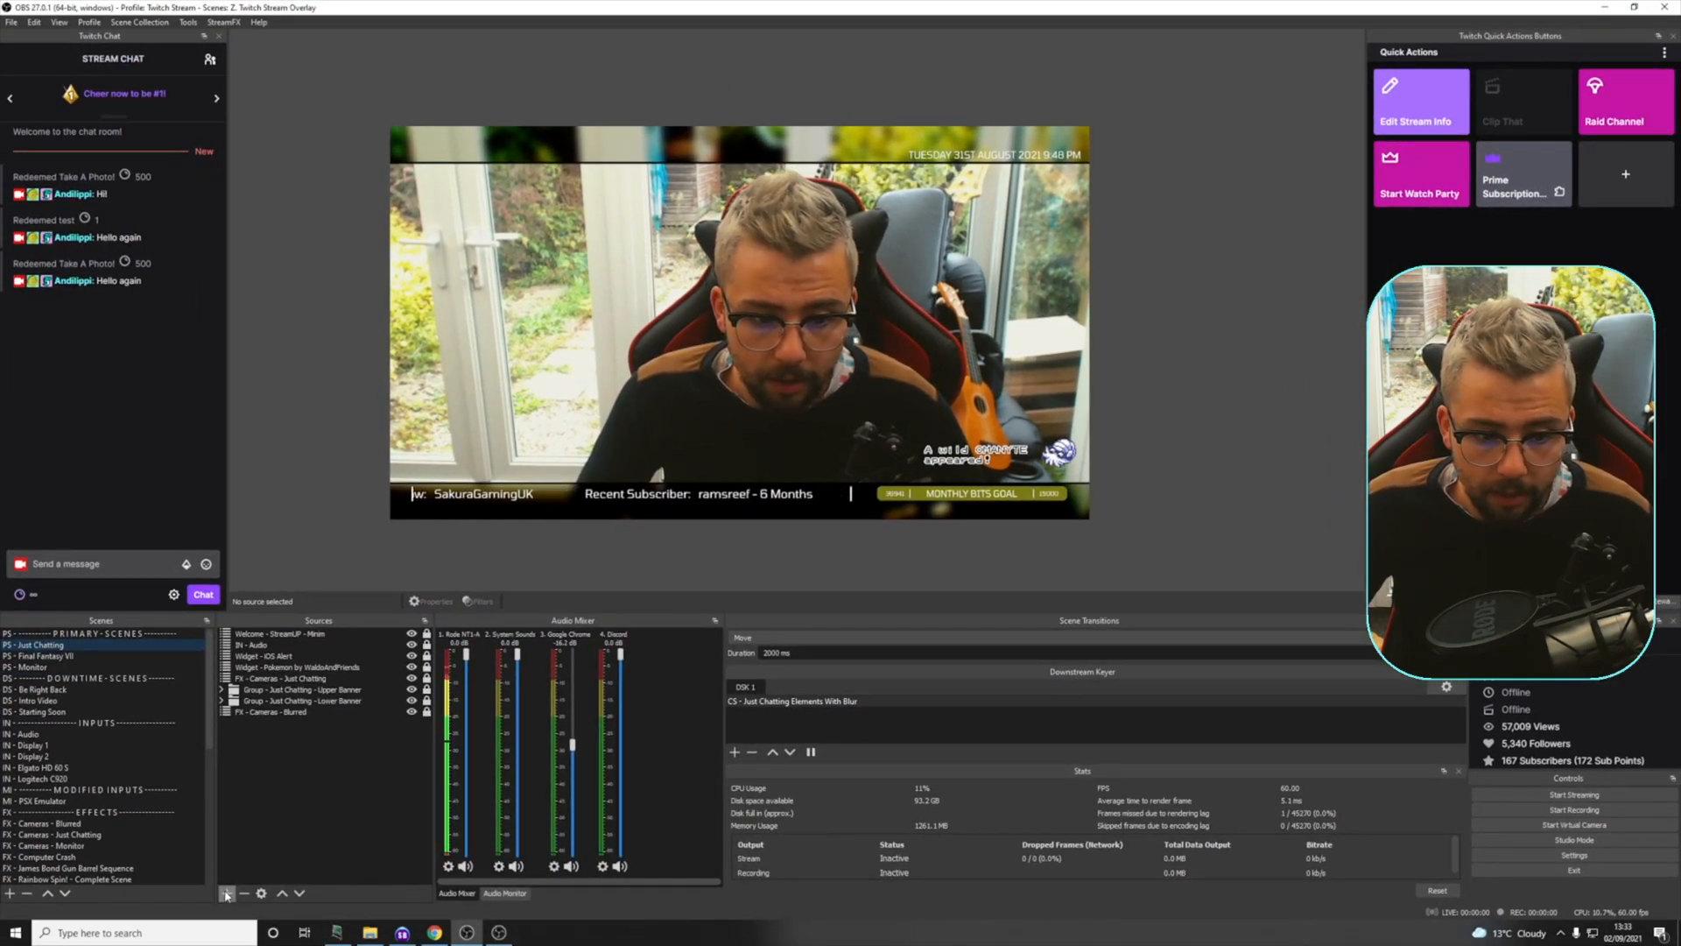
Step: Add the existing StreamUP FX - Polaroid Picture 2.0 scene as a source in PS - Just Chatting
{"action": "left_click", "coordinate": [226, 894]}
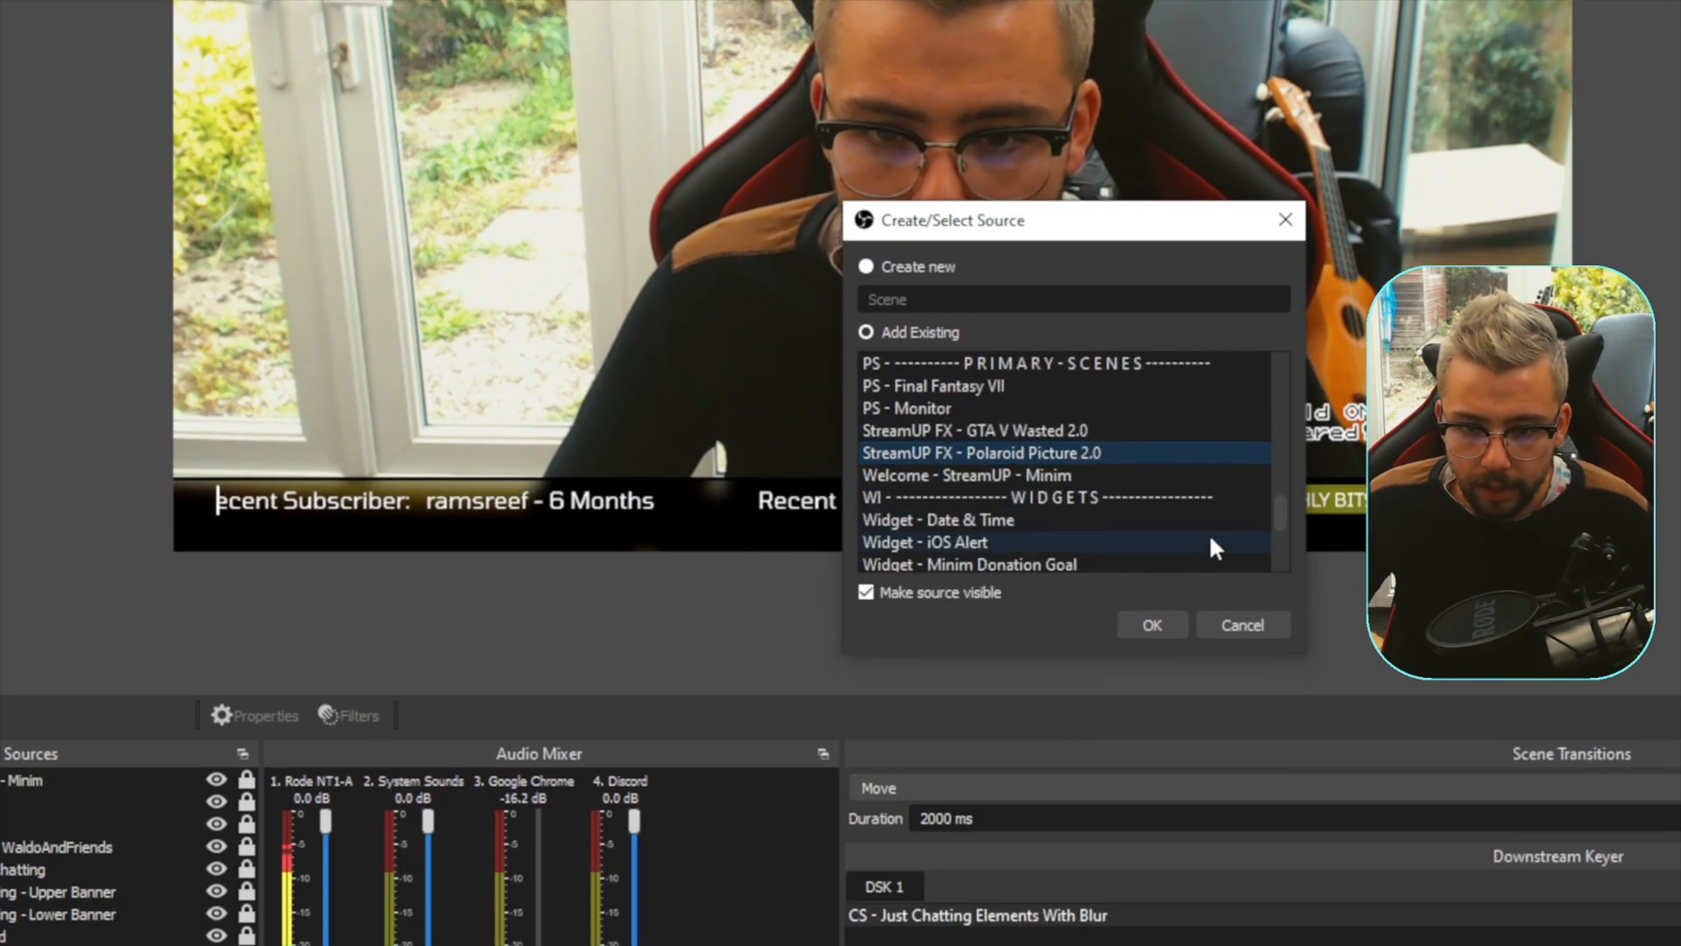
{"action": "left_click", "coordinate": [1151, 624]}
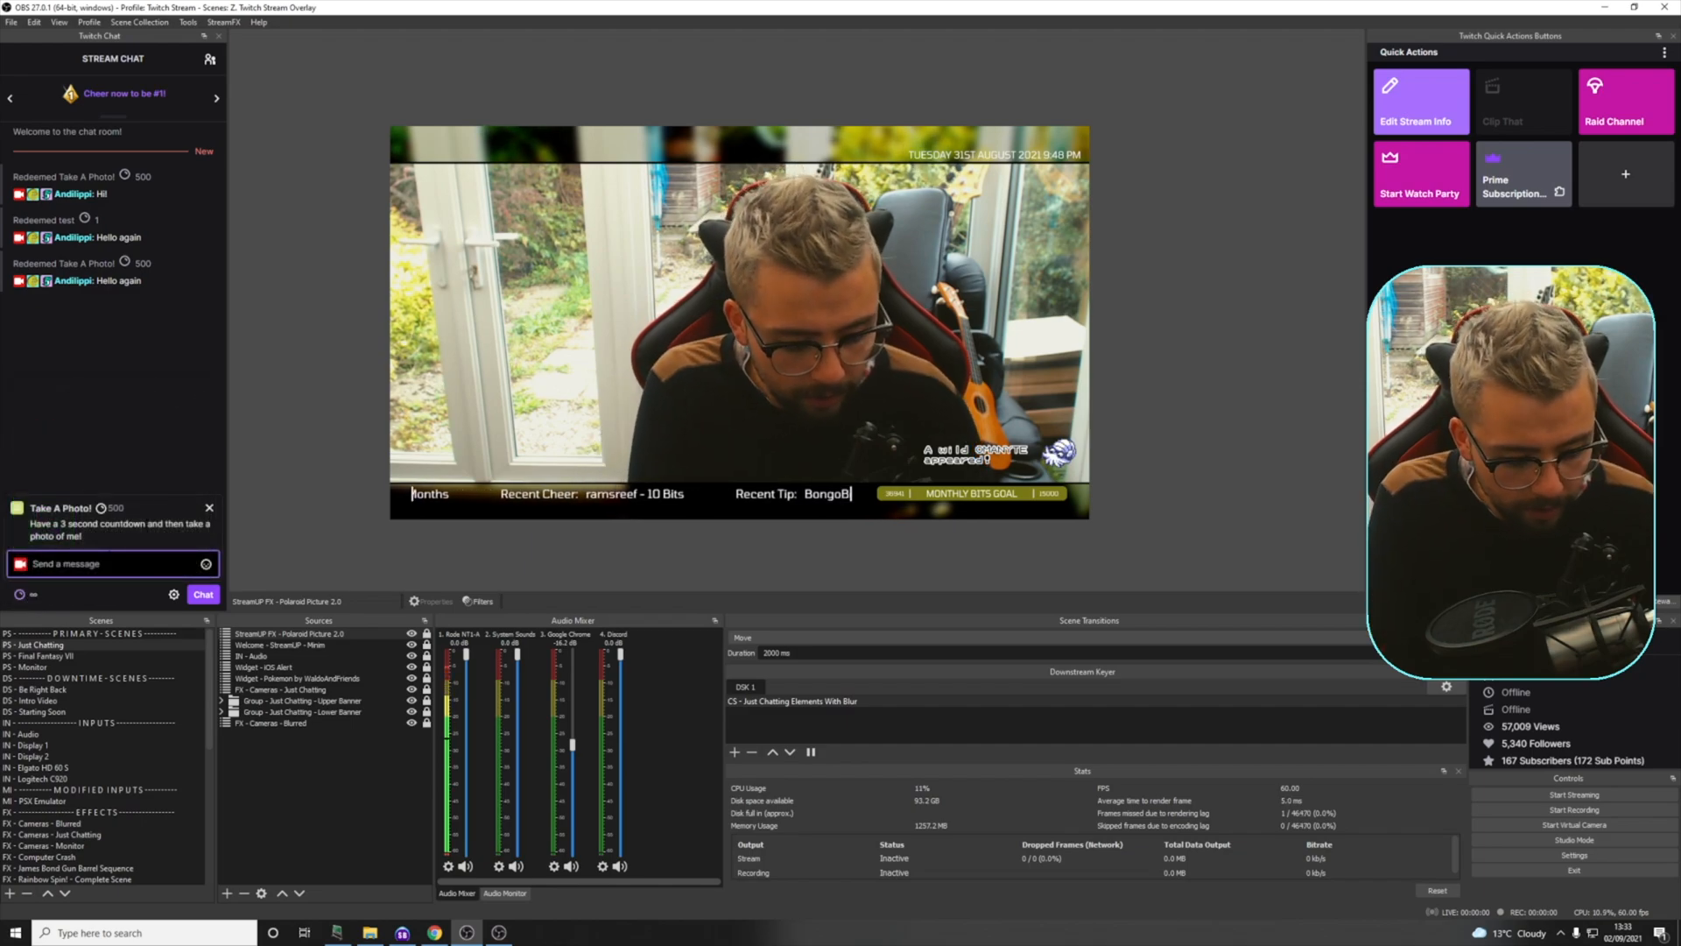
Step: Enter 'SAY CHEESE' as the Take A Photo! redemption message
{"action": "type", "text": "SAY CHEESE!"}
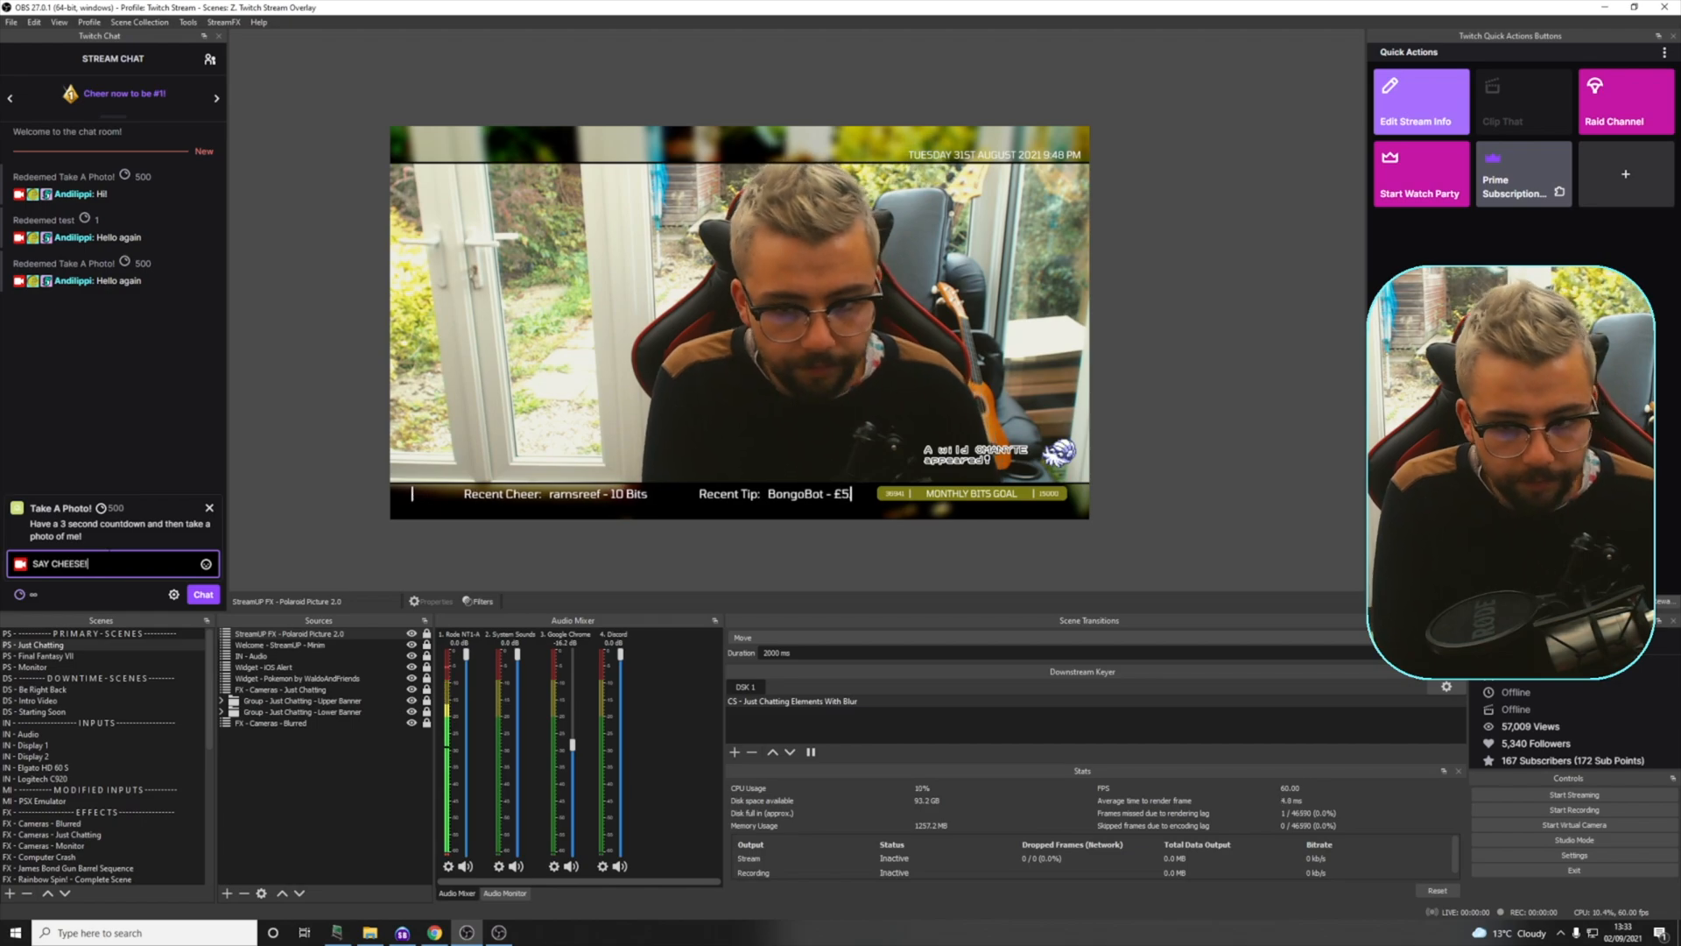